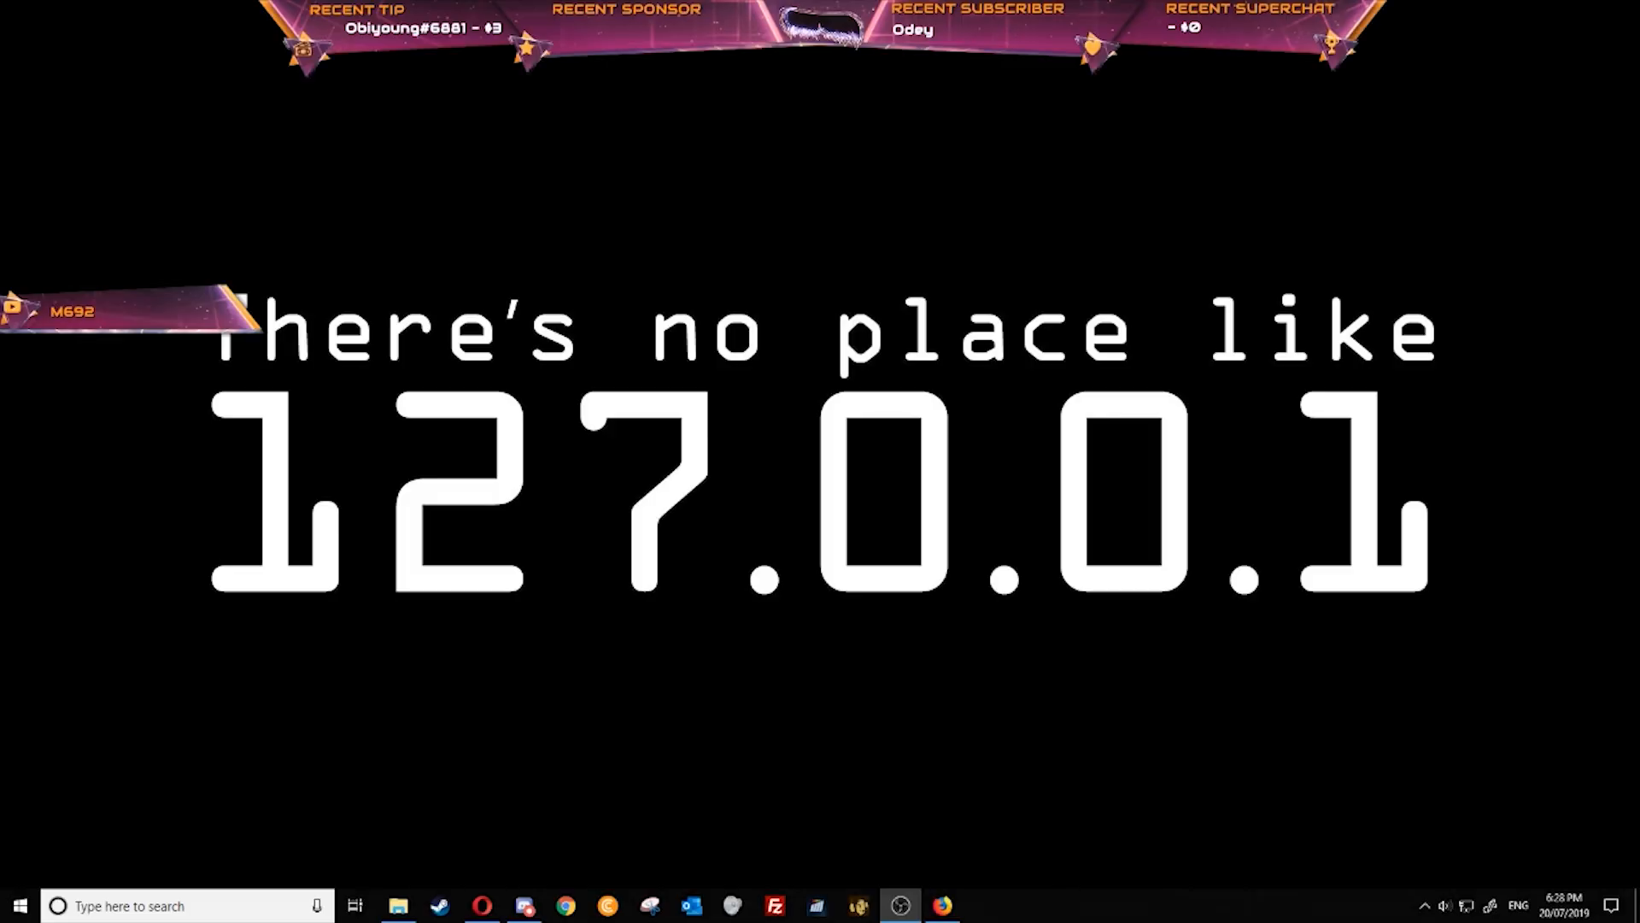
Show the GTA IV Vanilla vs CryENB v3 comparison video in Opera, maximized
click(481, 905)
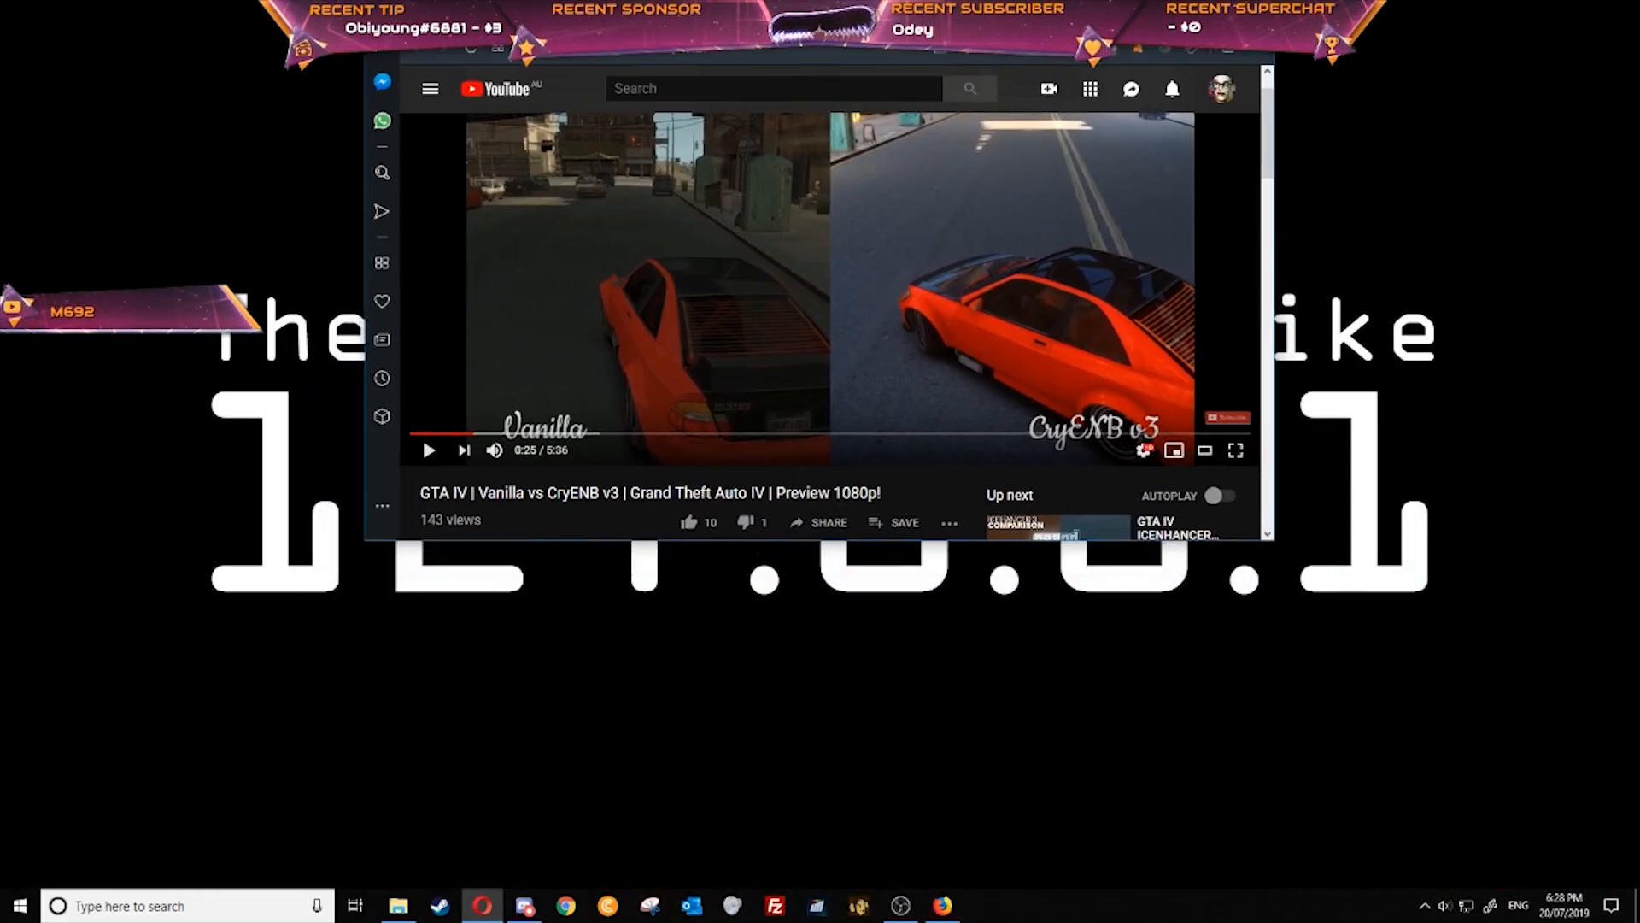
click(1588, 12)
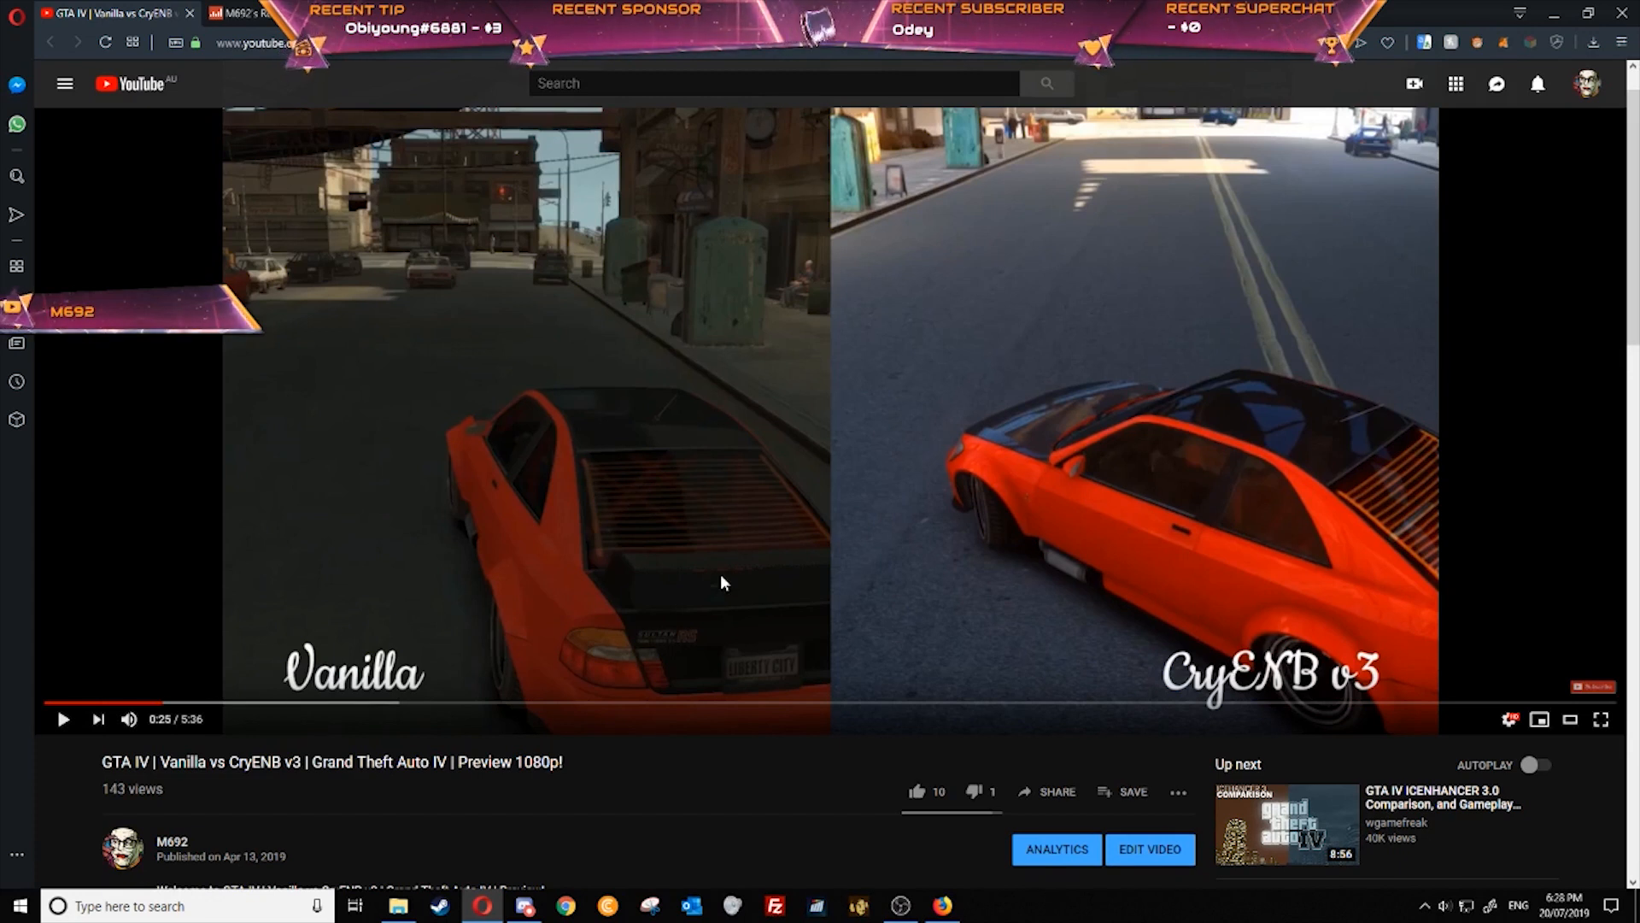
mouse_move(562, 828)
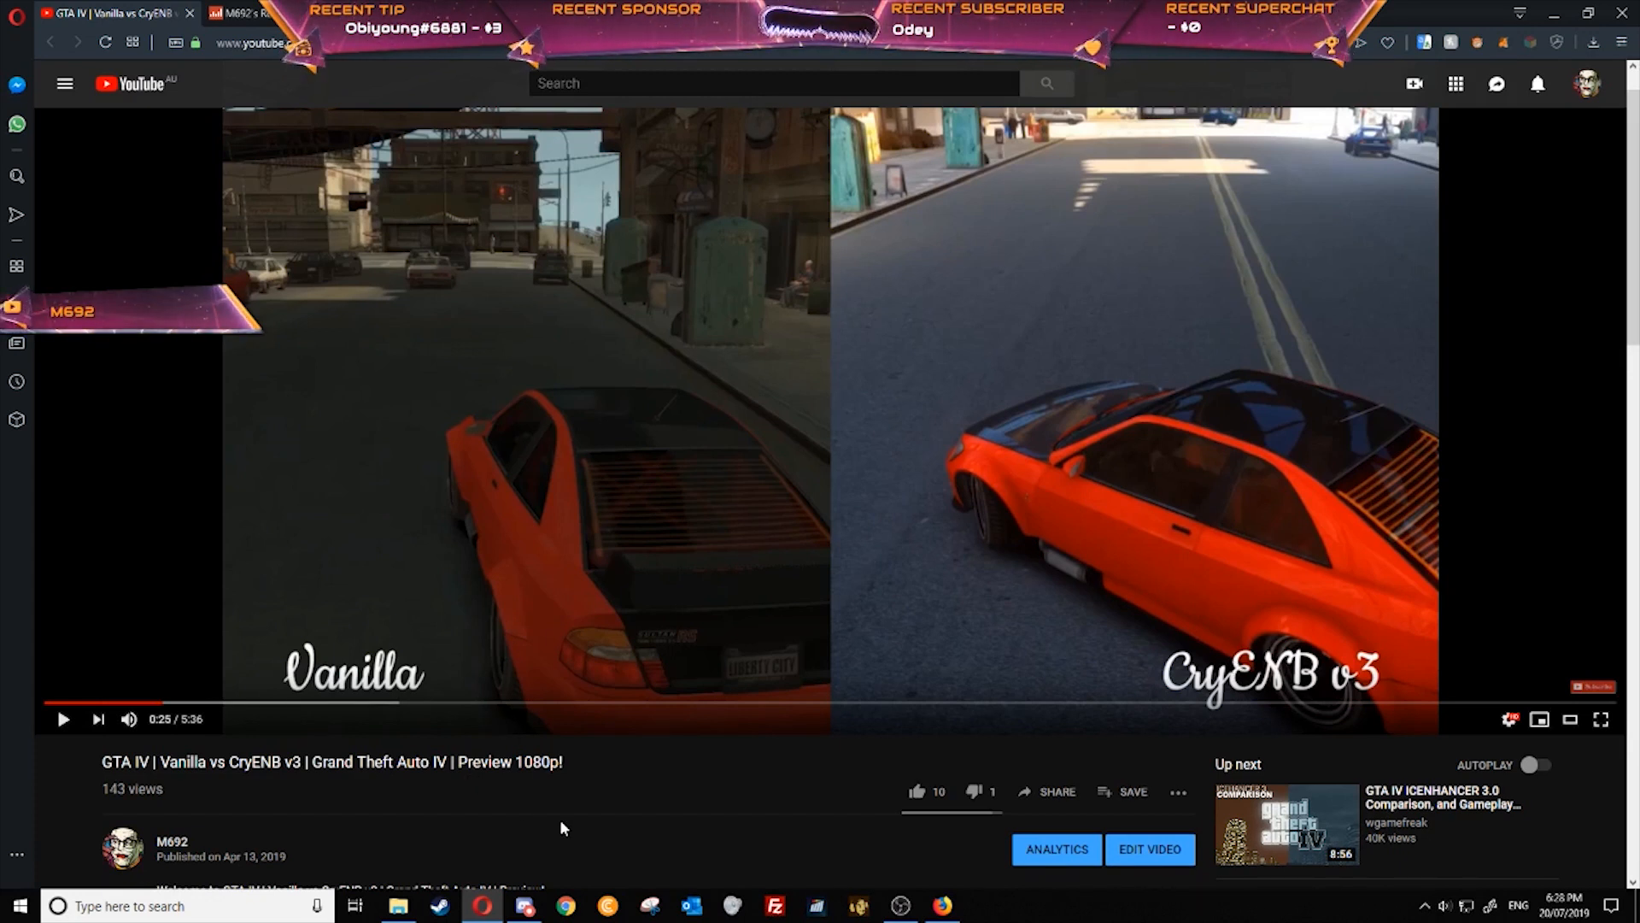
mouse_move(528, 401)
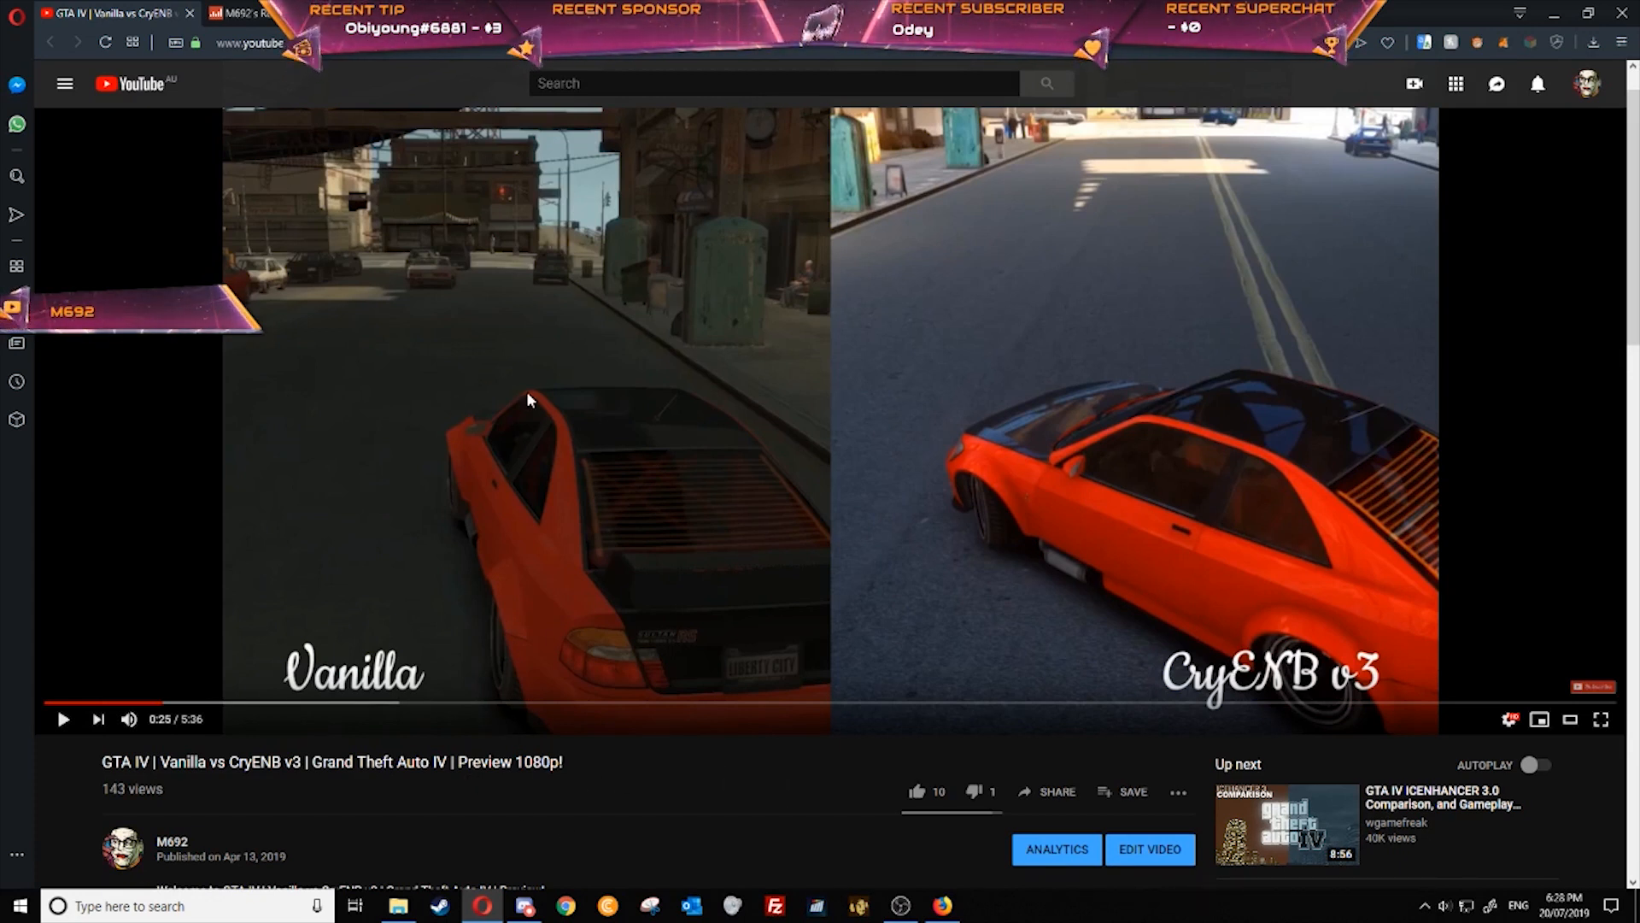
mouse_move(639, 802)
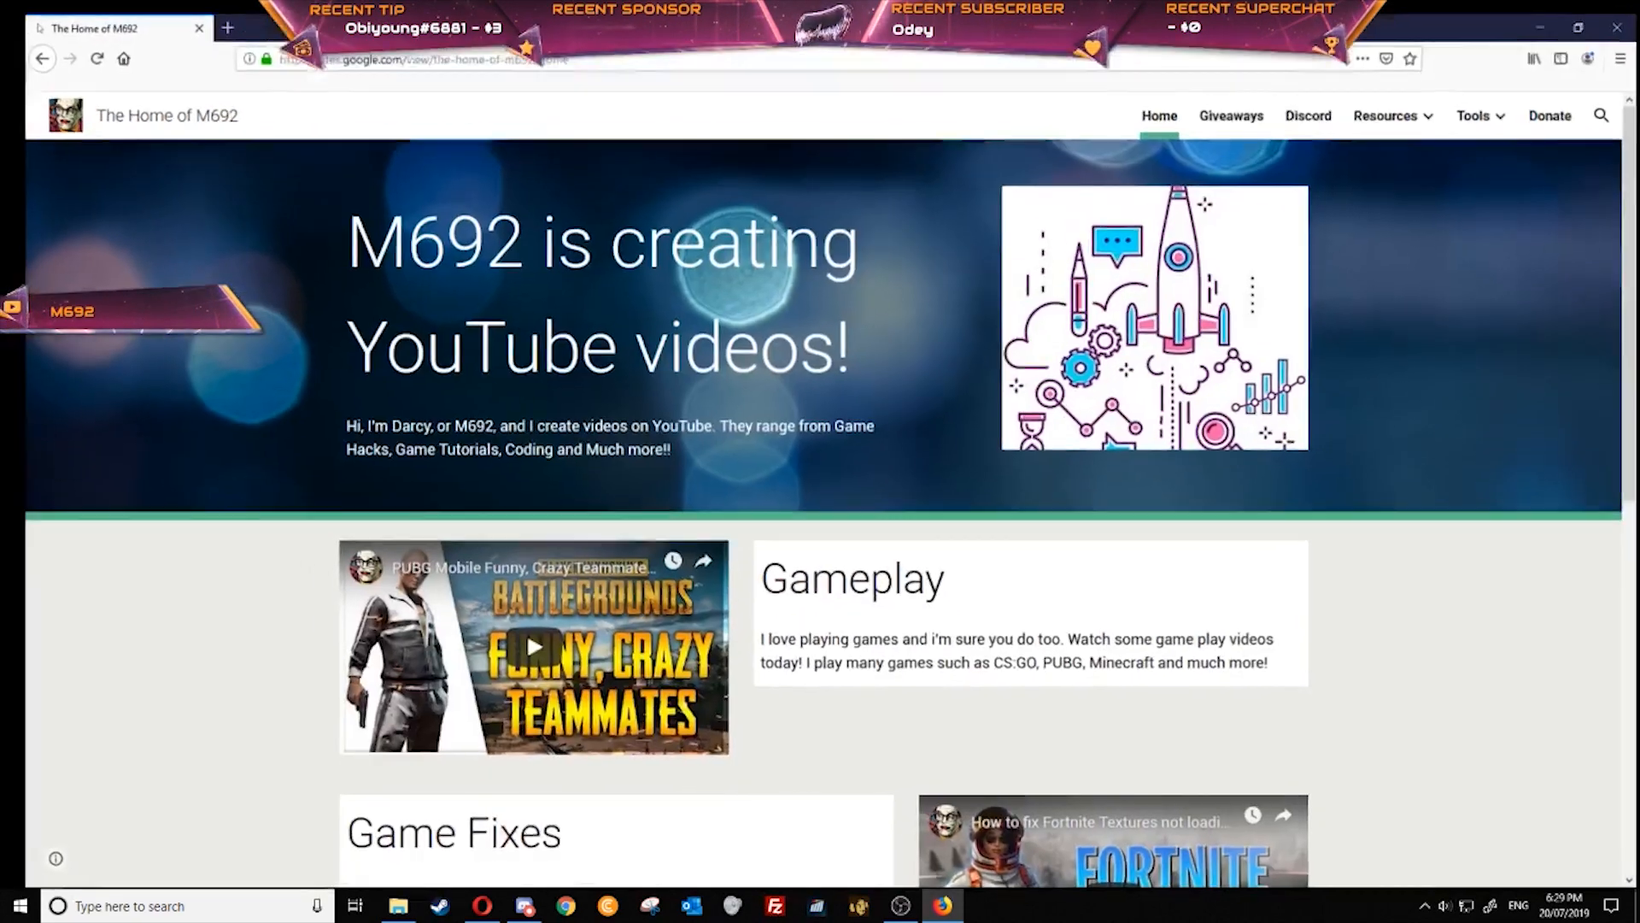
Go from Resources to the GTA IV Graphics Pack page, then its Downloading page
click(1385, 103)
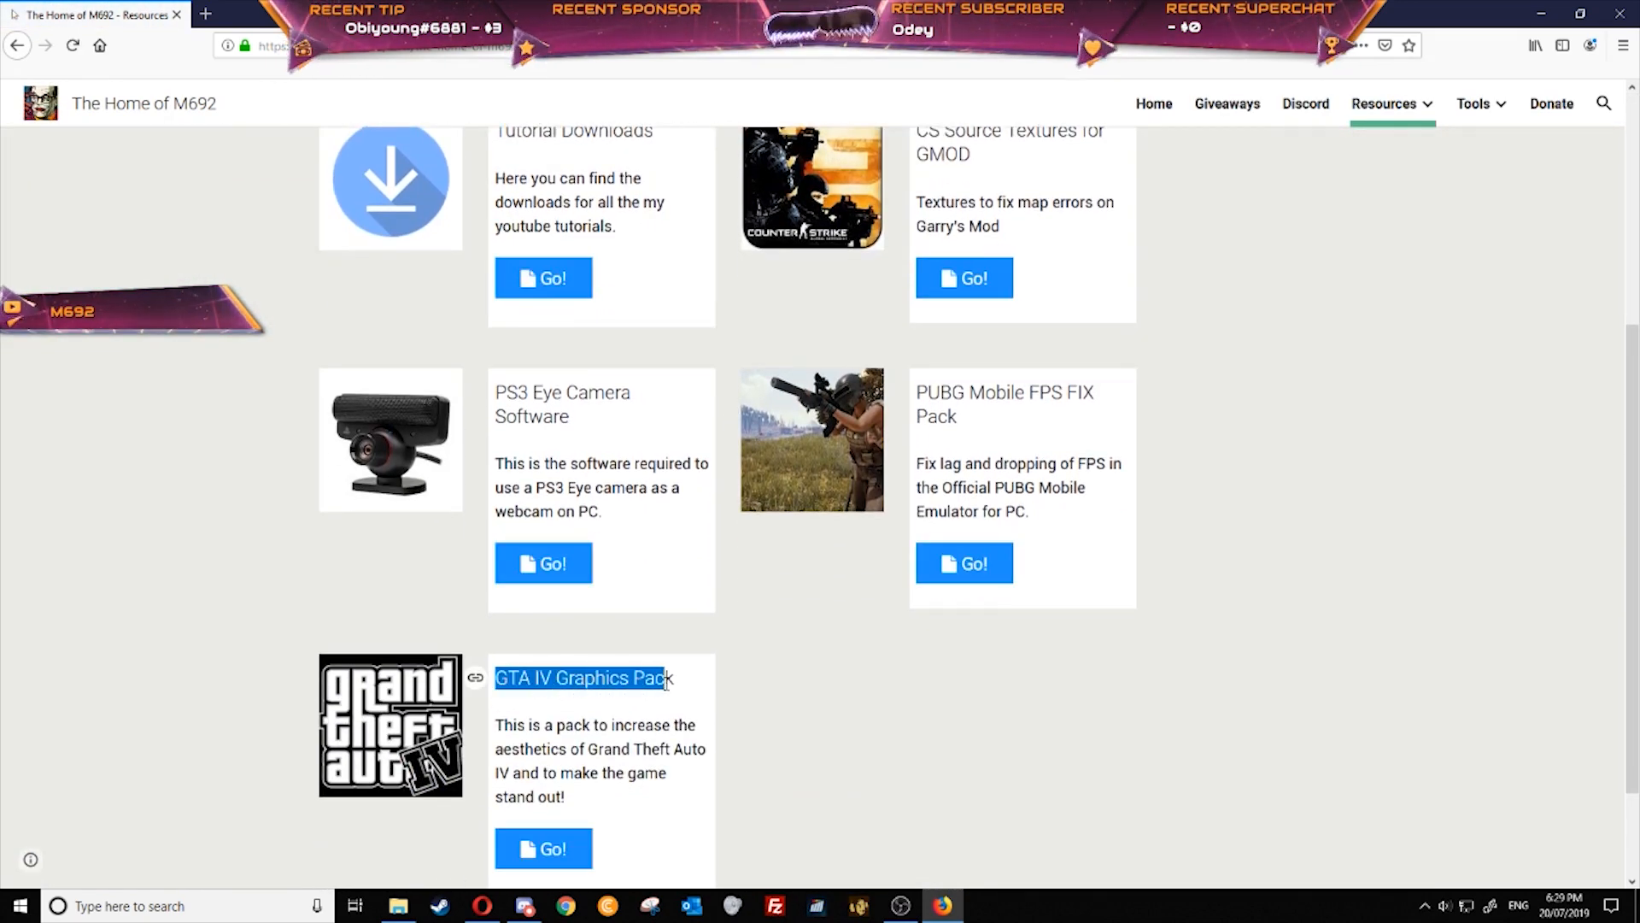
click(579, 678)
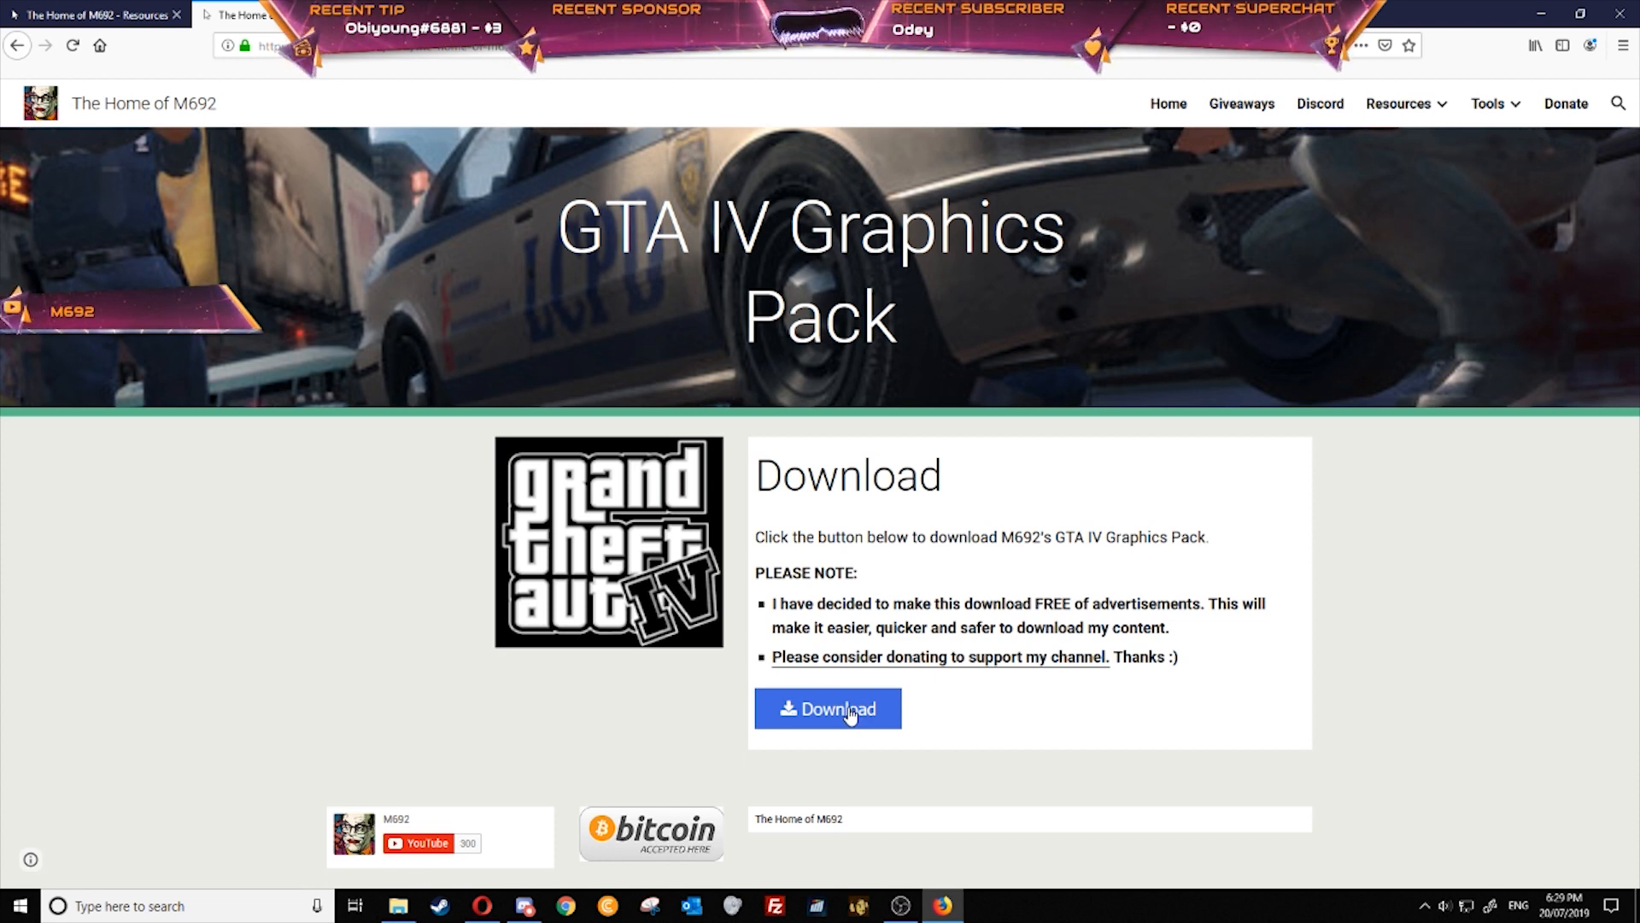
click(828, 708)
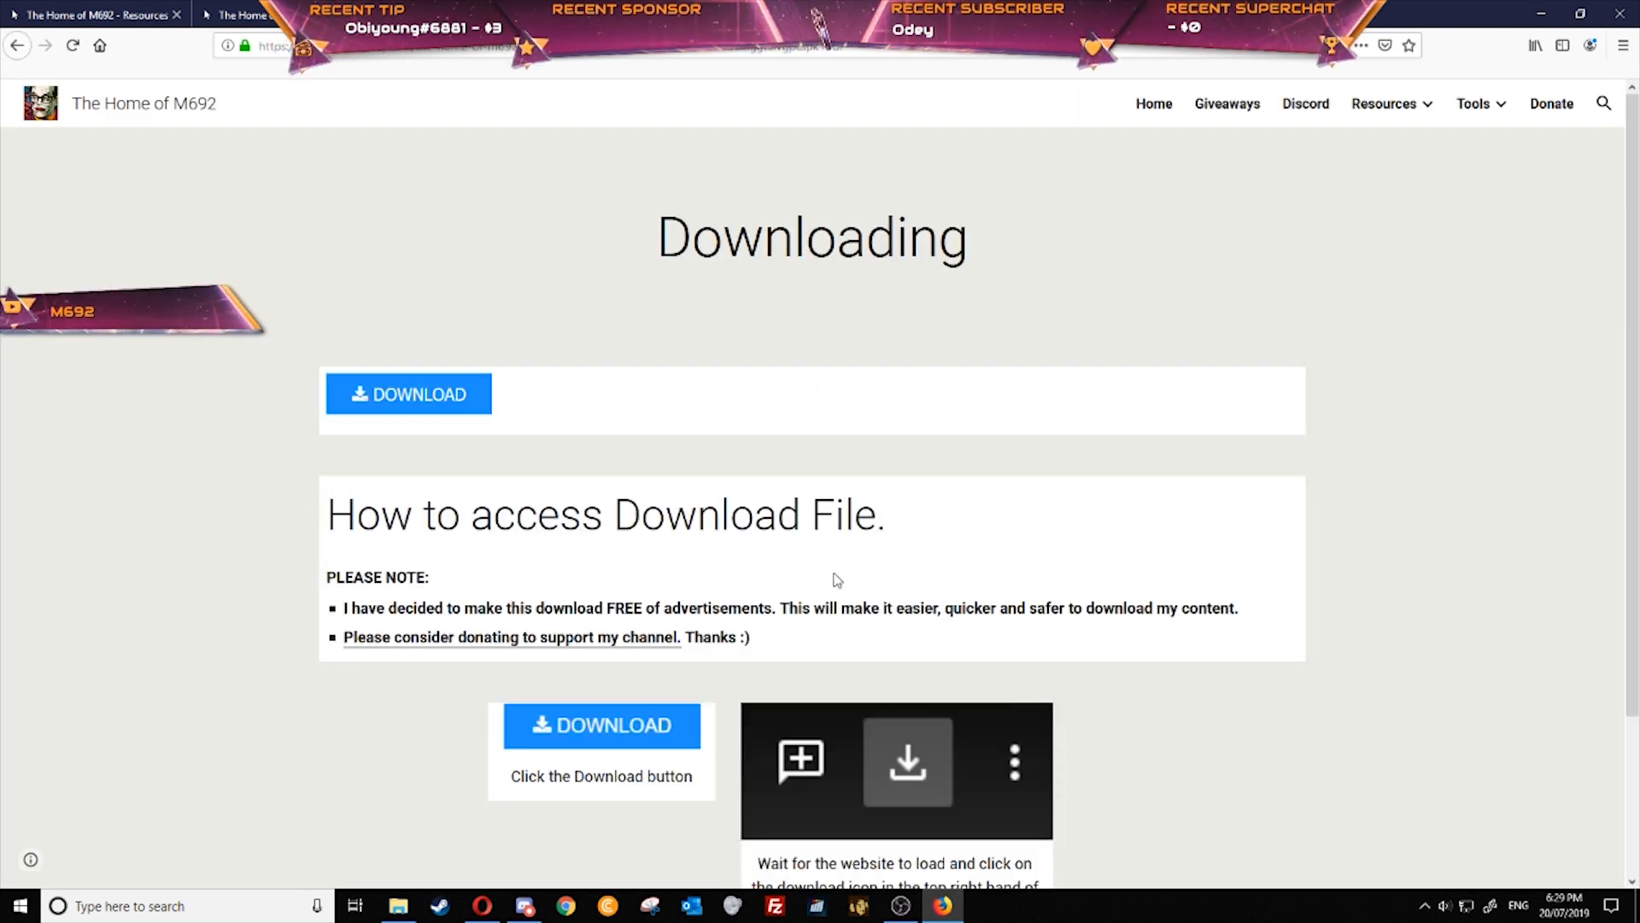
mouse_move(792, 425)
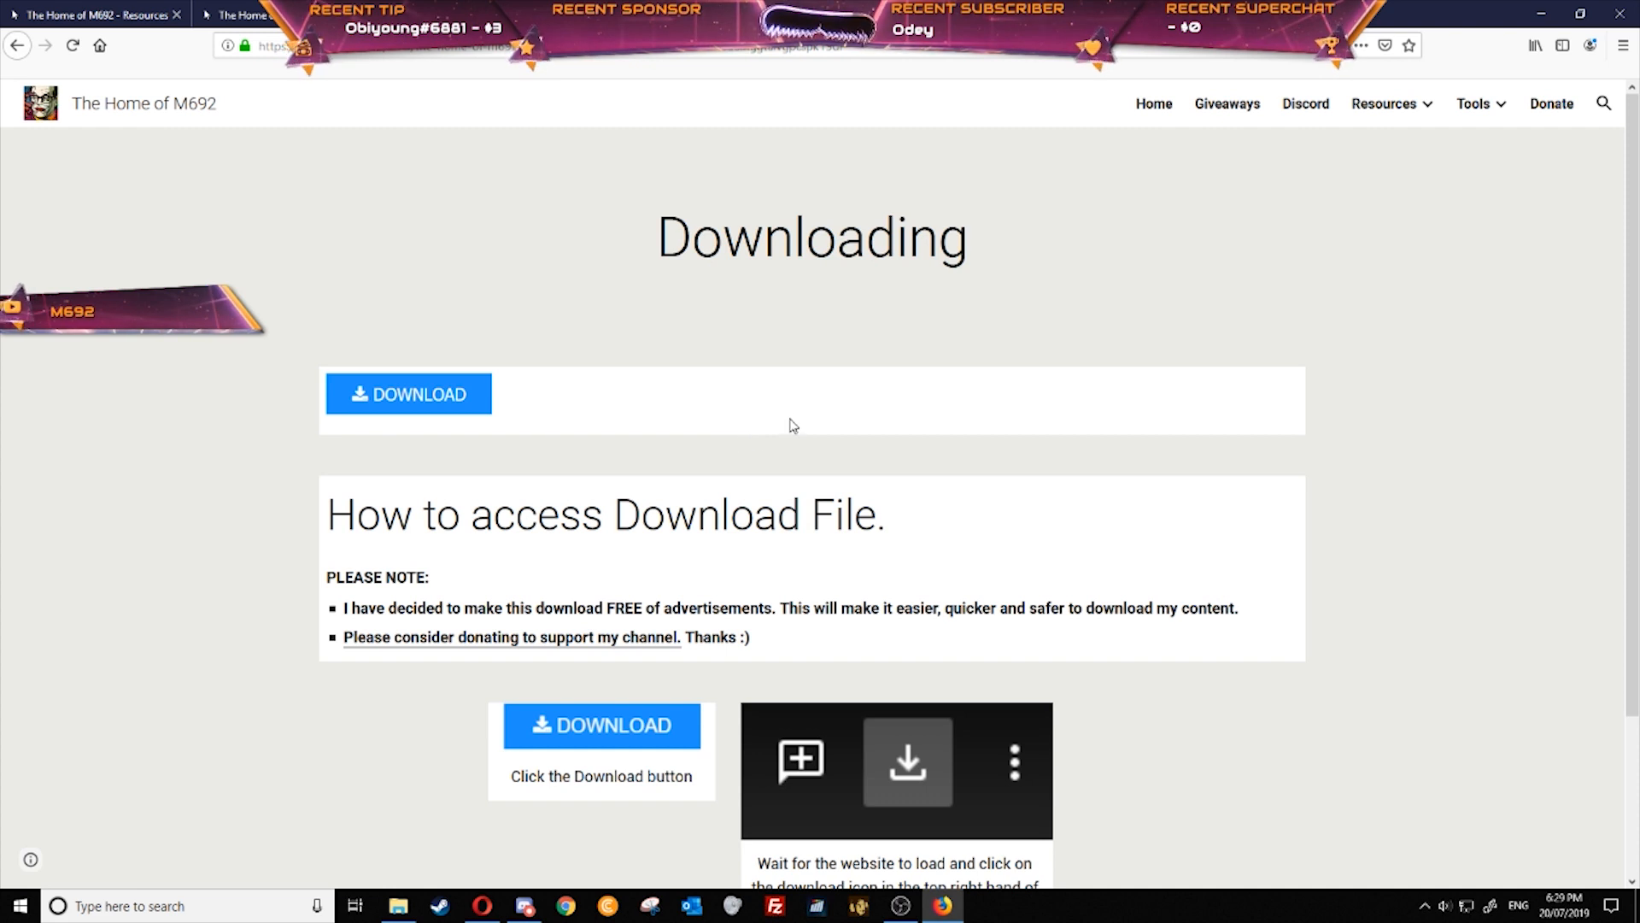
mouse_move(777, 430)
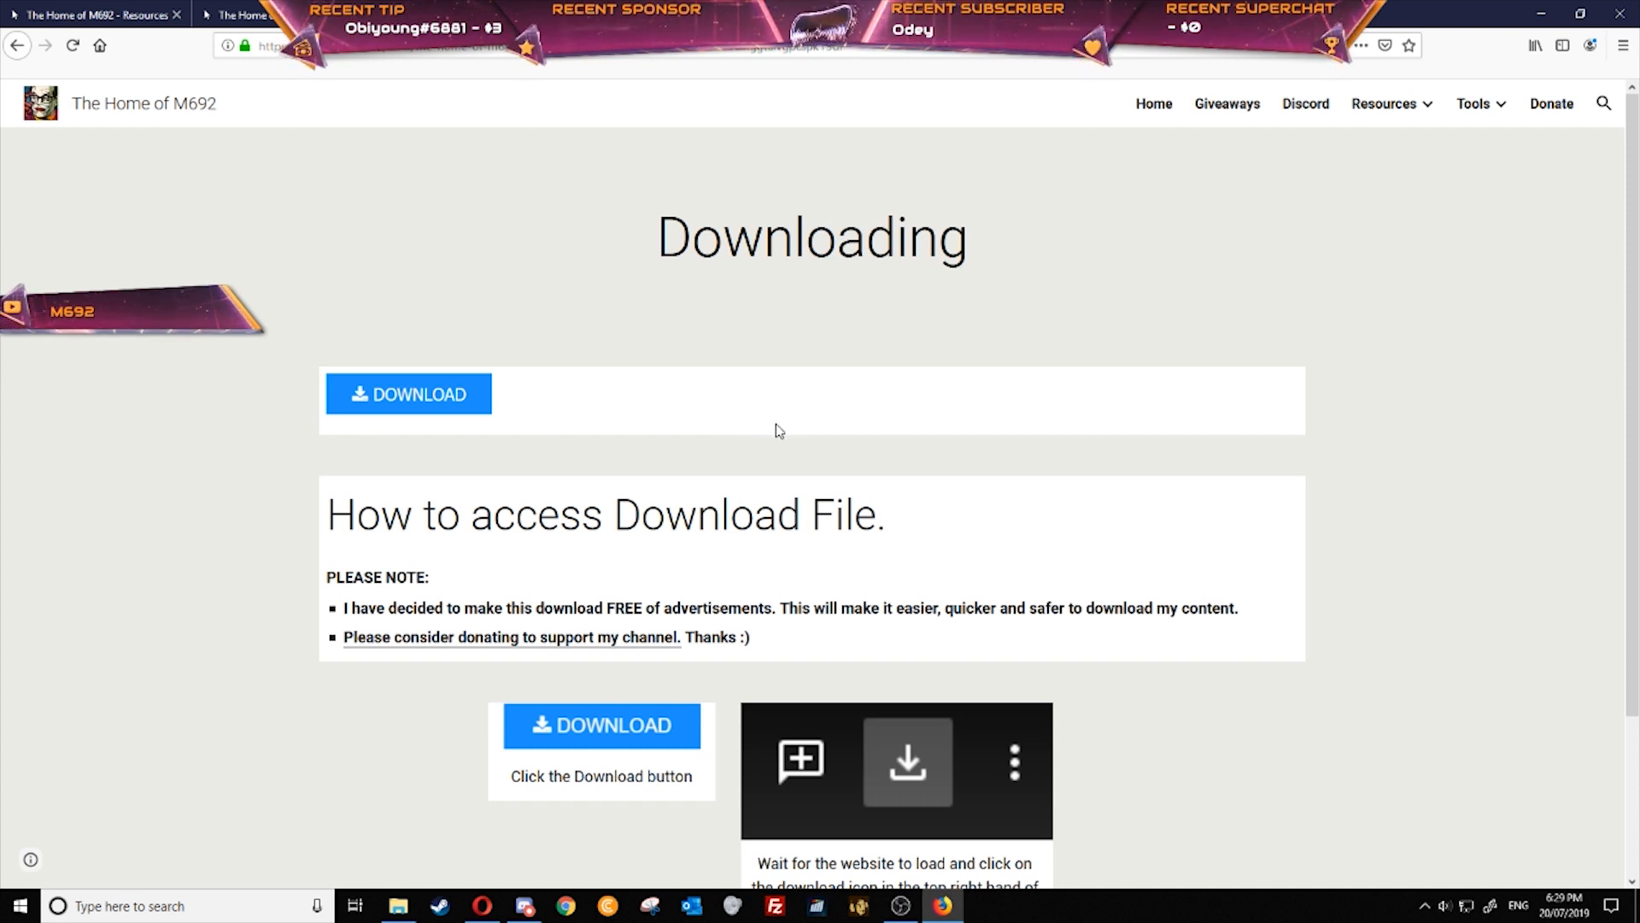
mouse_move(584, 423)
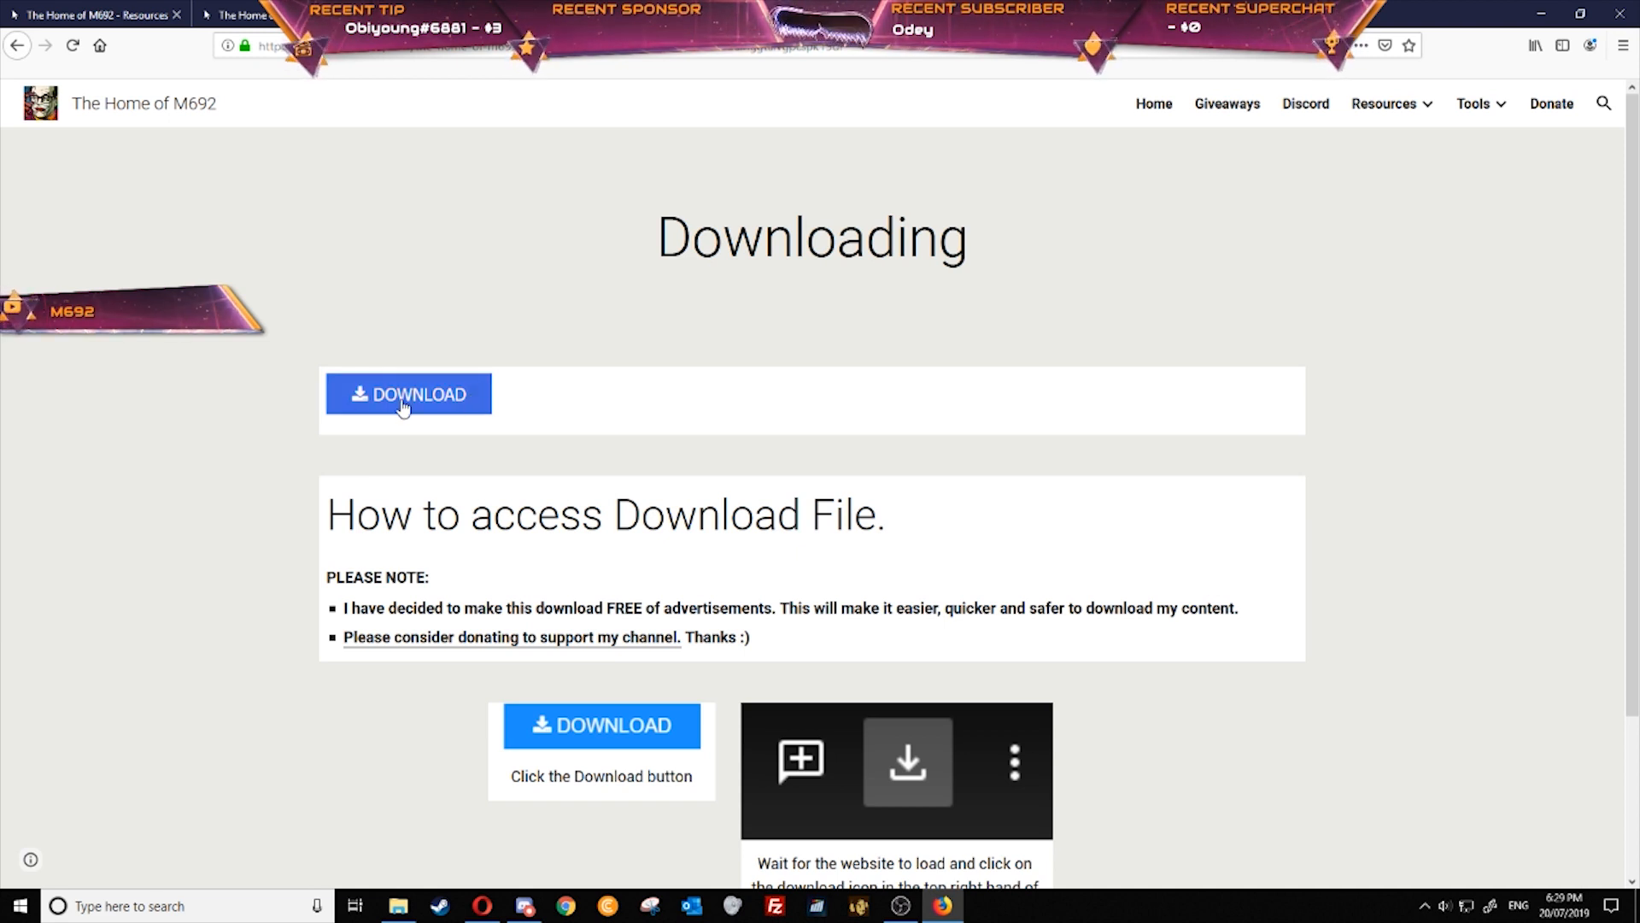
Download the GTA IV Ultra Graphics Pack zip from Drive, choosing Save File
click(408, 394)
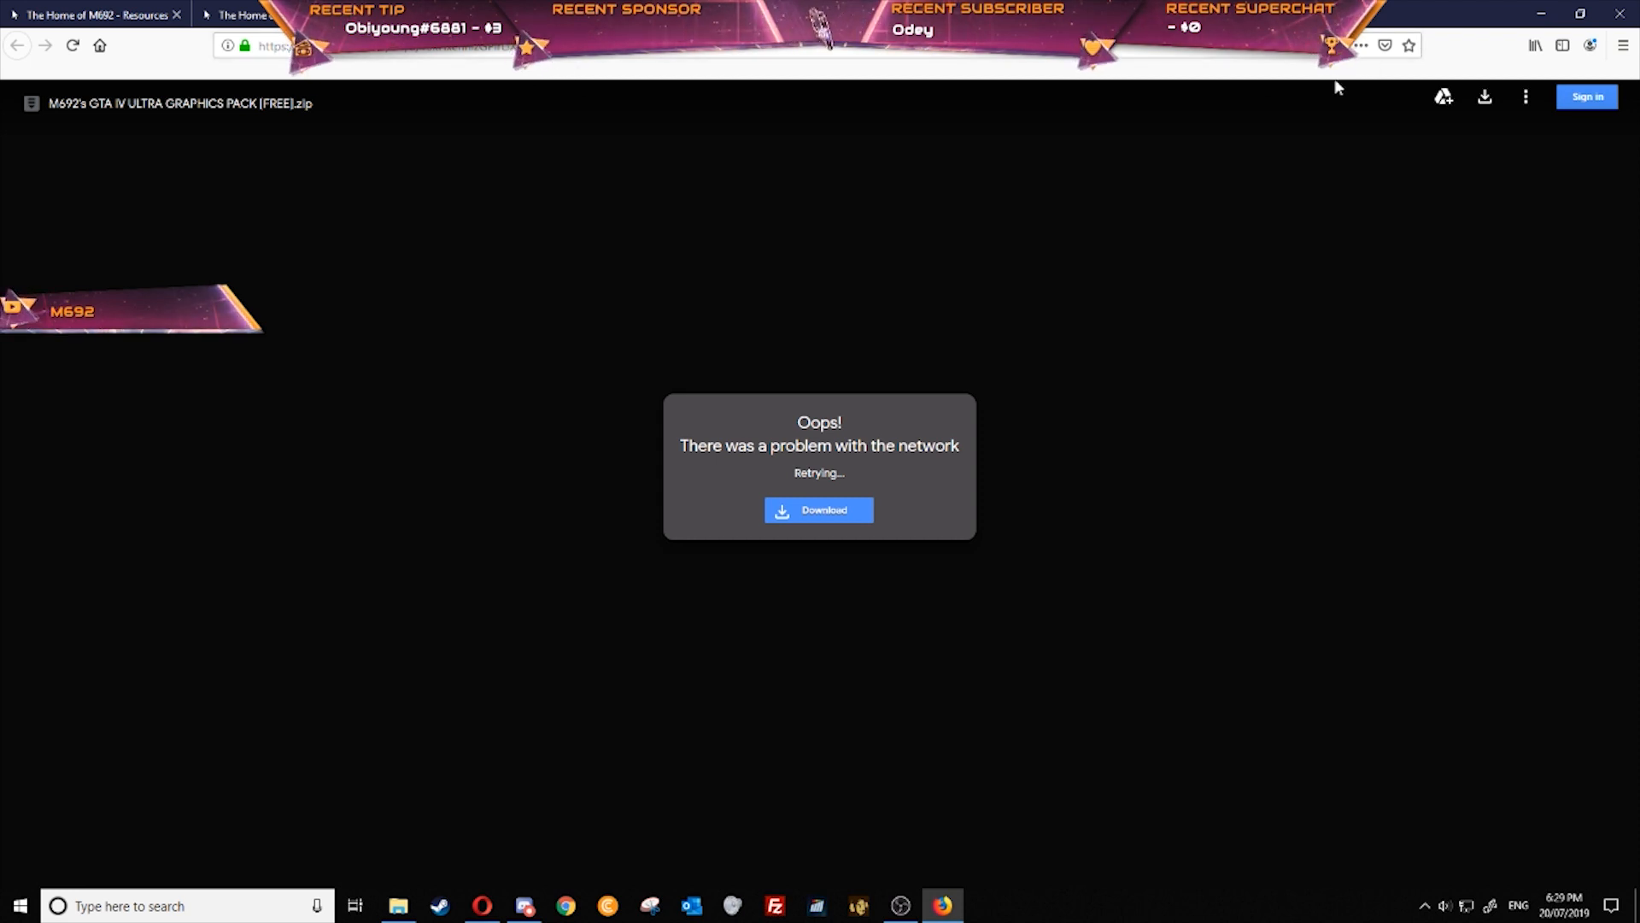
mouse_move(1485, 97)
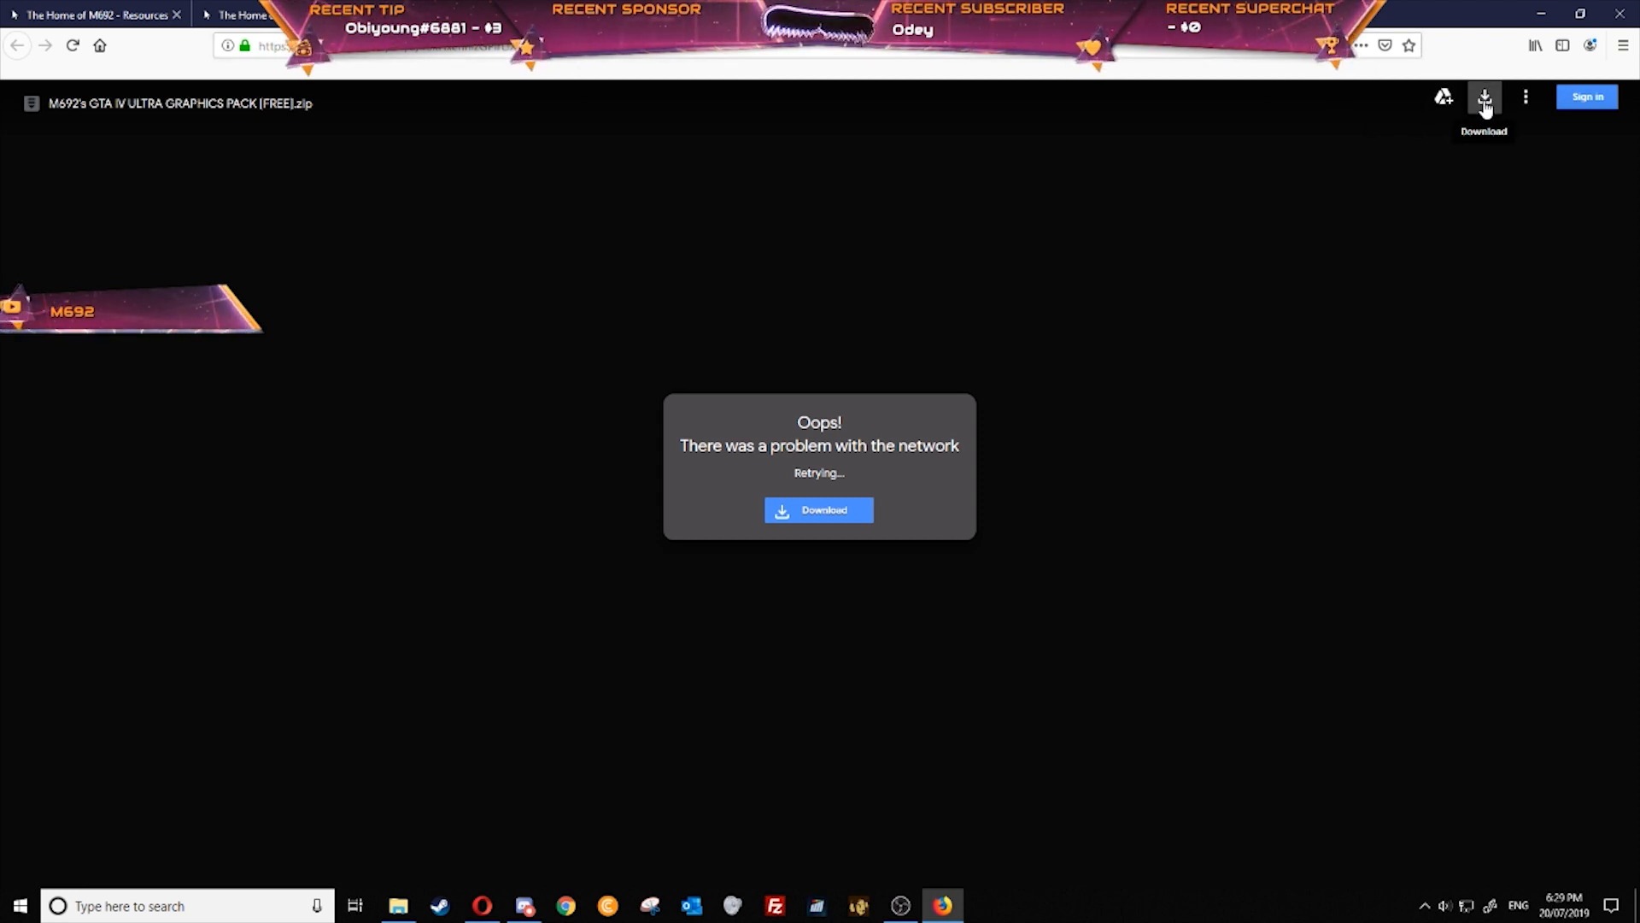
click(818, 509)
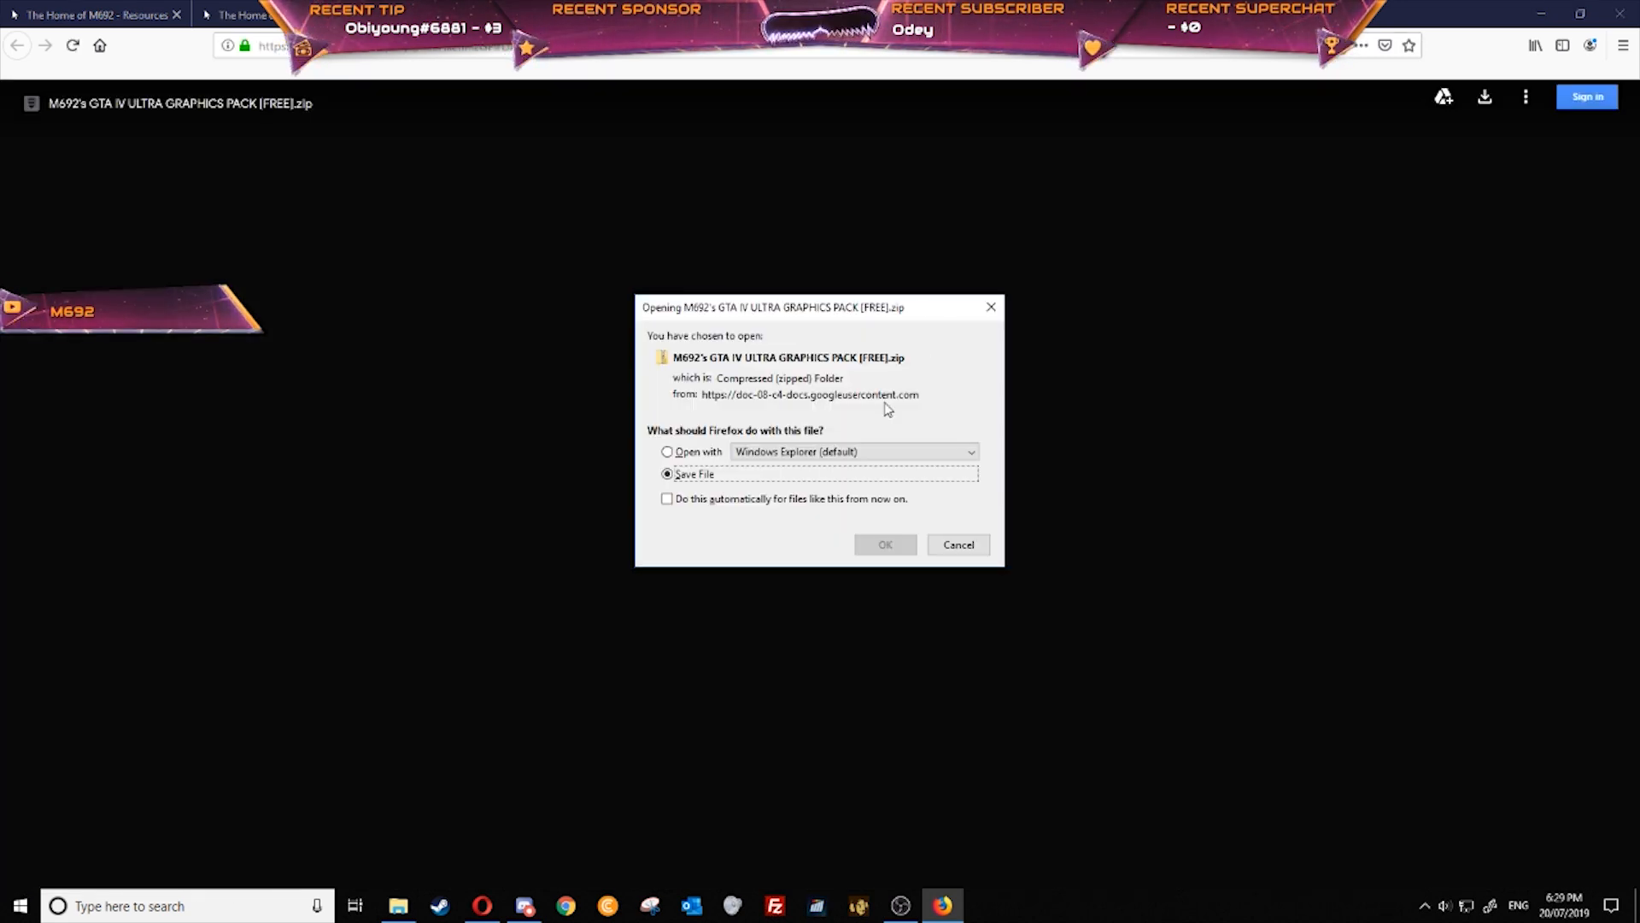
click(667, 451)
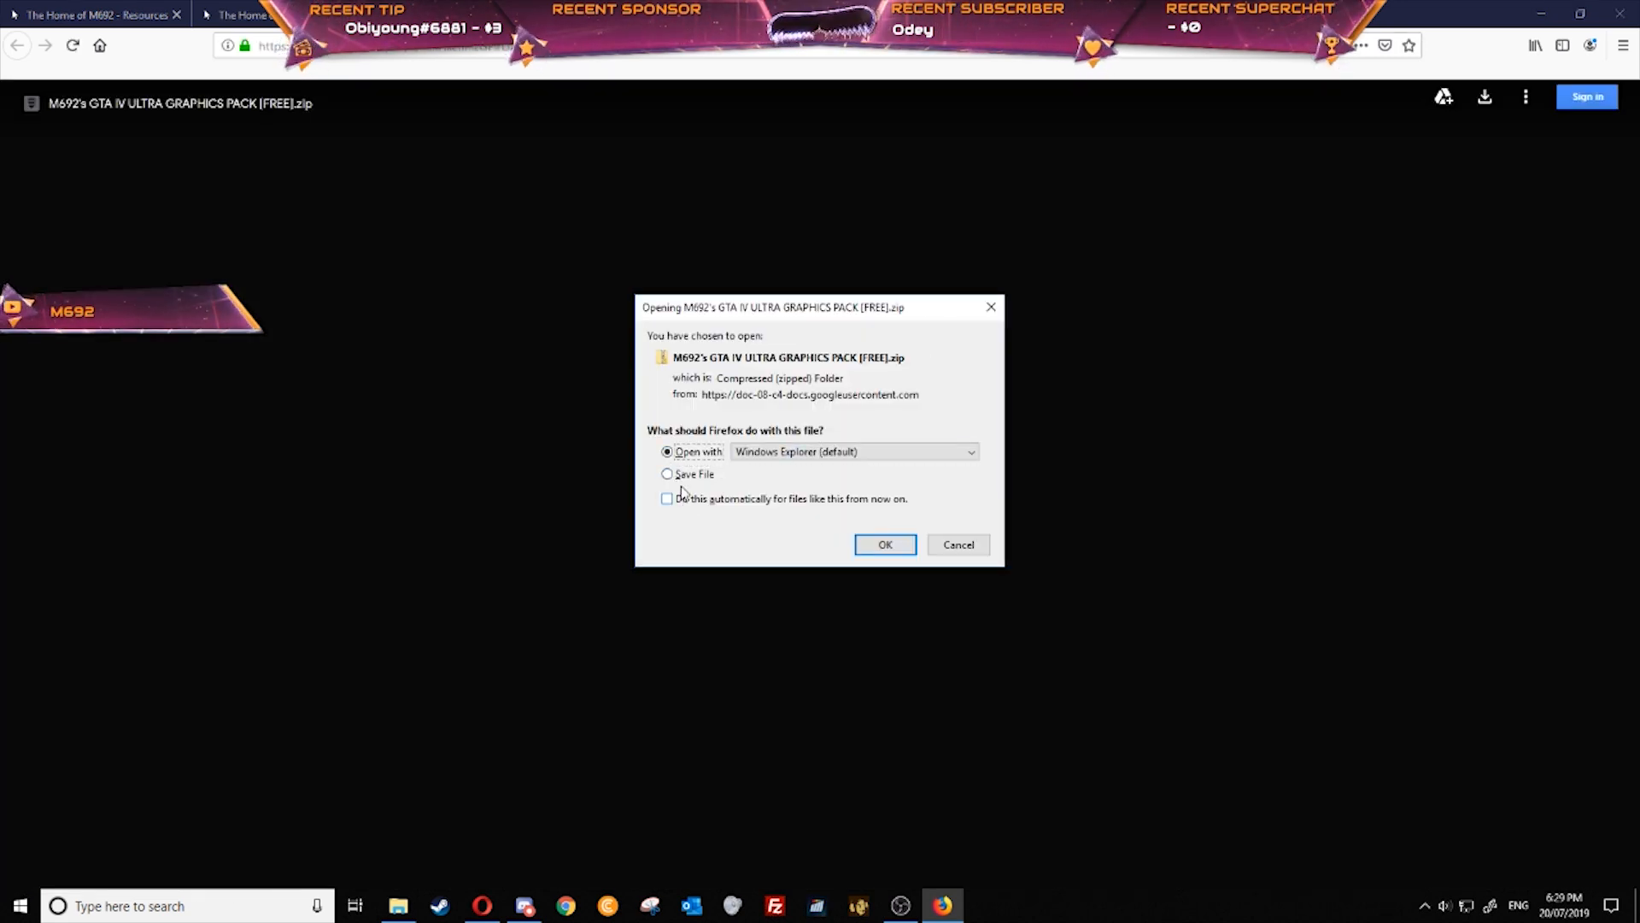
click(667, 475)
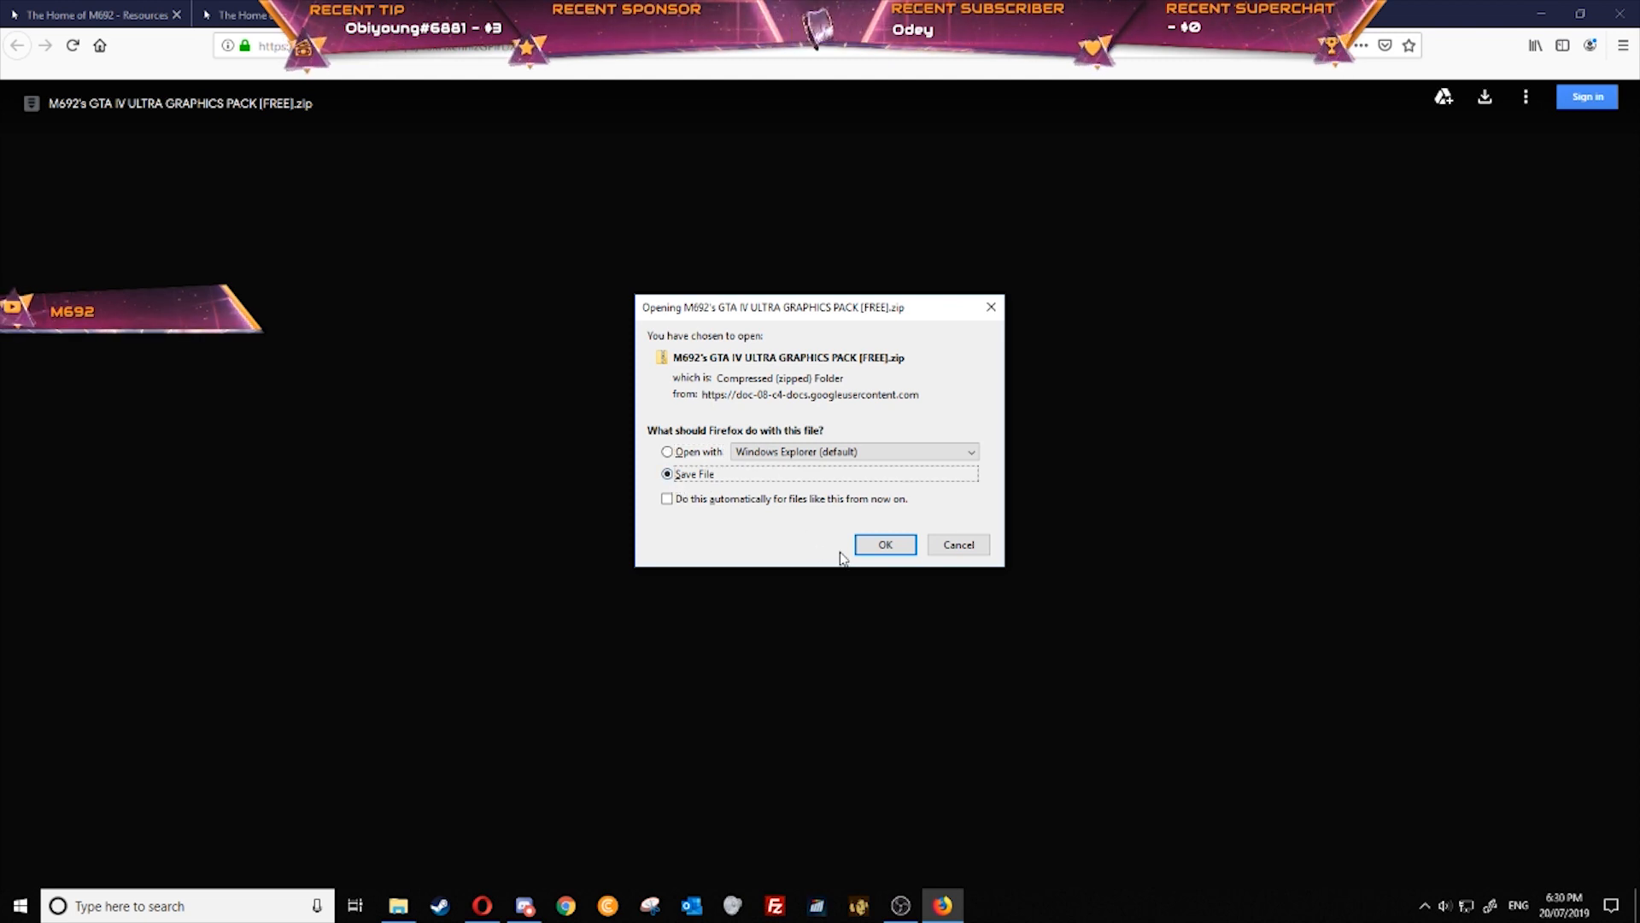
click(885, 544)
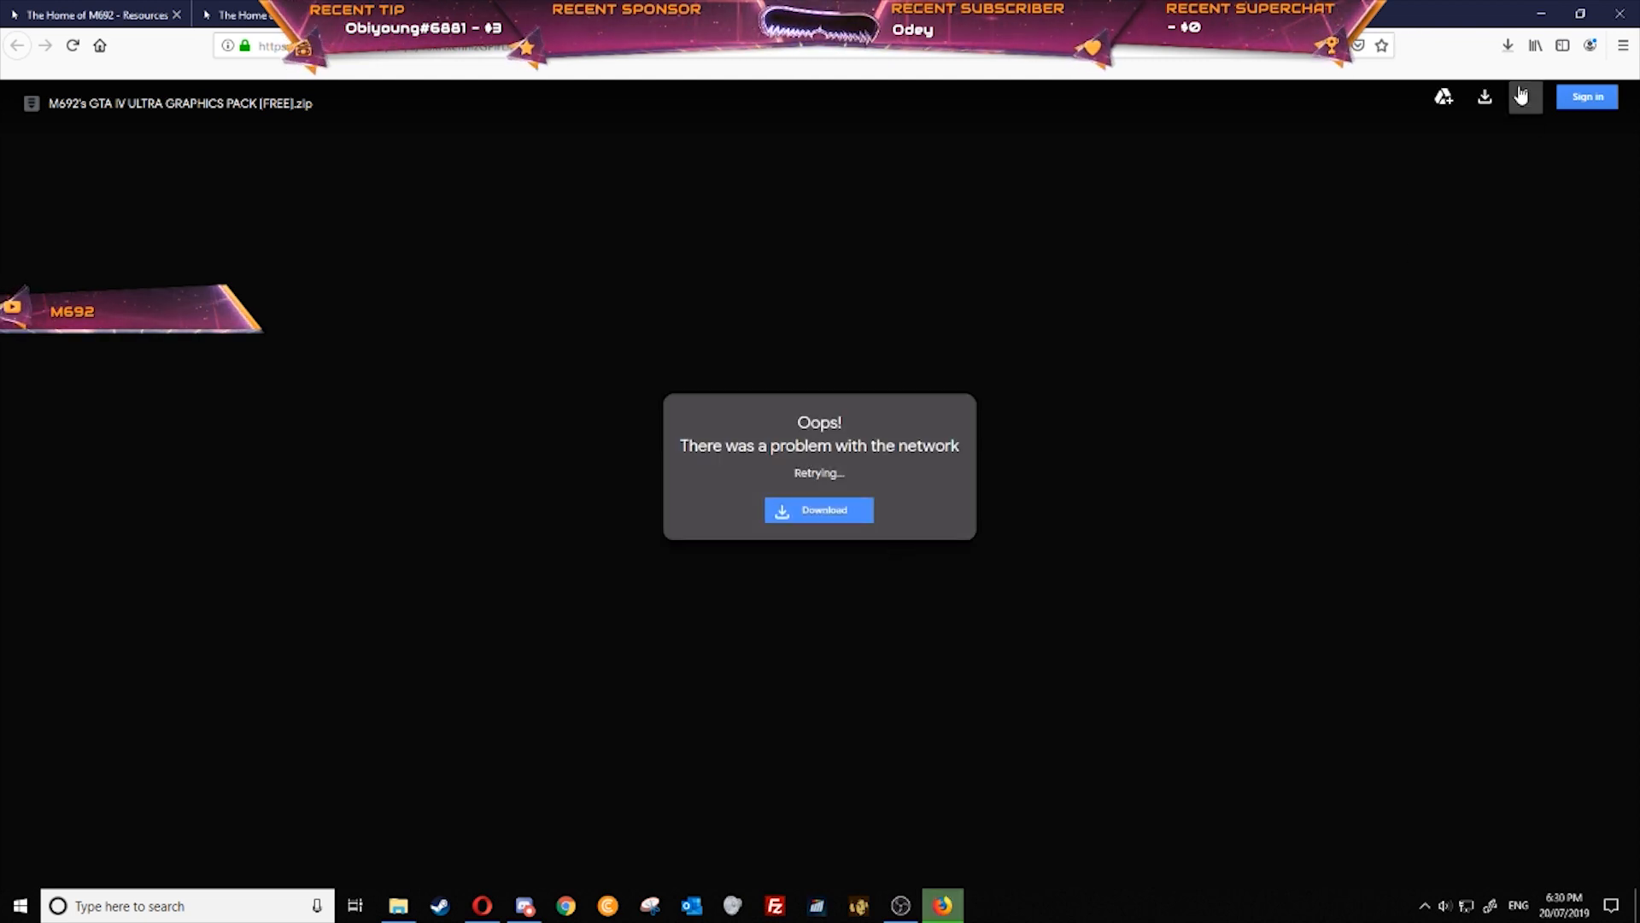
click(1509, 45)
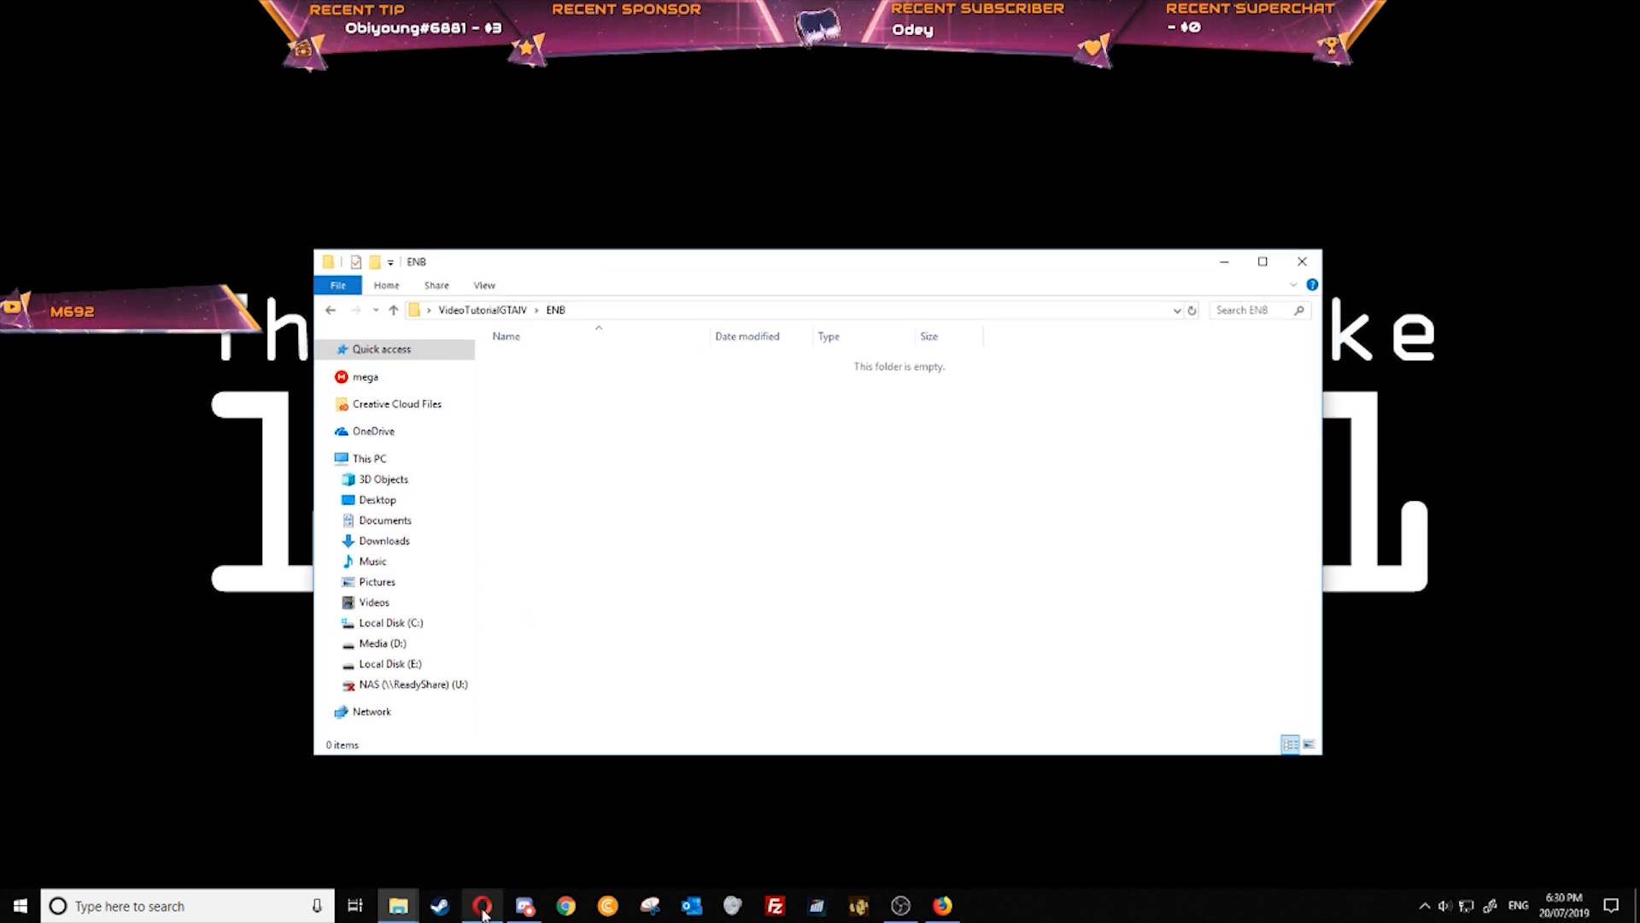
Extract the graphics pack zip into ENB with 'Show extracted files' unticked
click(940, 906)
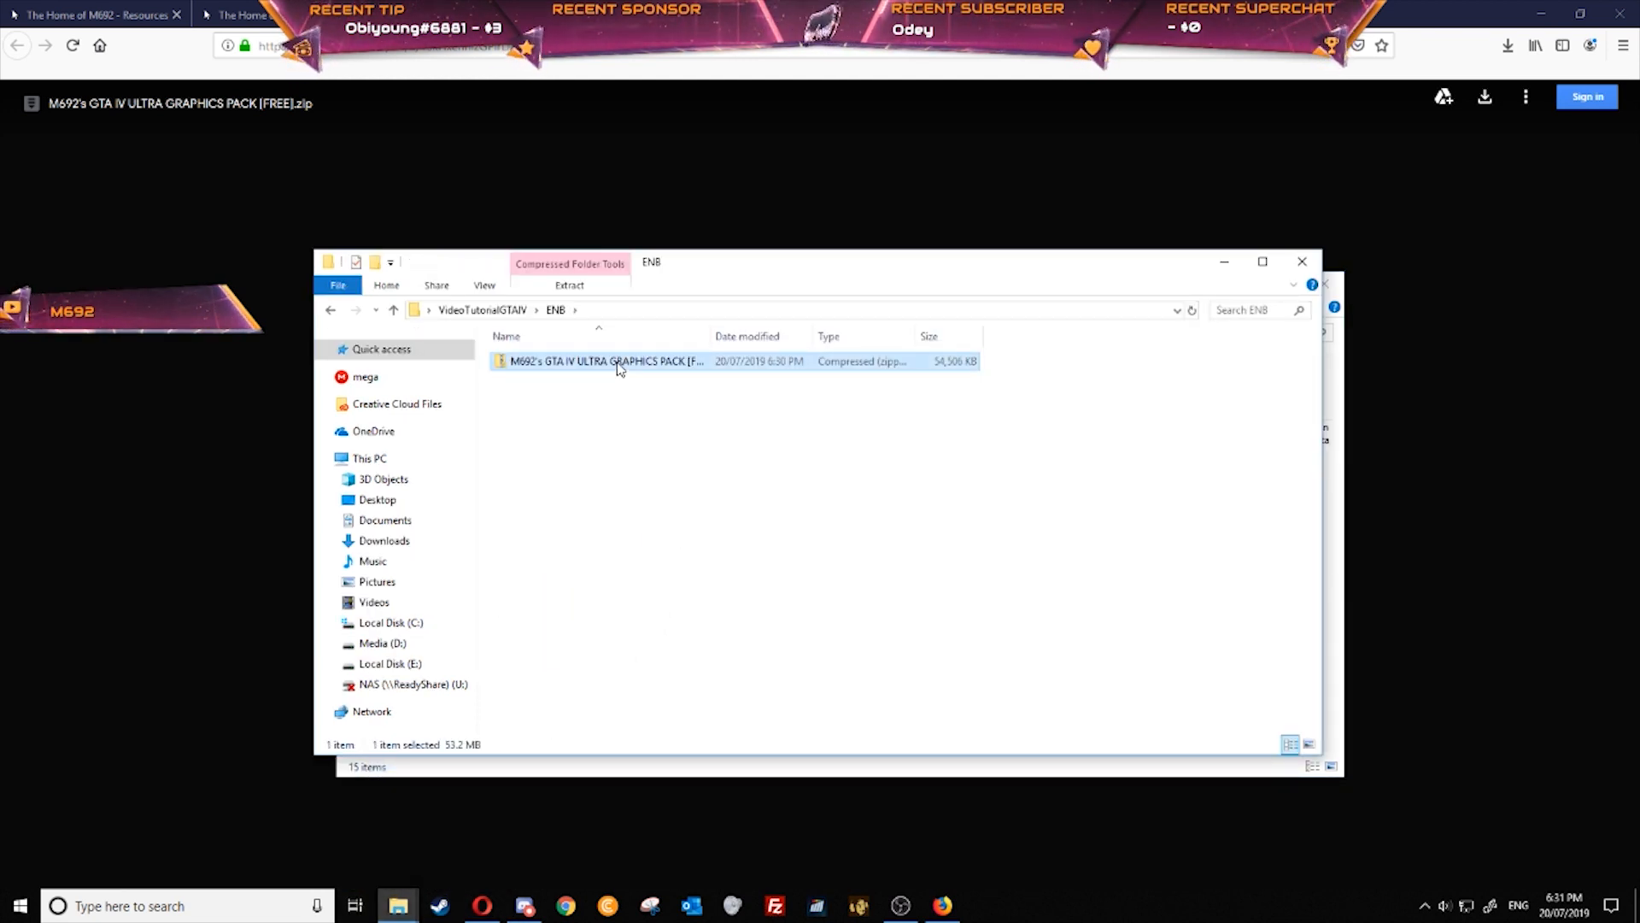
right_click(605, 361)
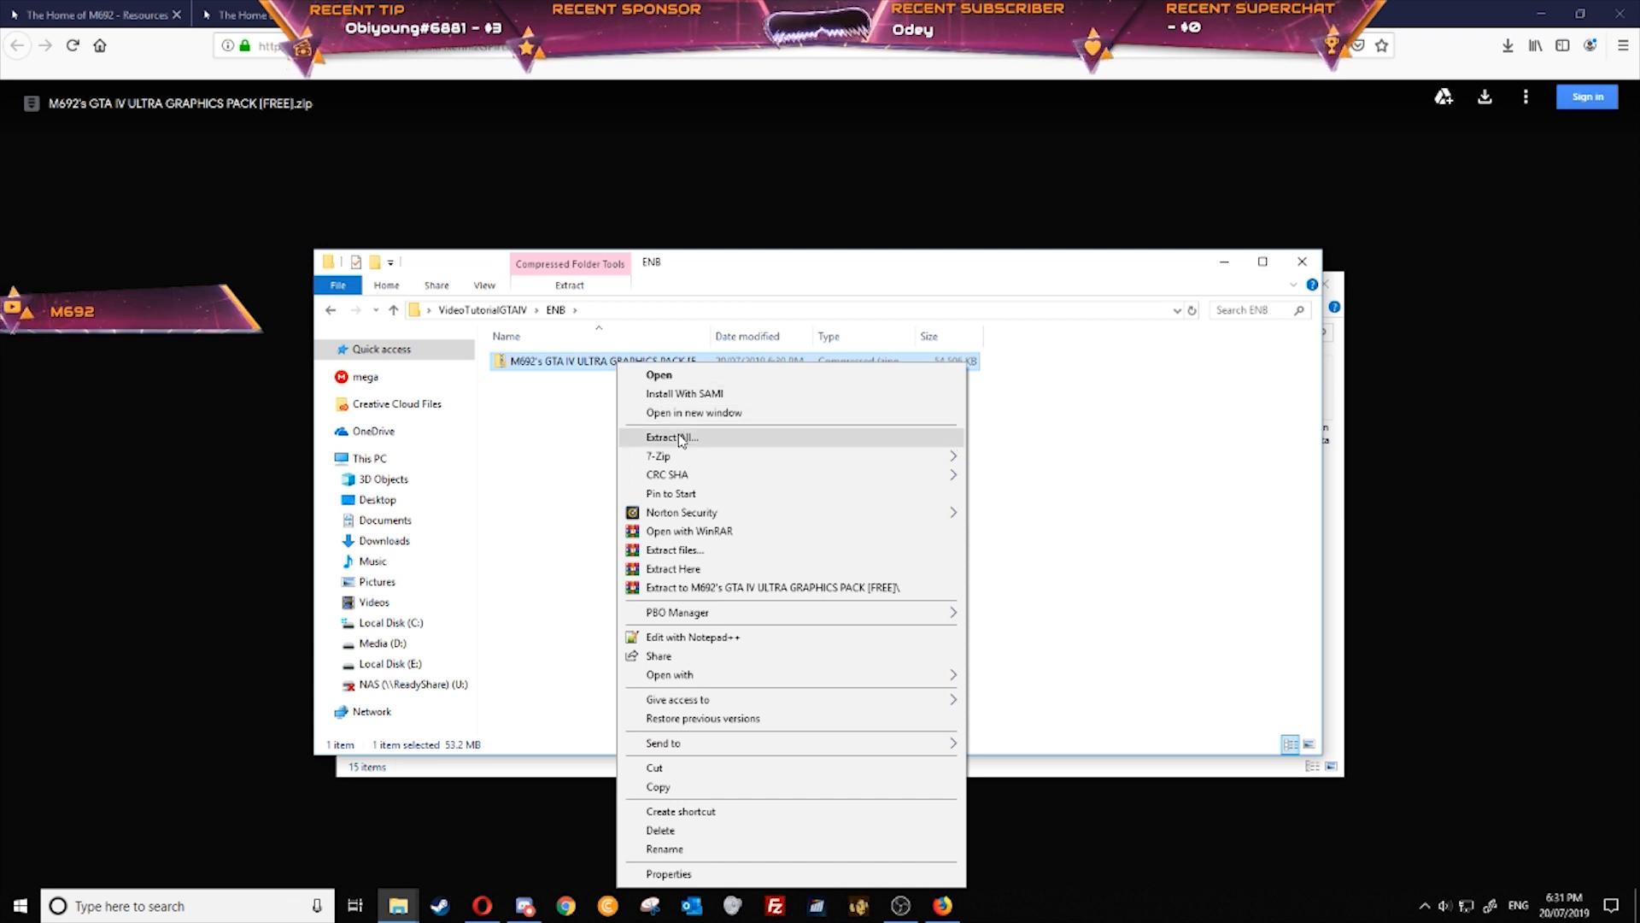
click(672, 438)
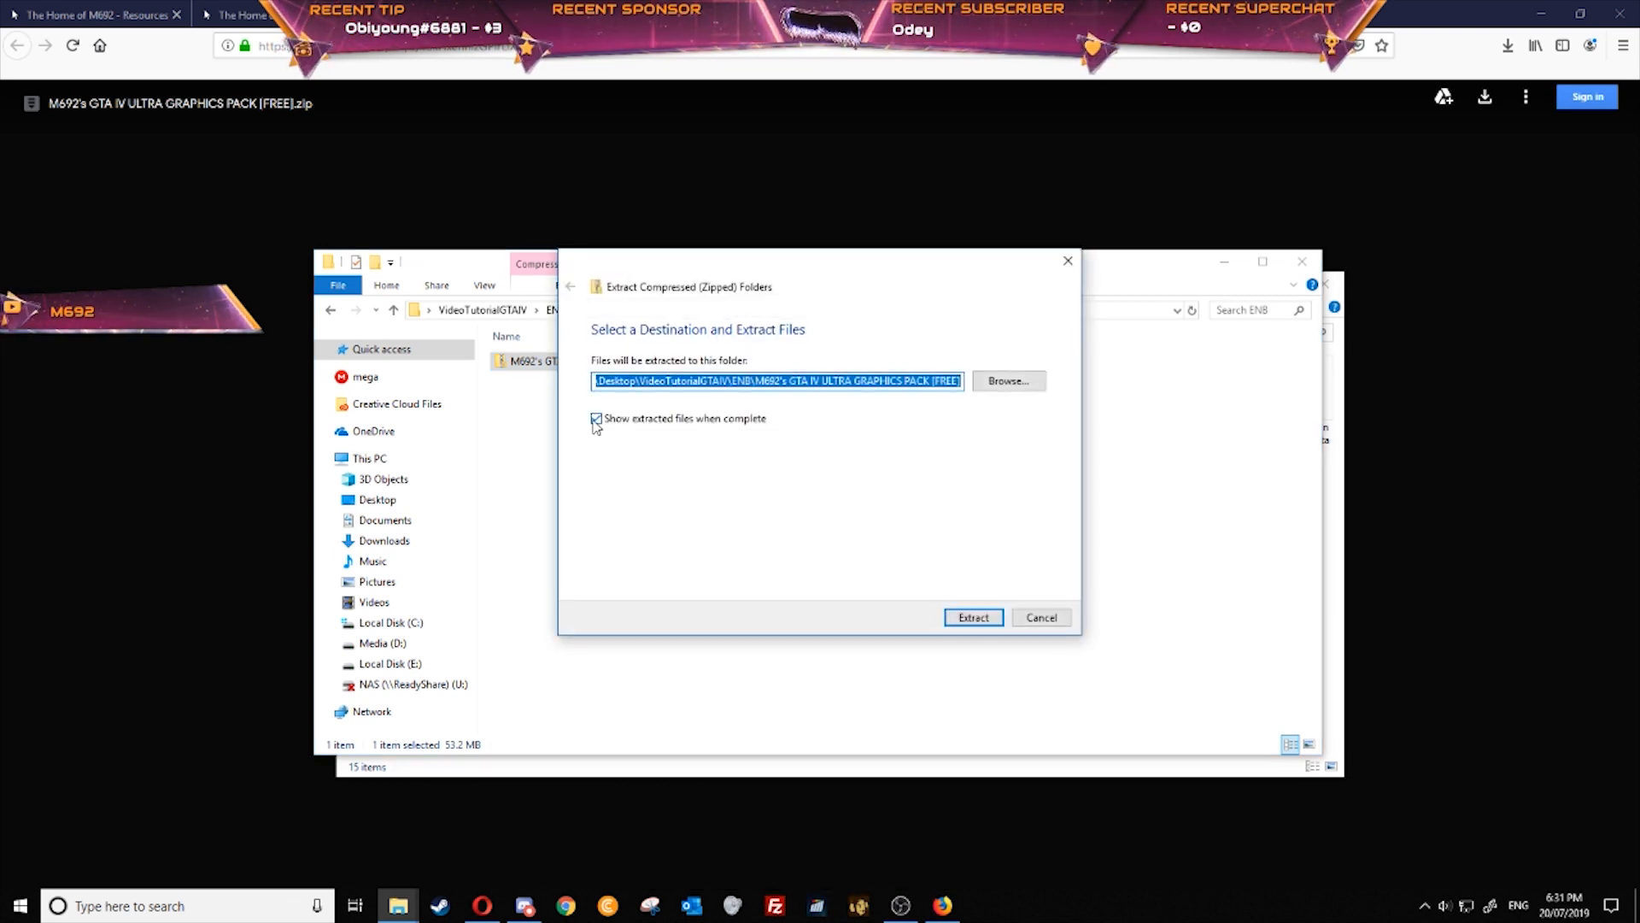
click(596, 418)
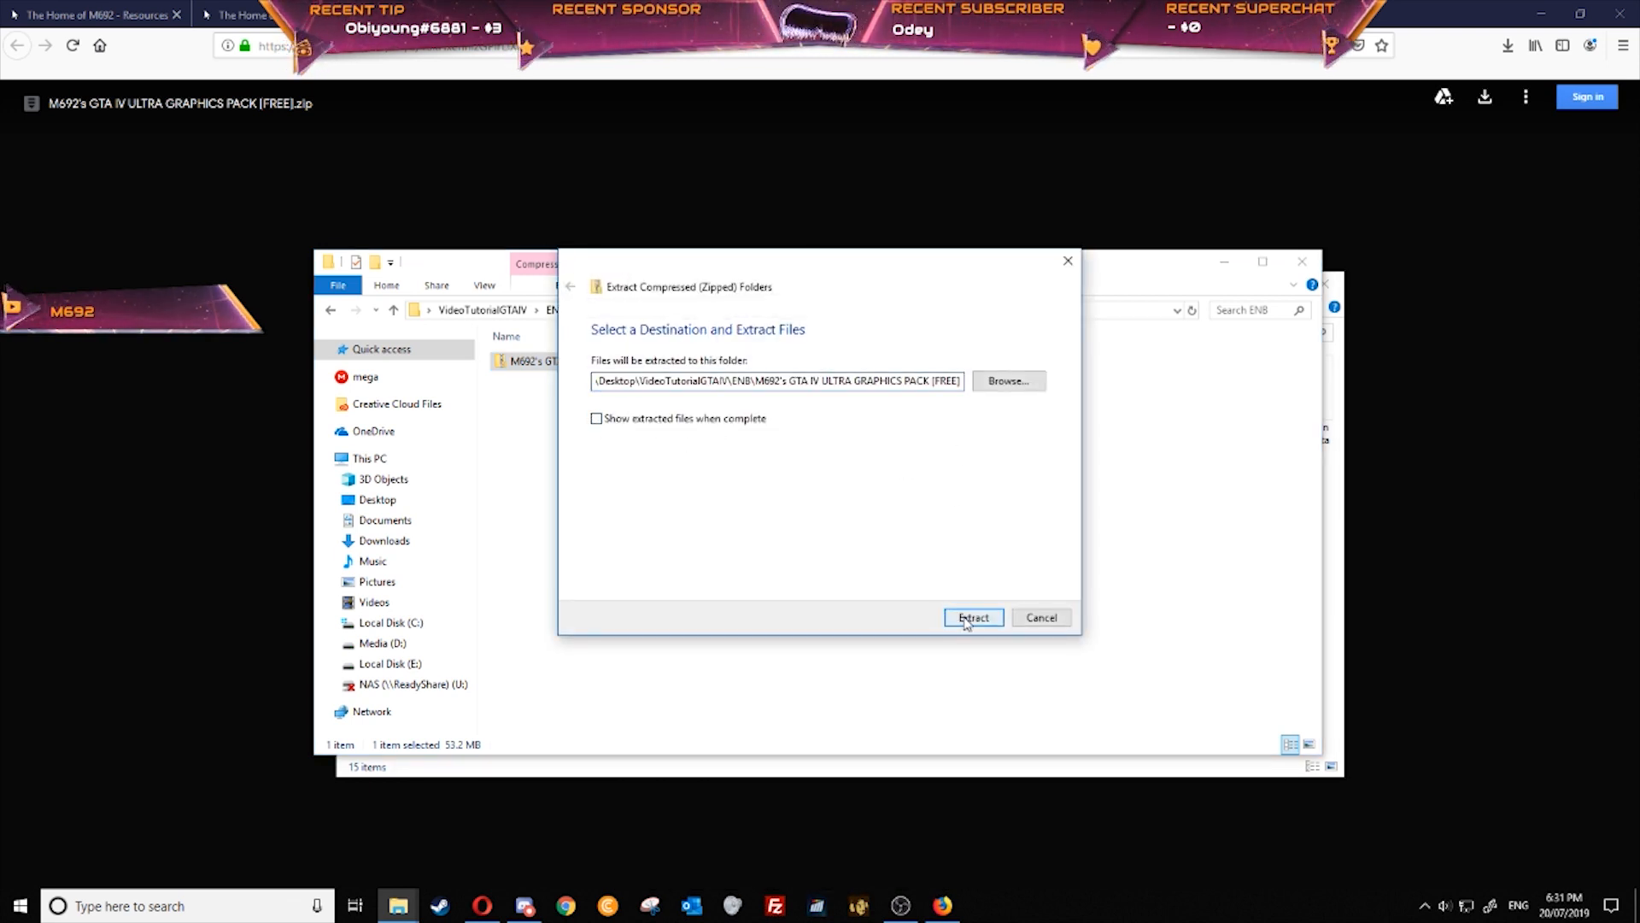
click(973, 617)
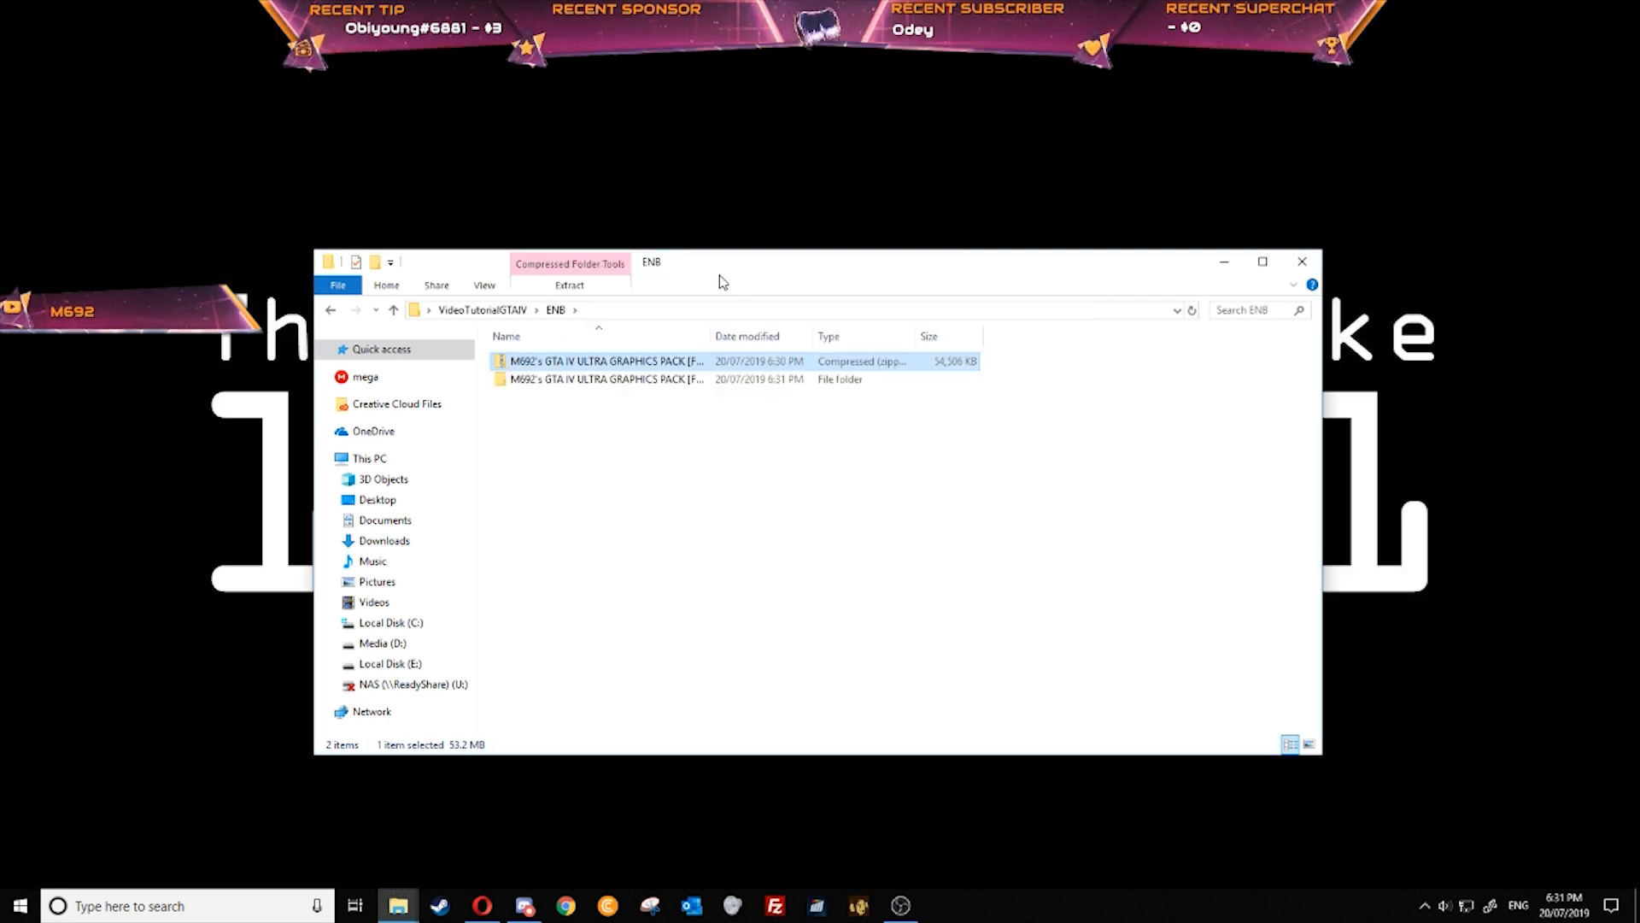
Open the pack's inner folder and read SpecialThanks.txt in Notepad, then close it
click(535, 397)
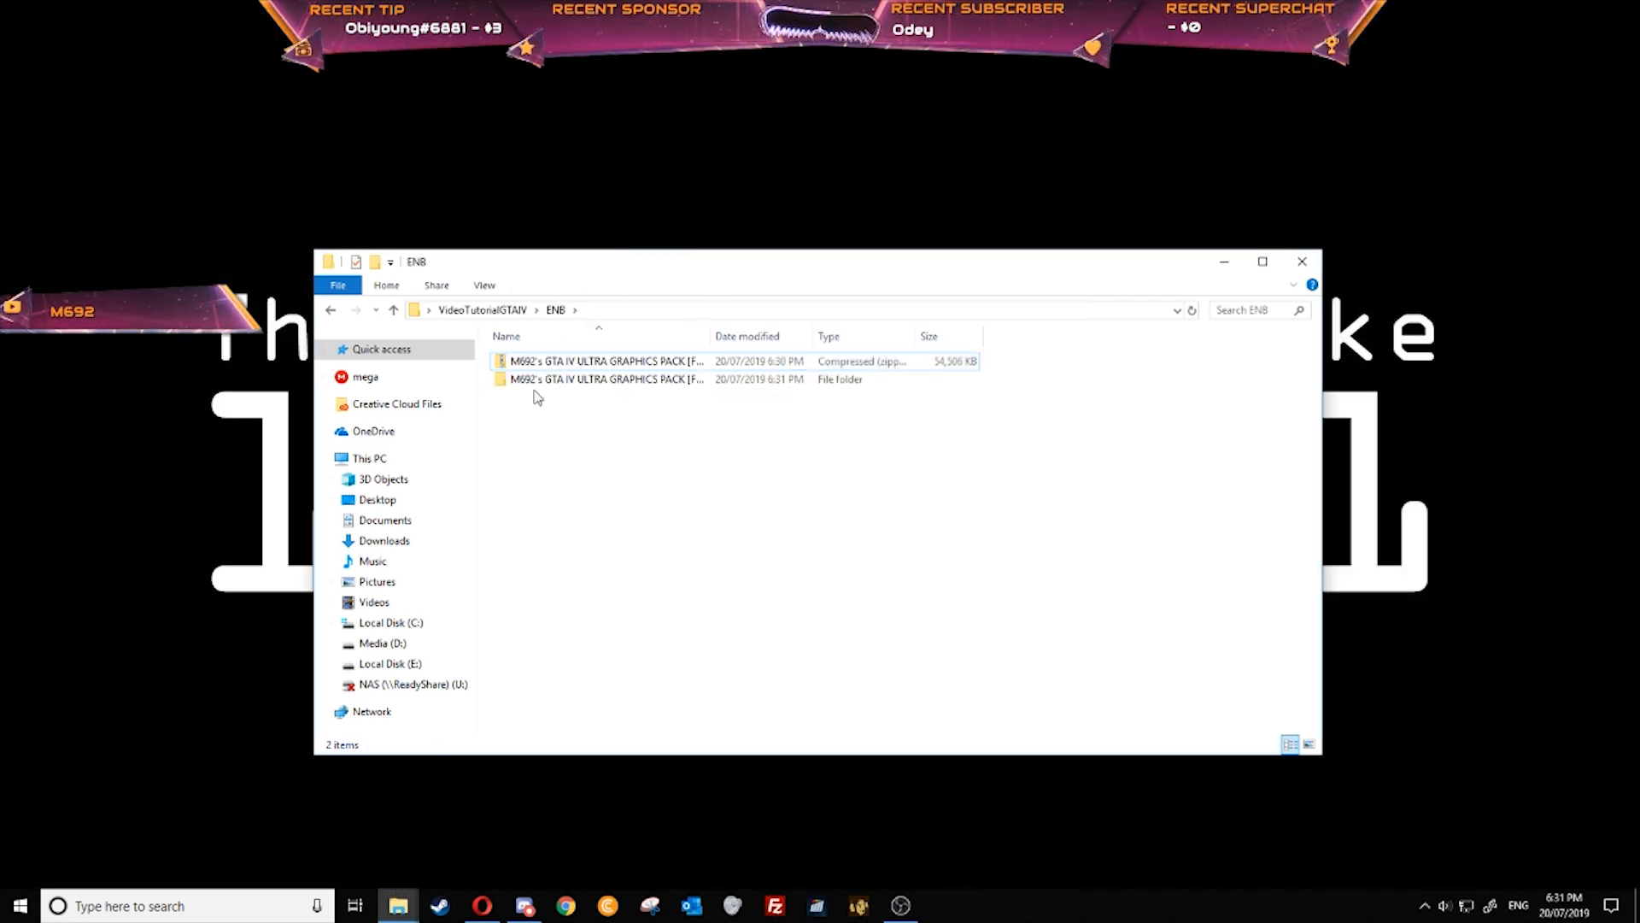
click(605, 360)
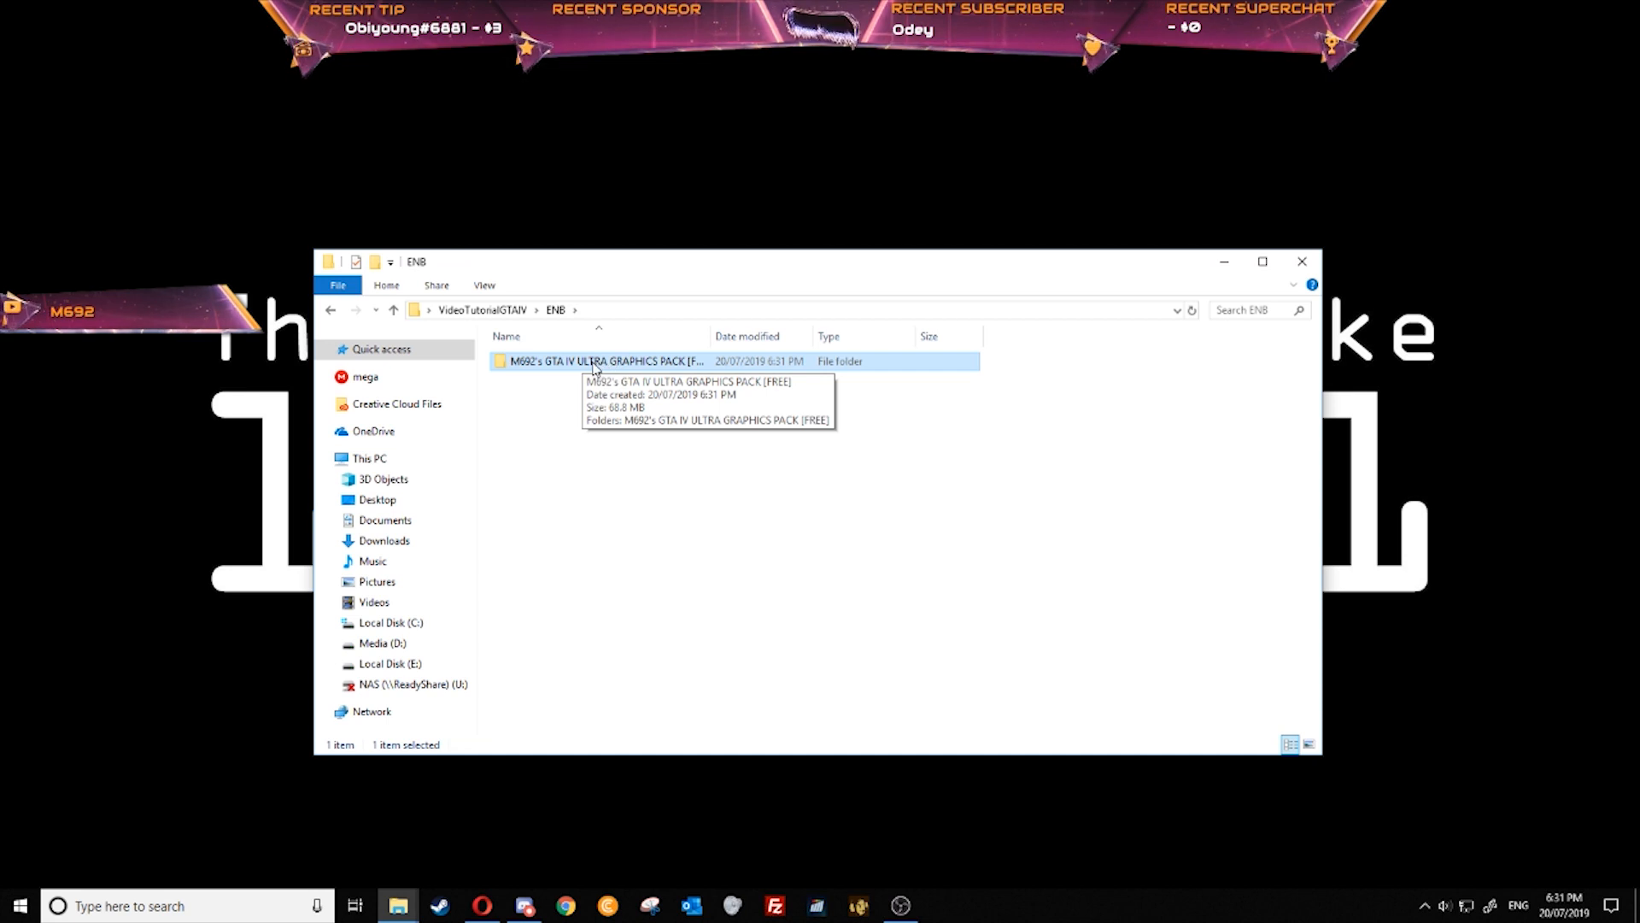
double_click(602, 361)
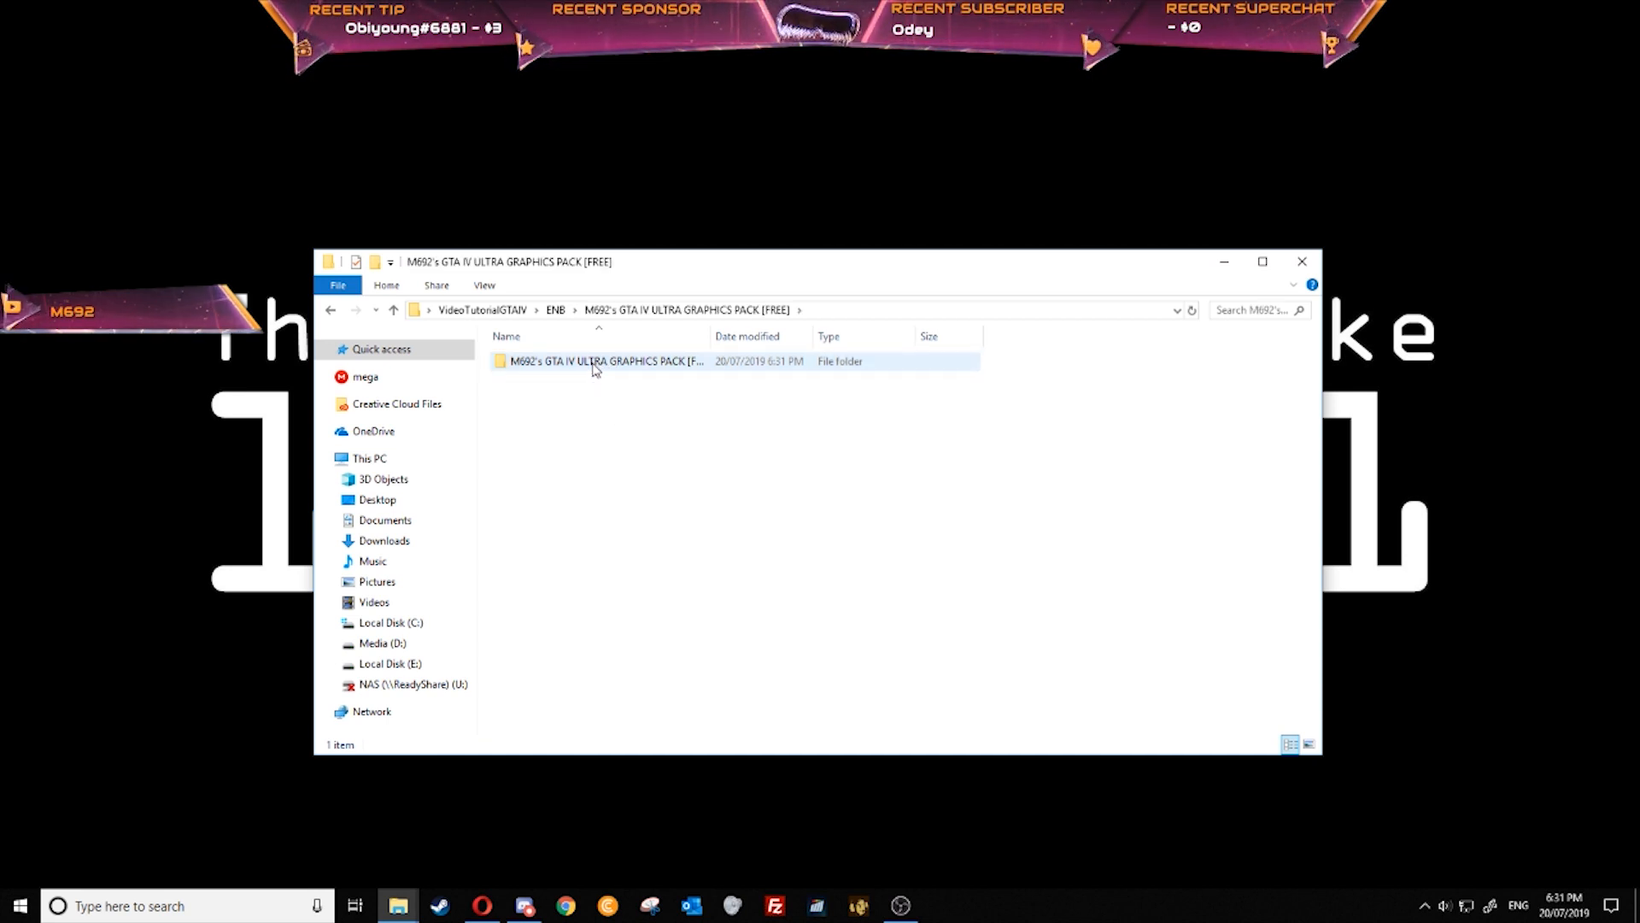
double_click(602, 360)
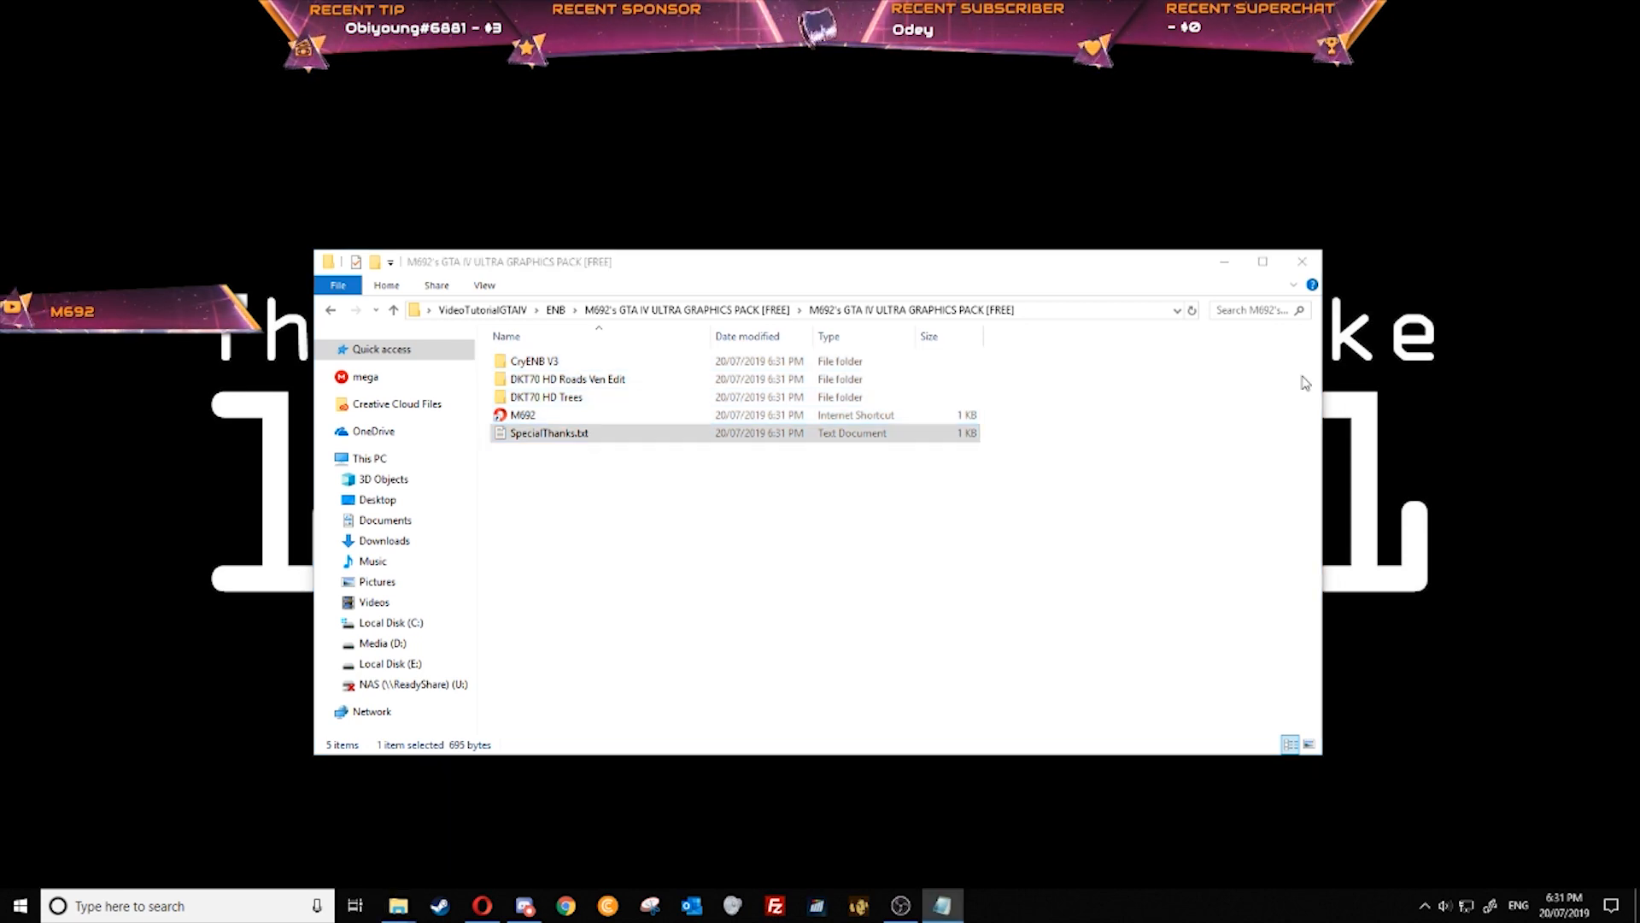
double_click(549, 433)
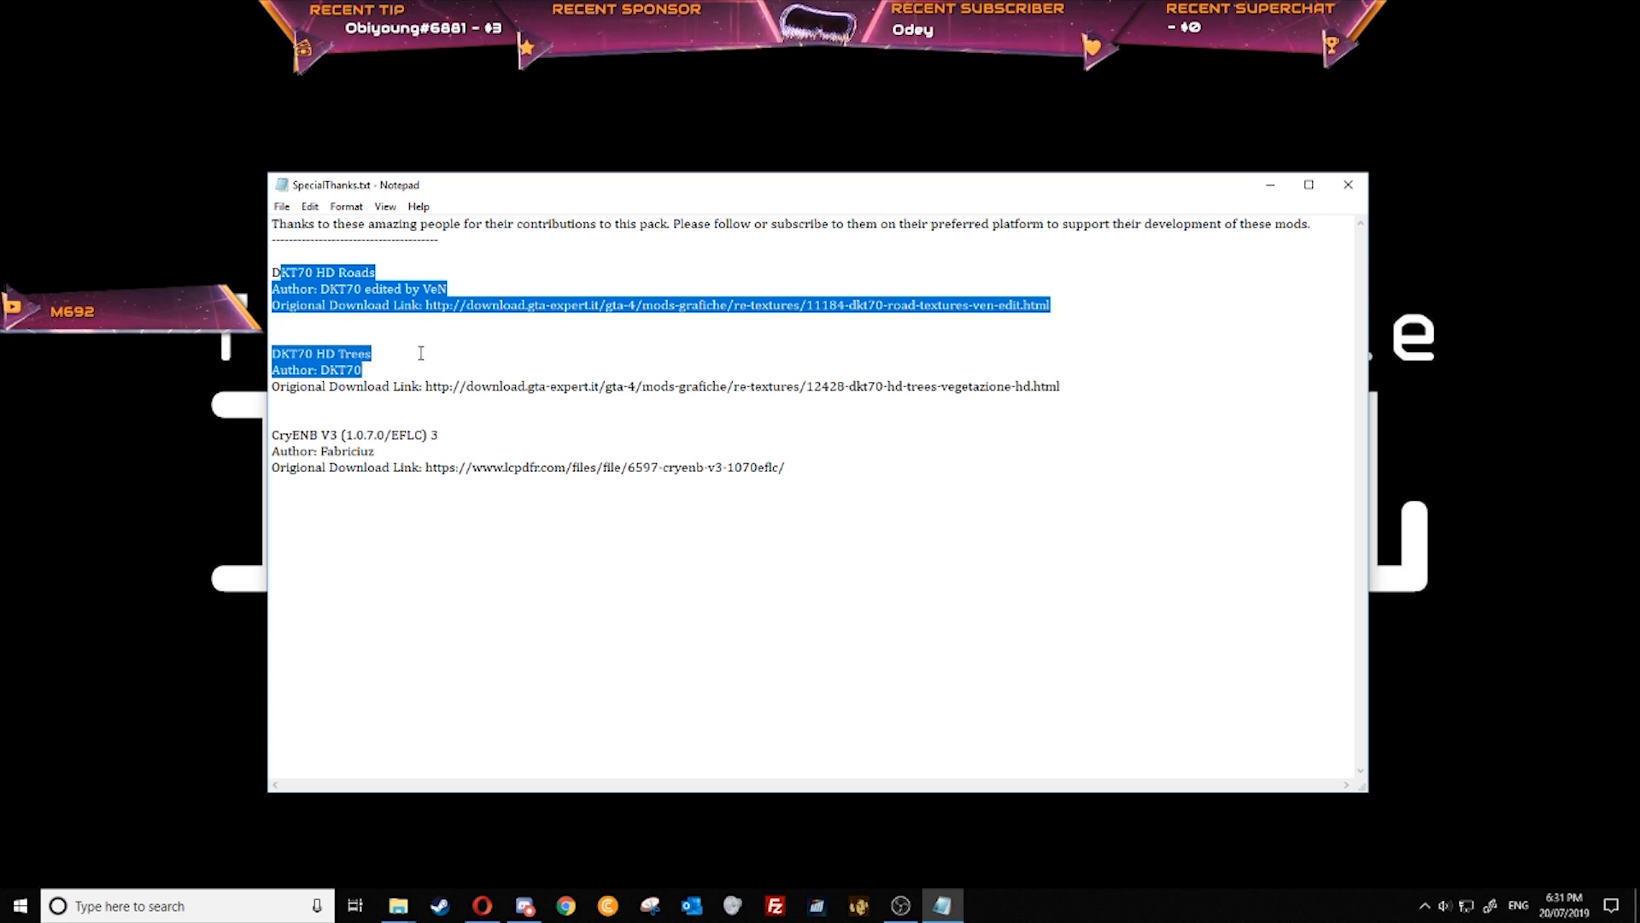
click(763, 484)
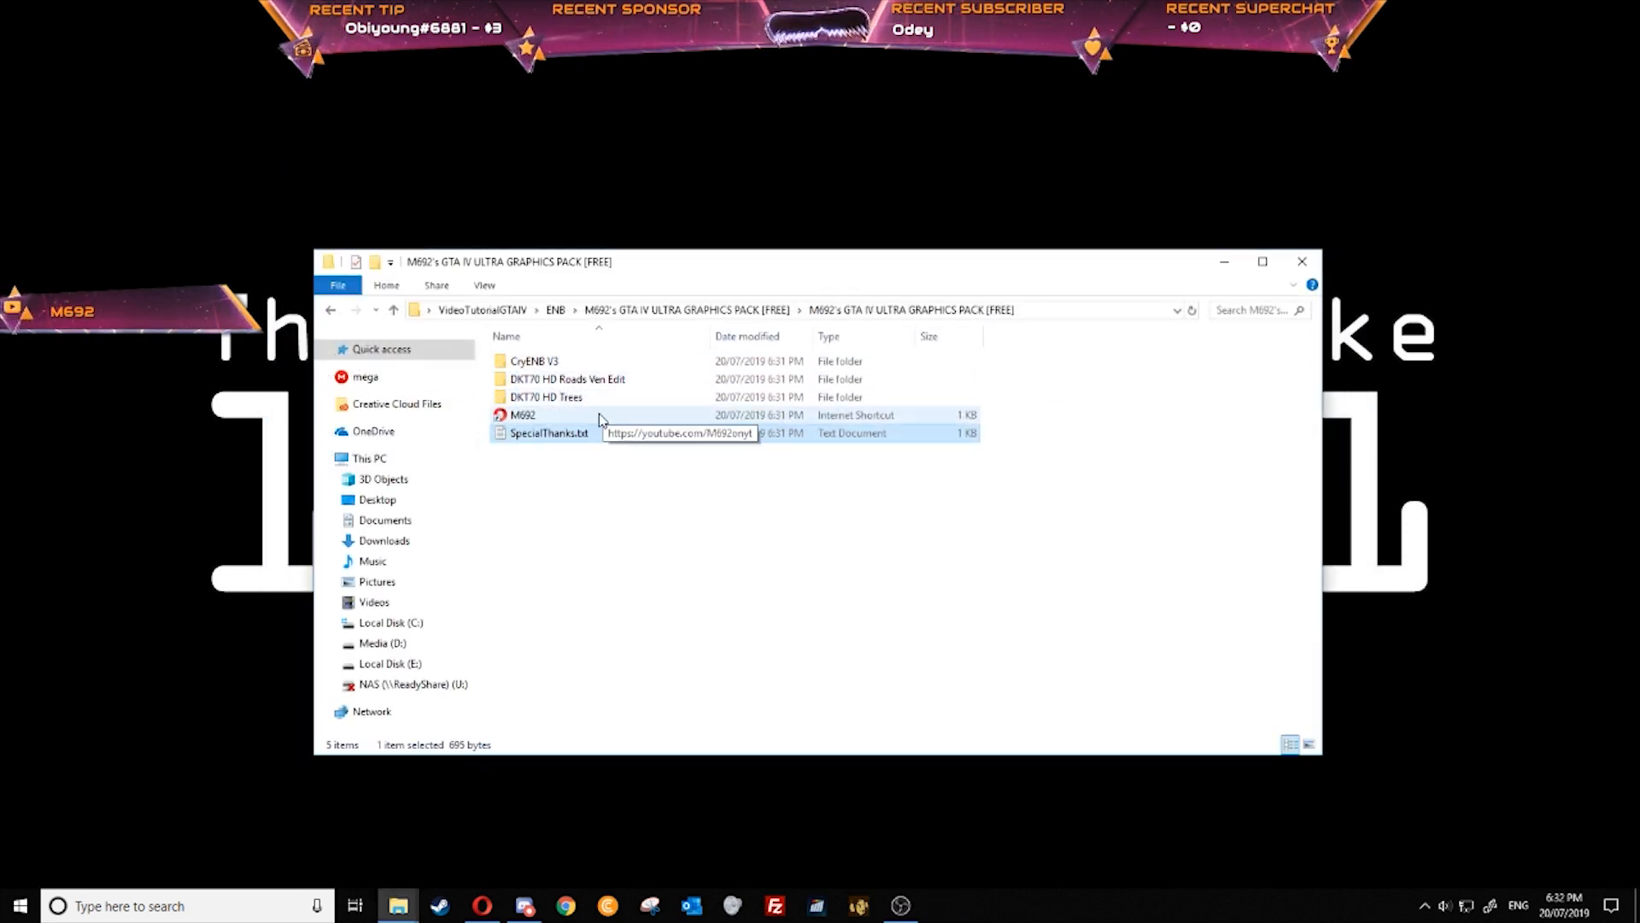
Open CryENB V3 > _Install and a second window at D:\Grand Theft Auto IV
double_click(533, 361)
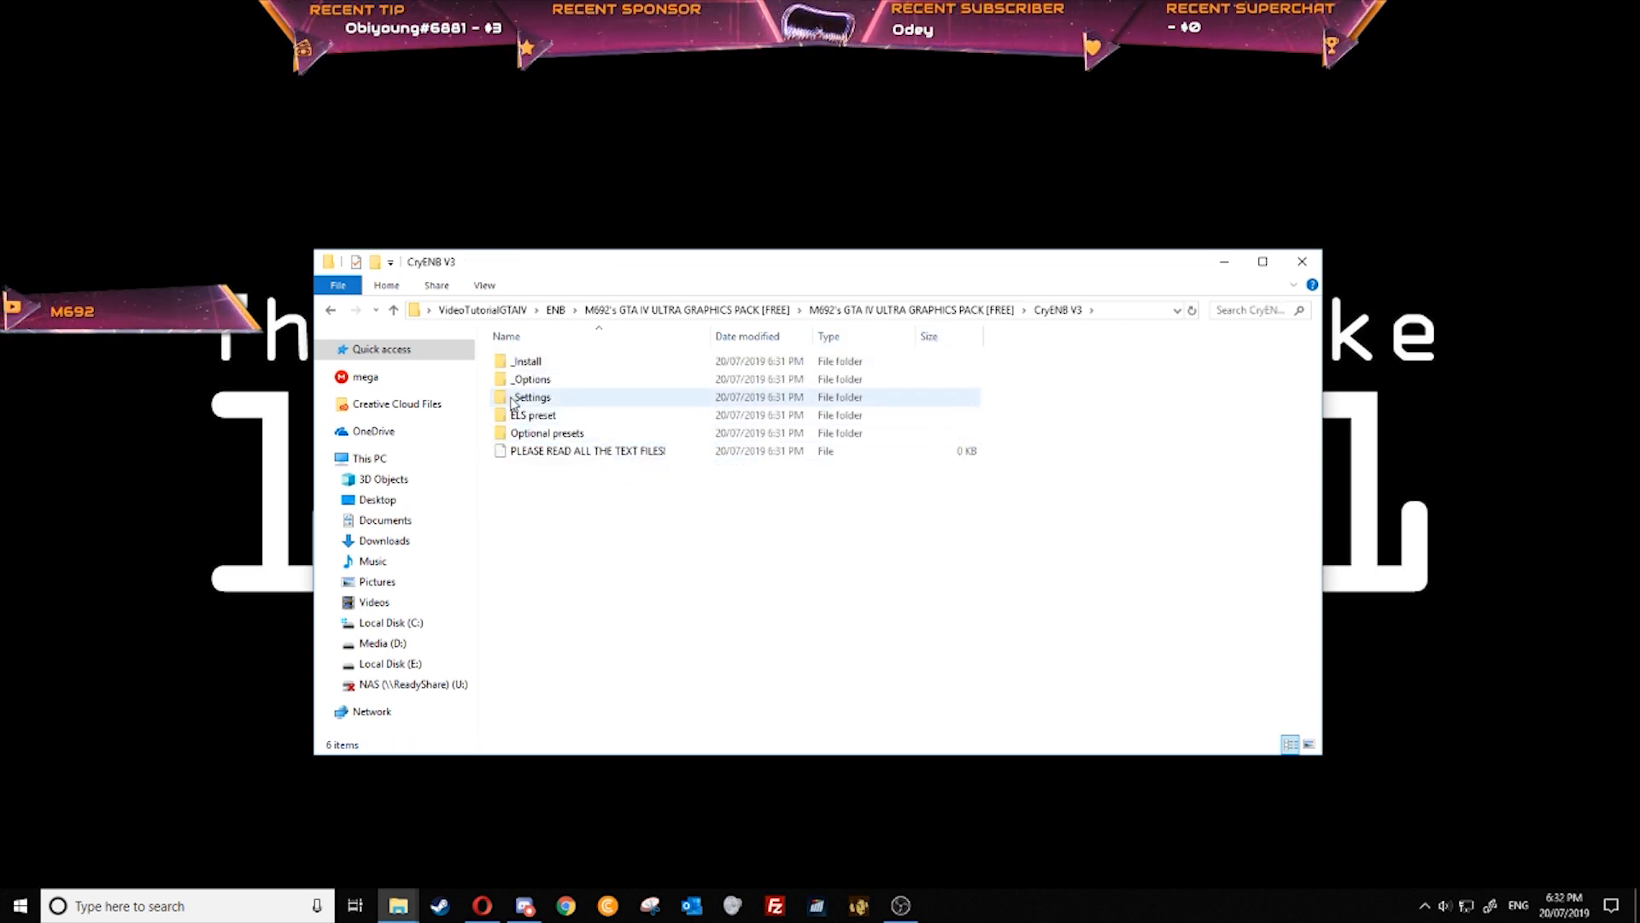
double_click(526, 360)
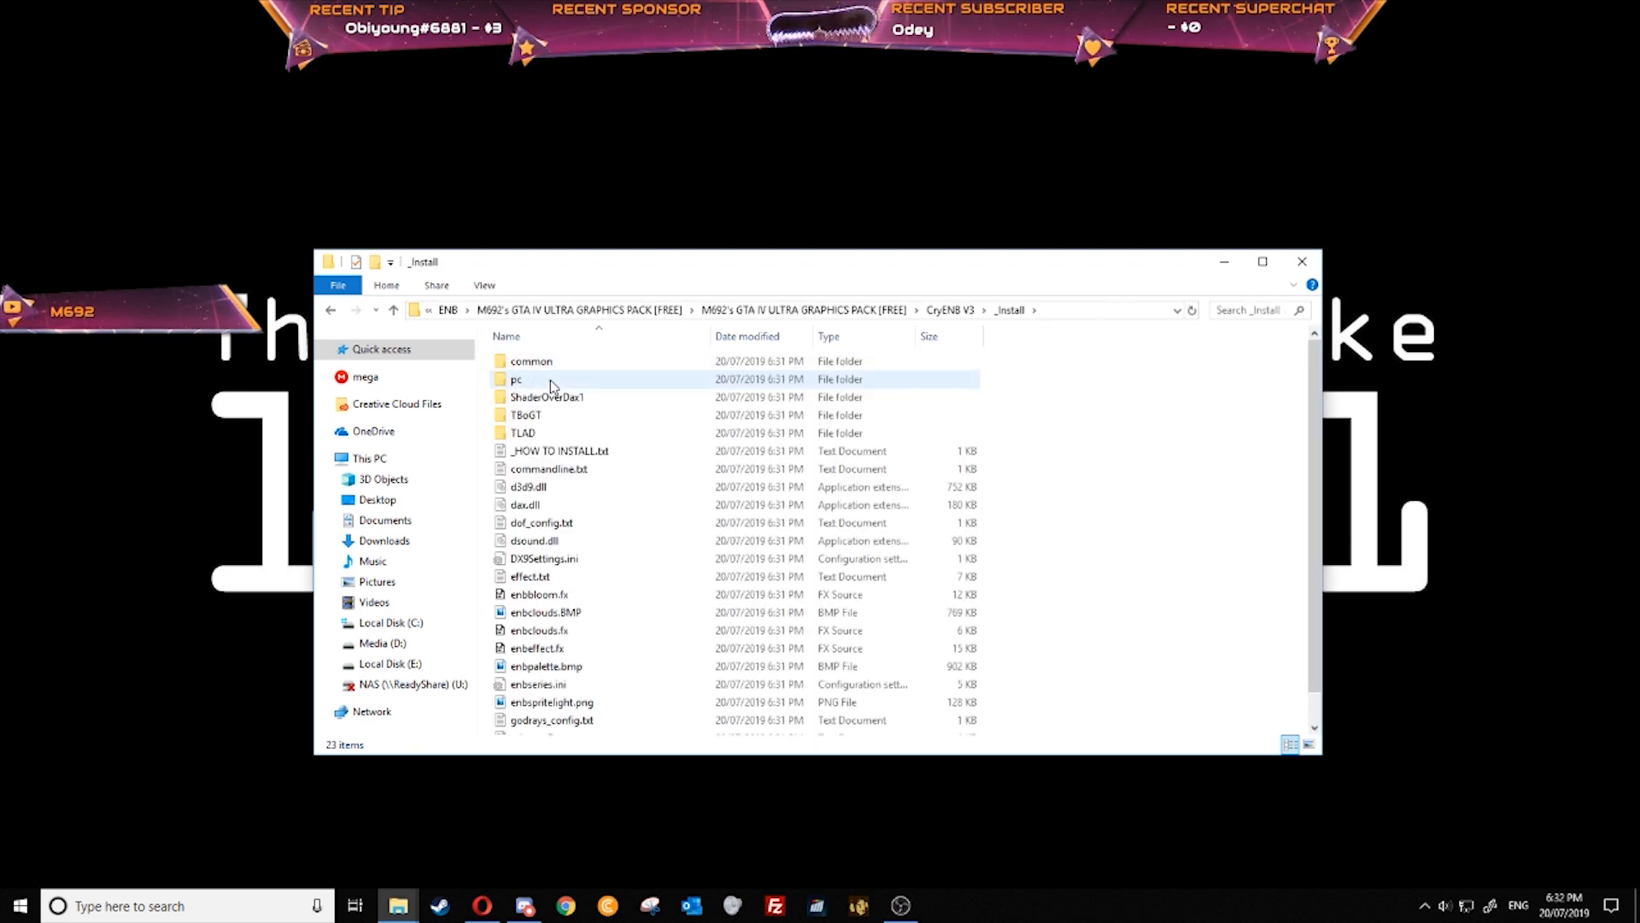
click(531, 361)
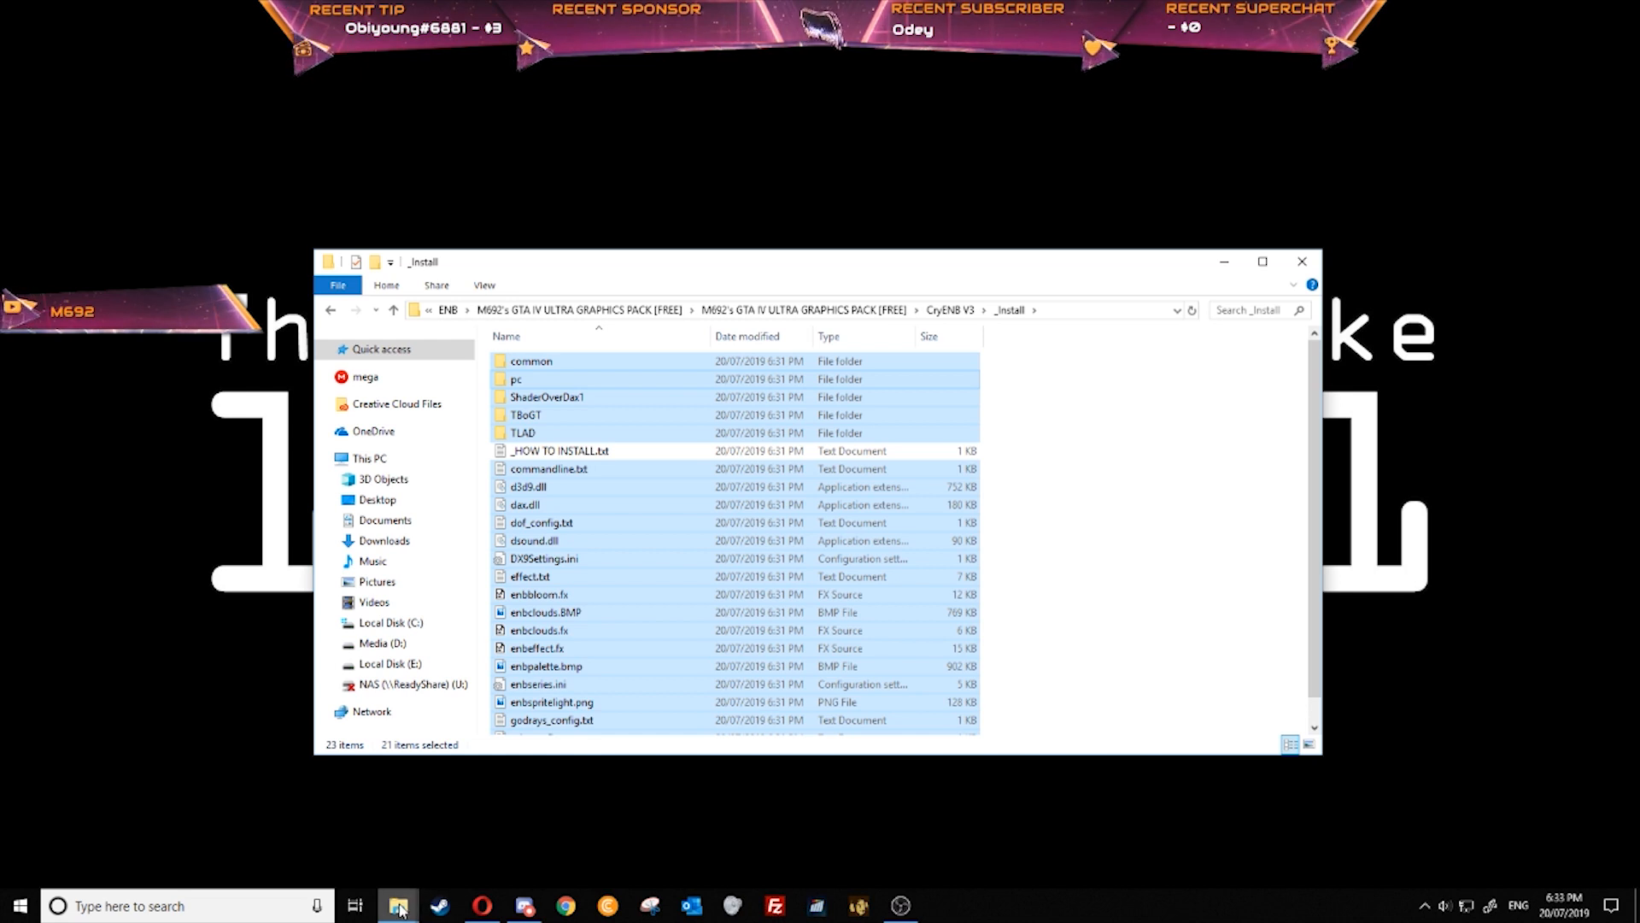
click(397, 905)
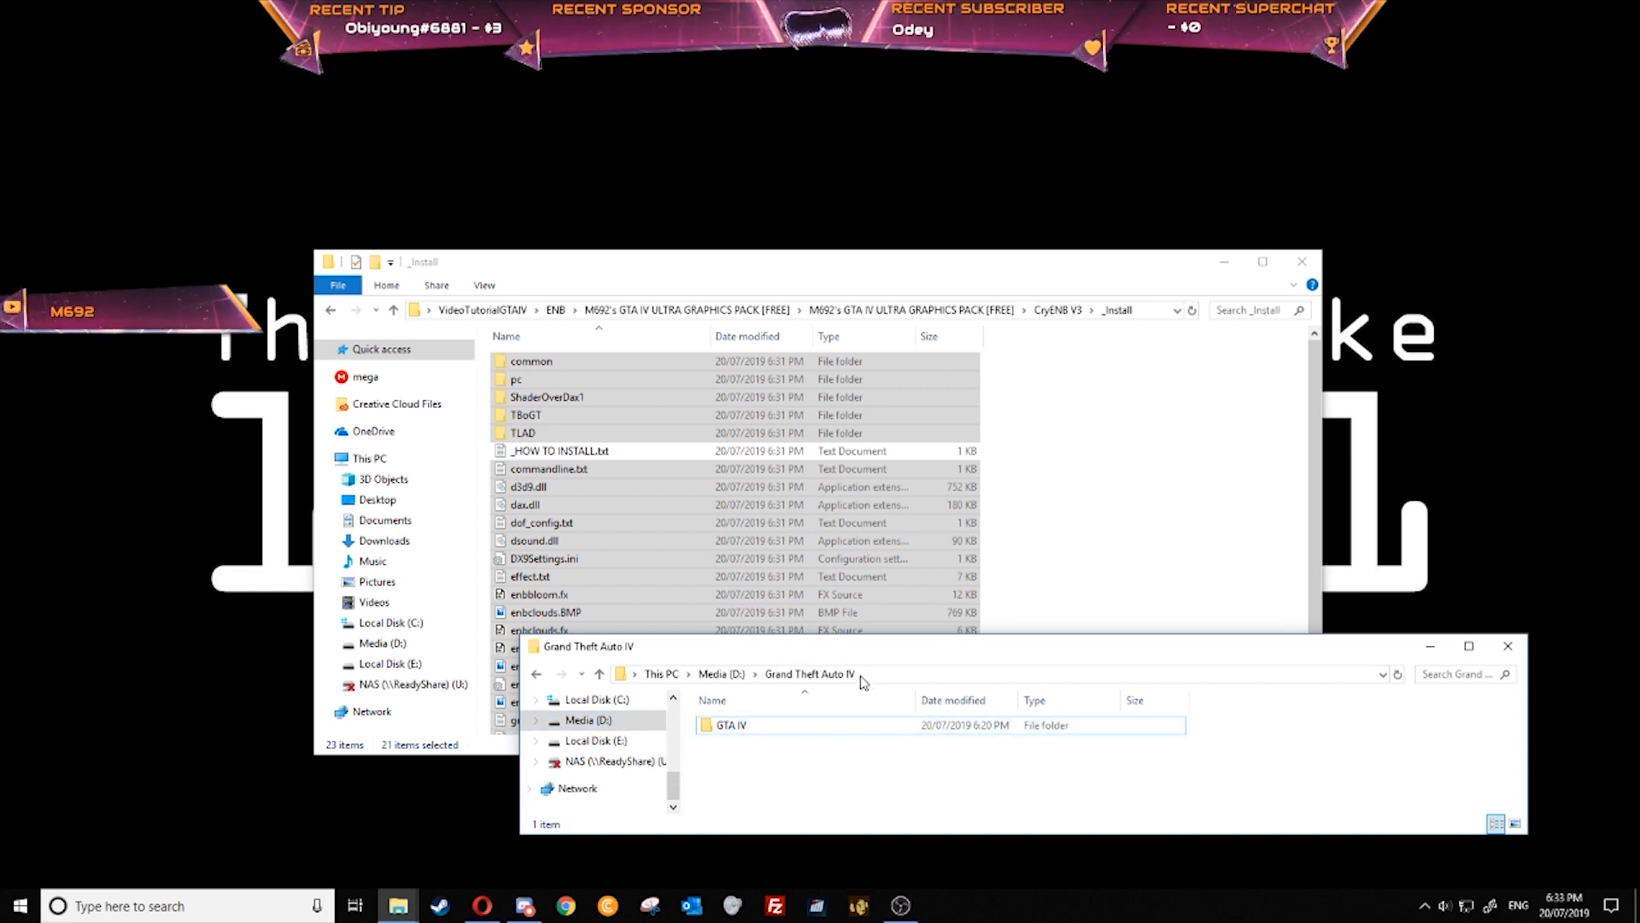
right_click(513, 543)
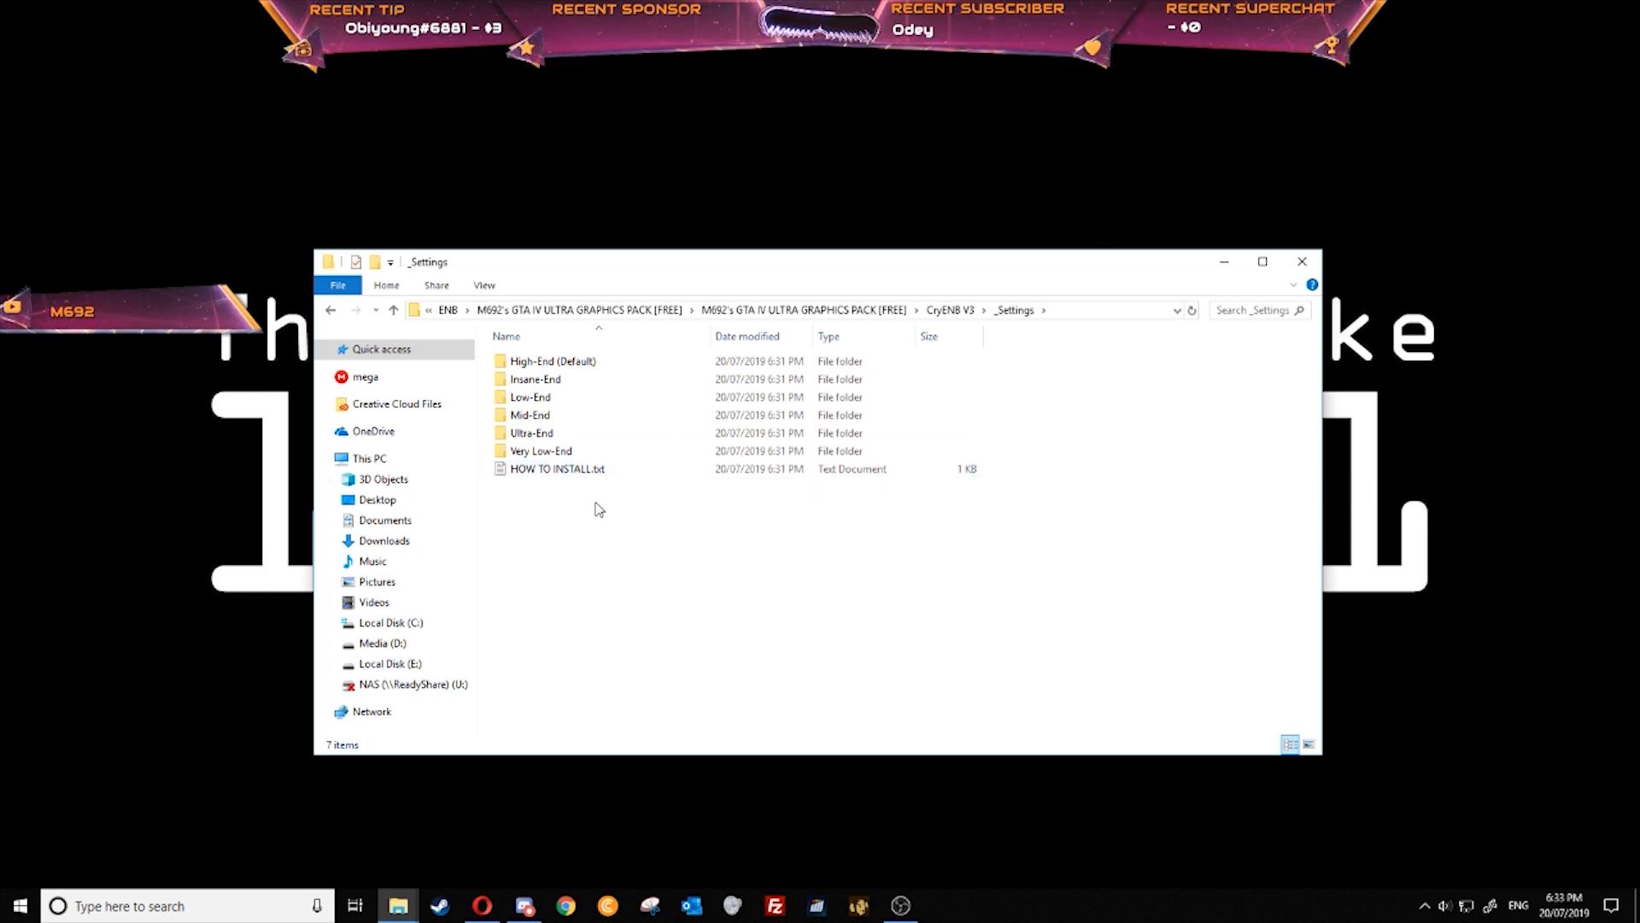
Copy the four Insane-End preset files into the GTA IV folder, replacing existing files
click(556, 469)
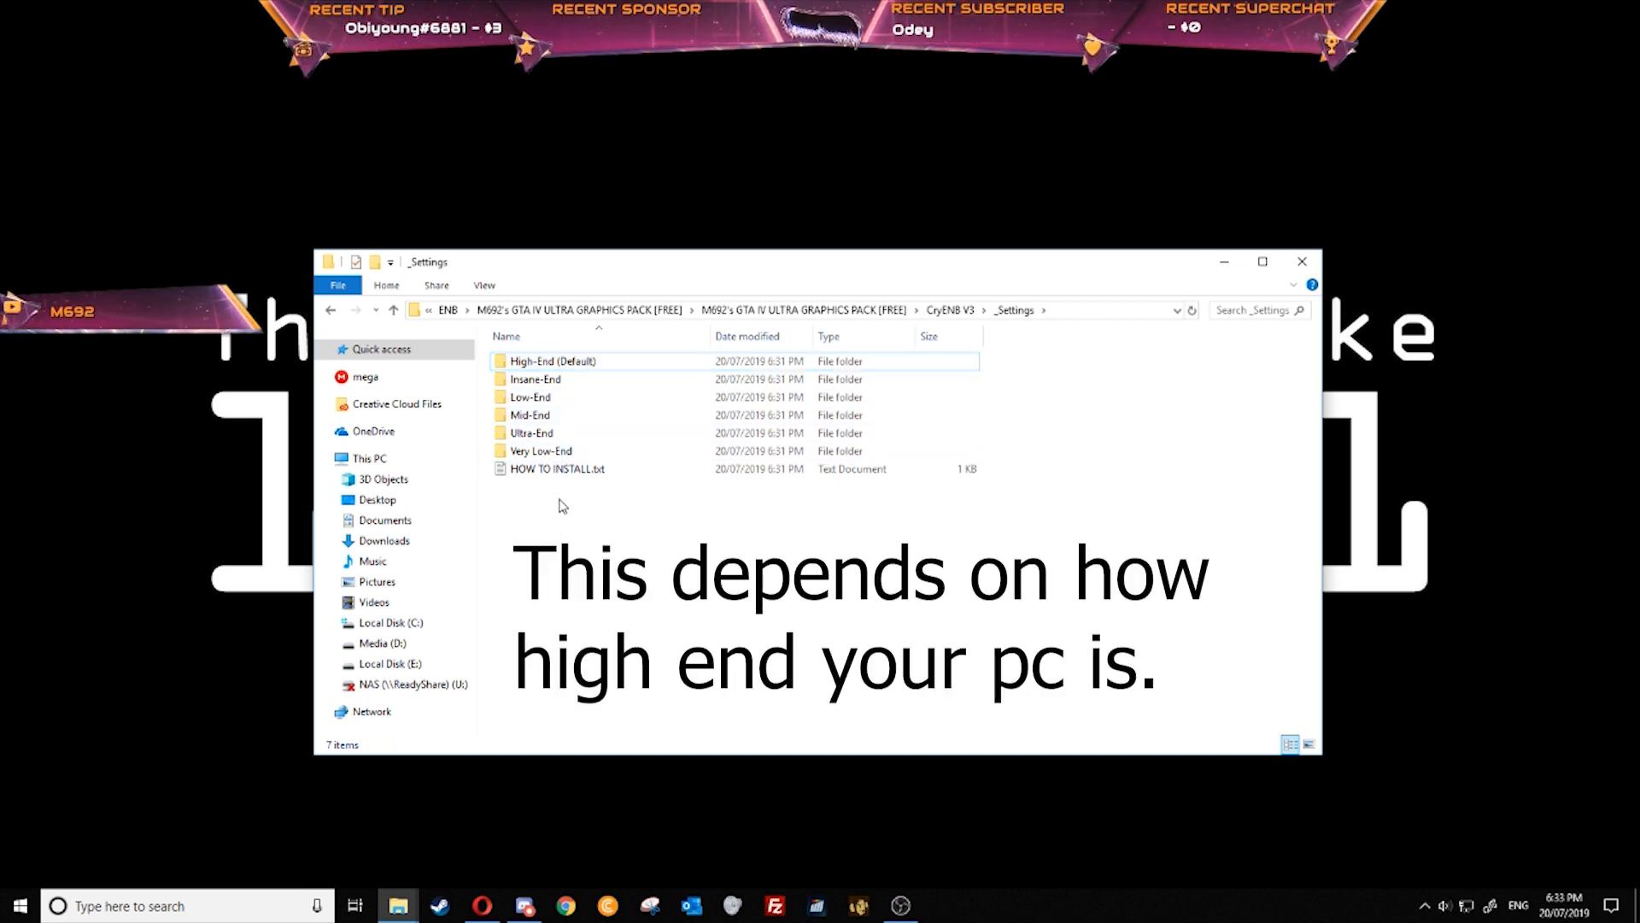
click(531, 432)
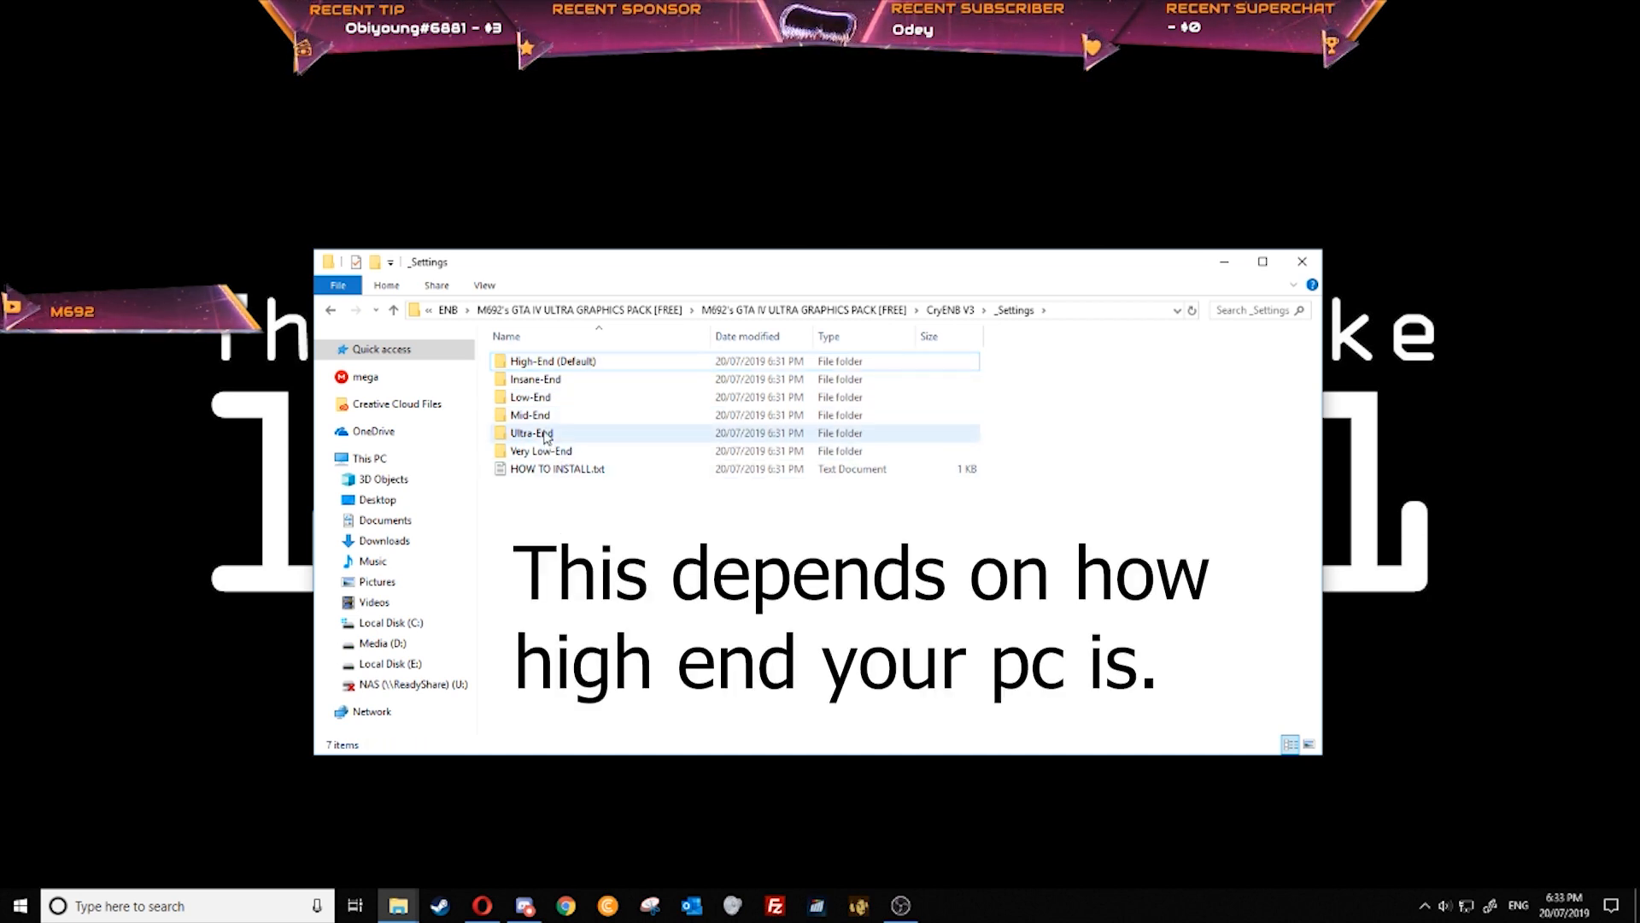
click(531, 397)
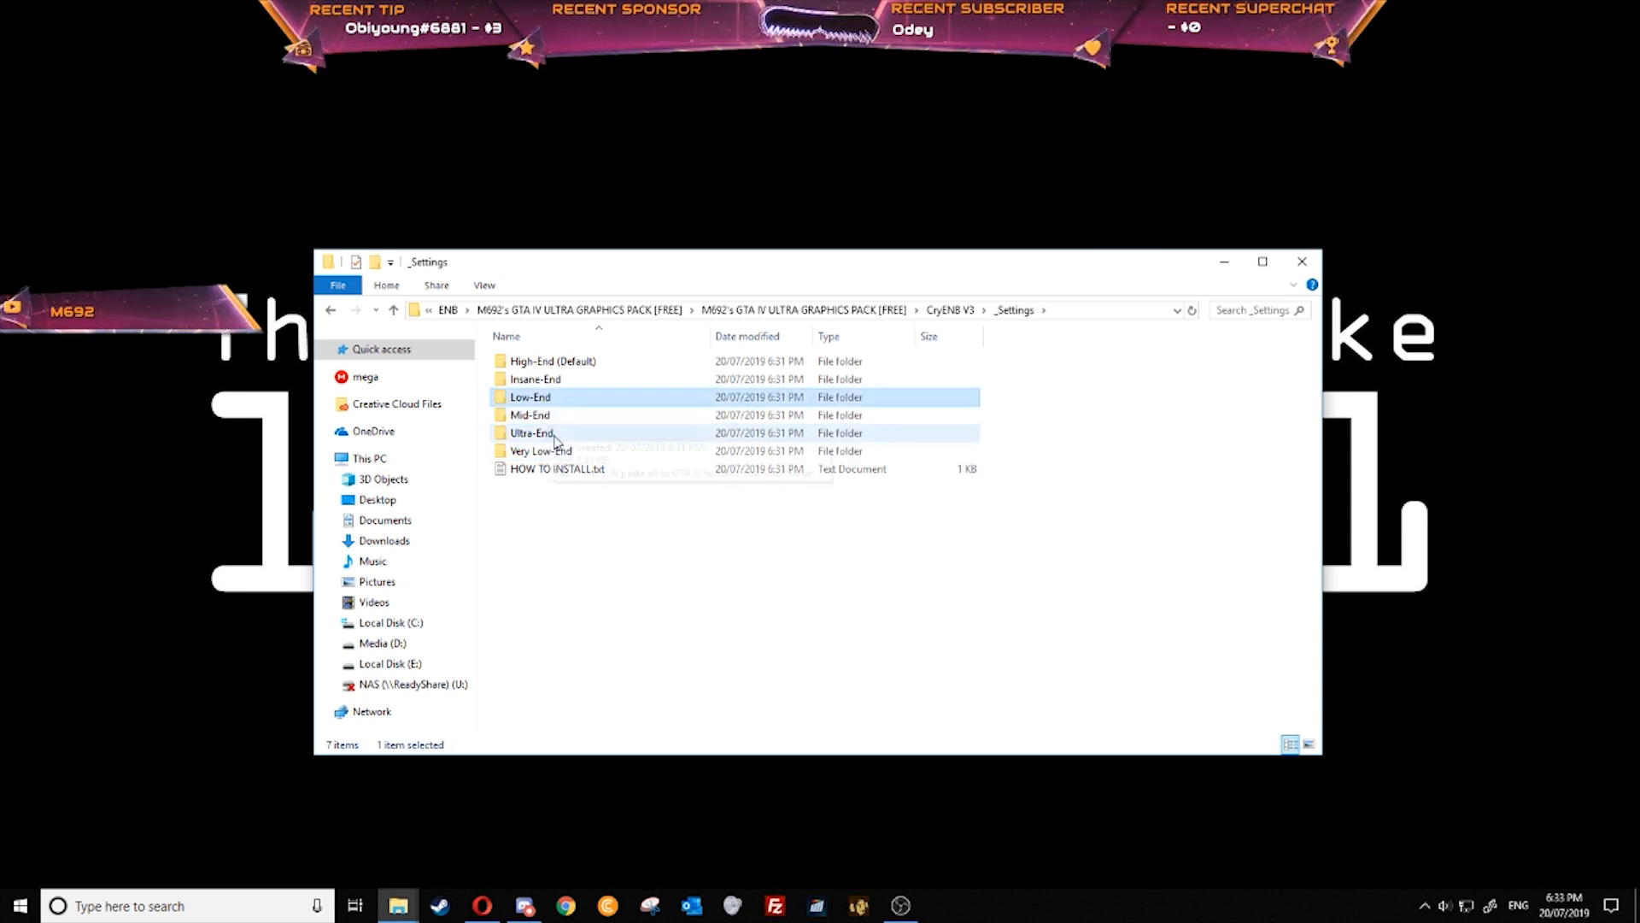
click(541, 451)
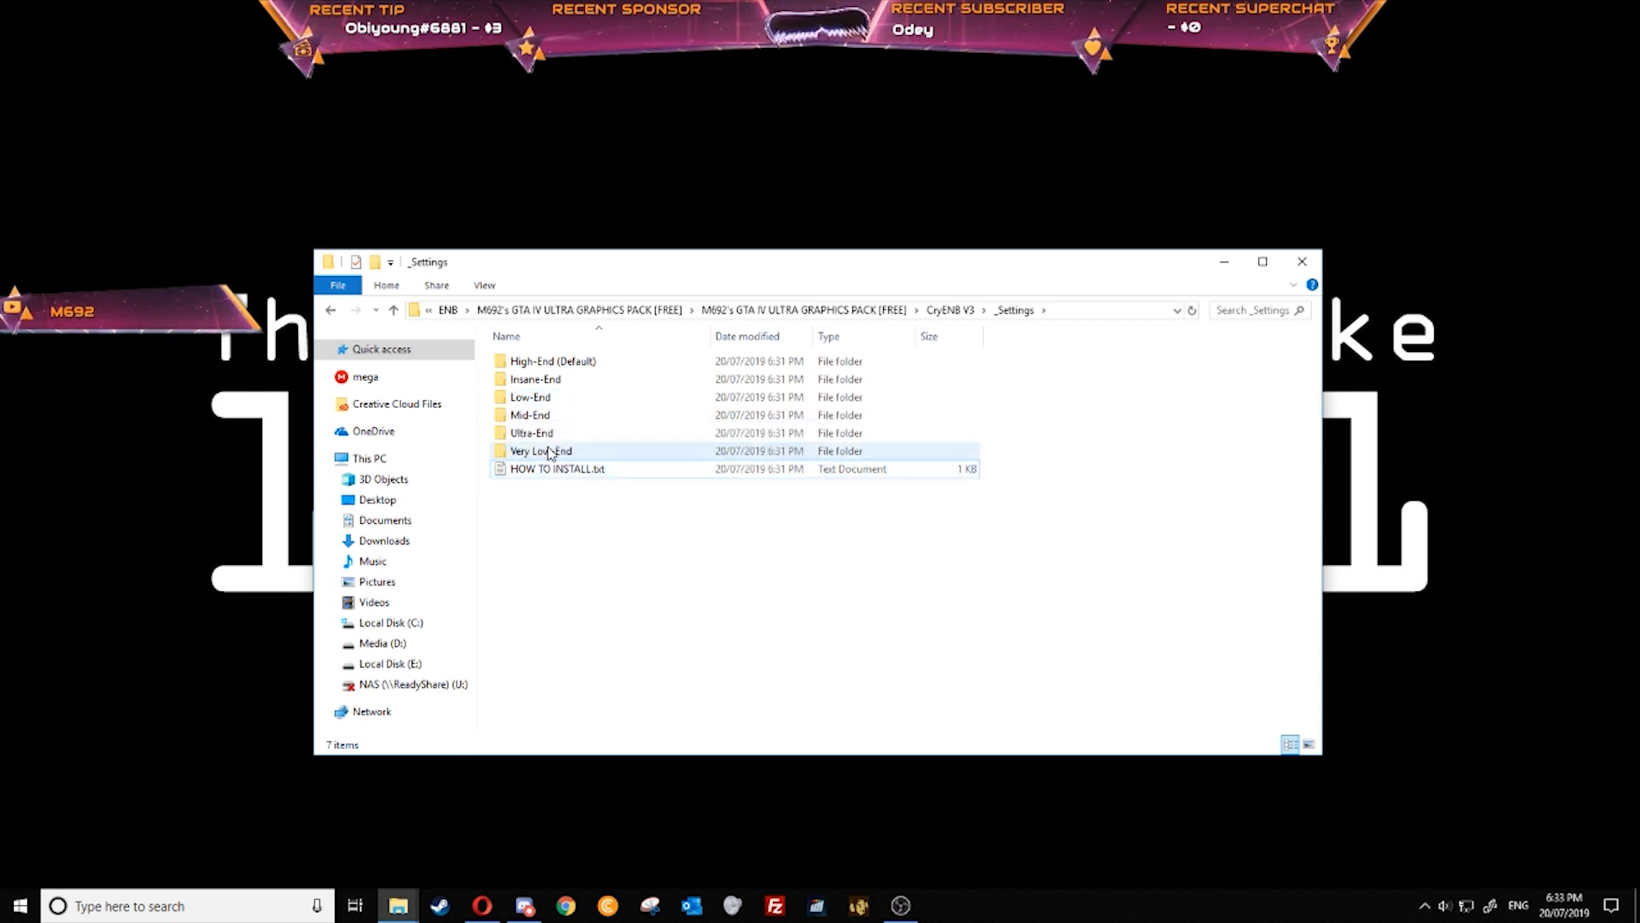
click(535, 378)
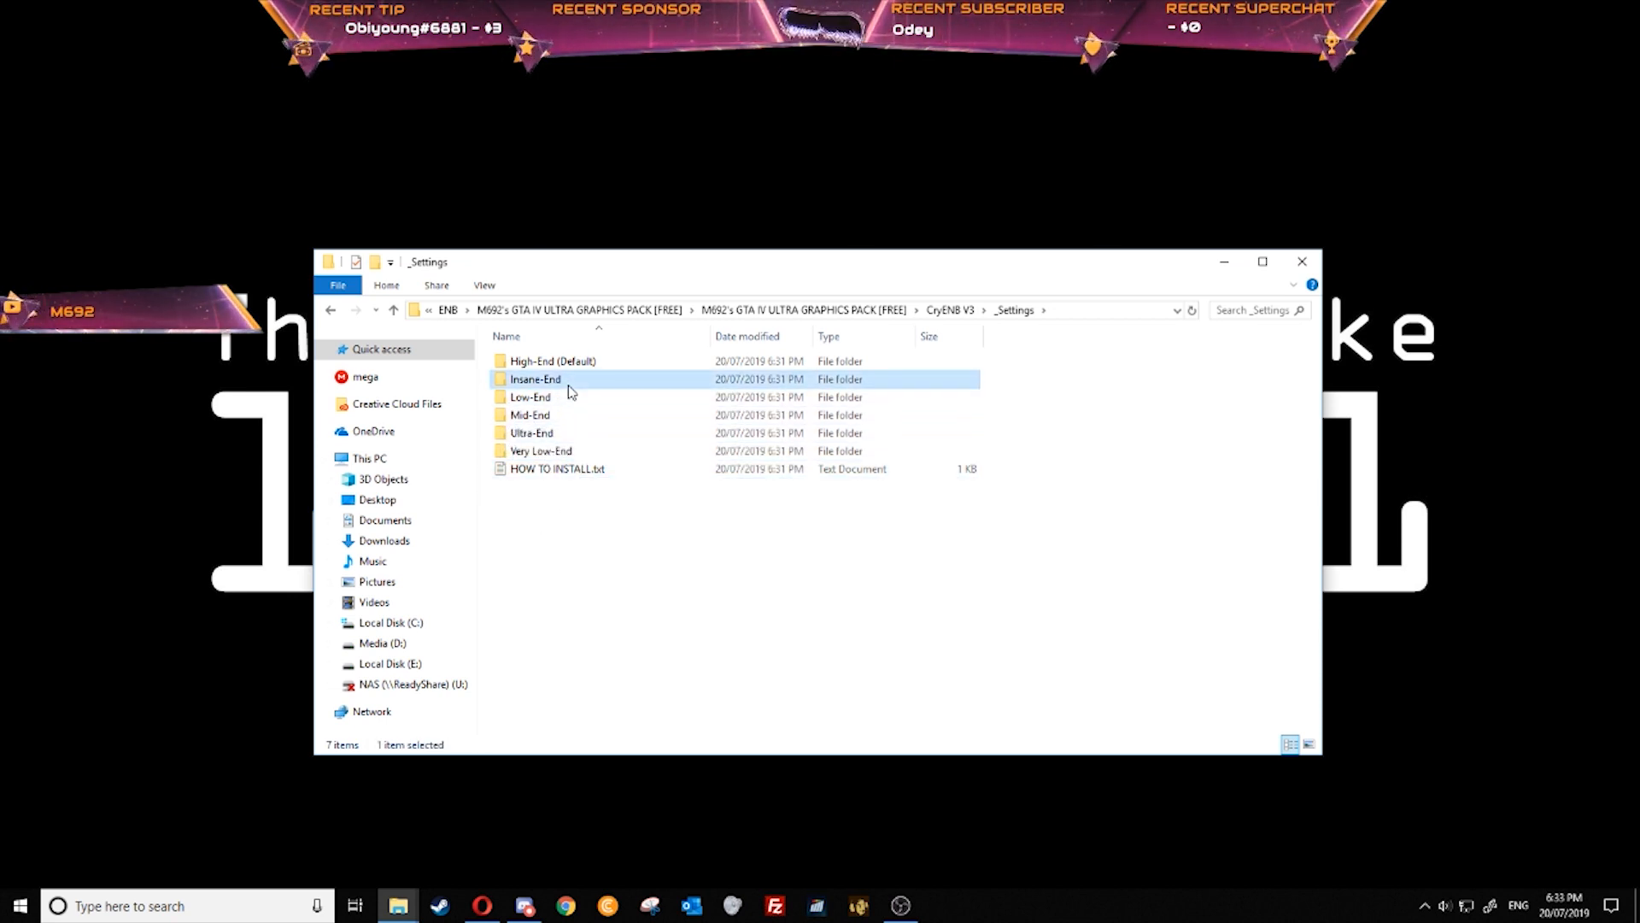
double_click(535, 378)
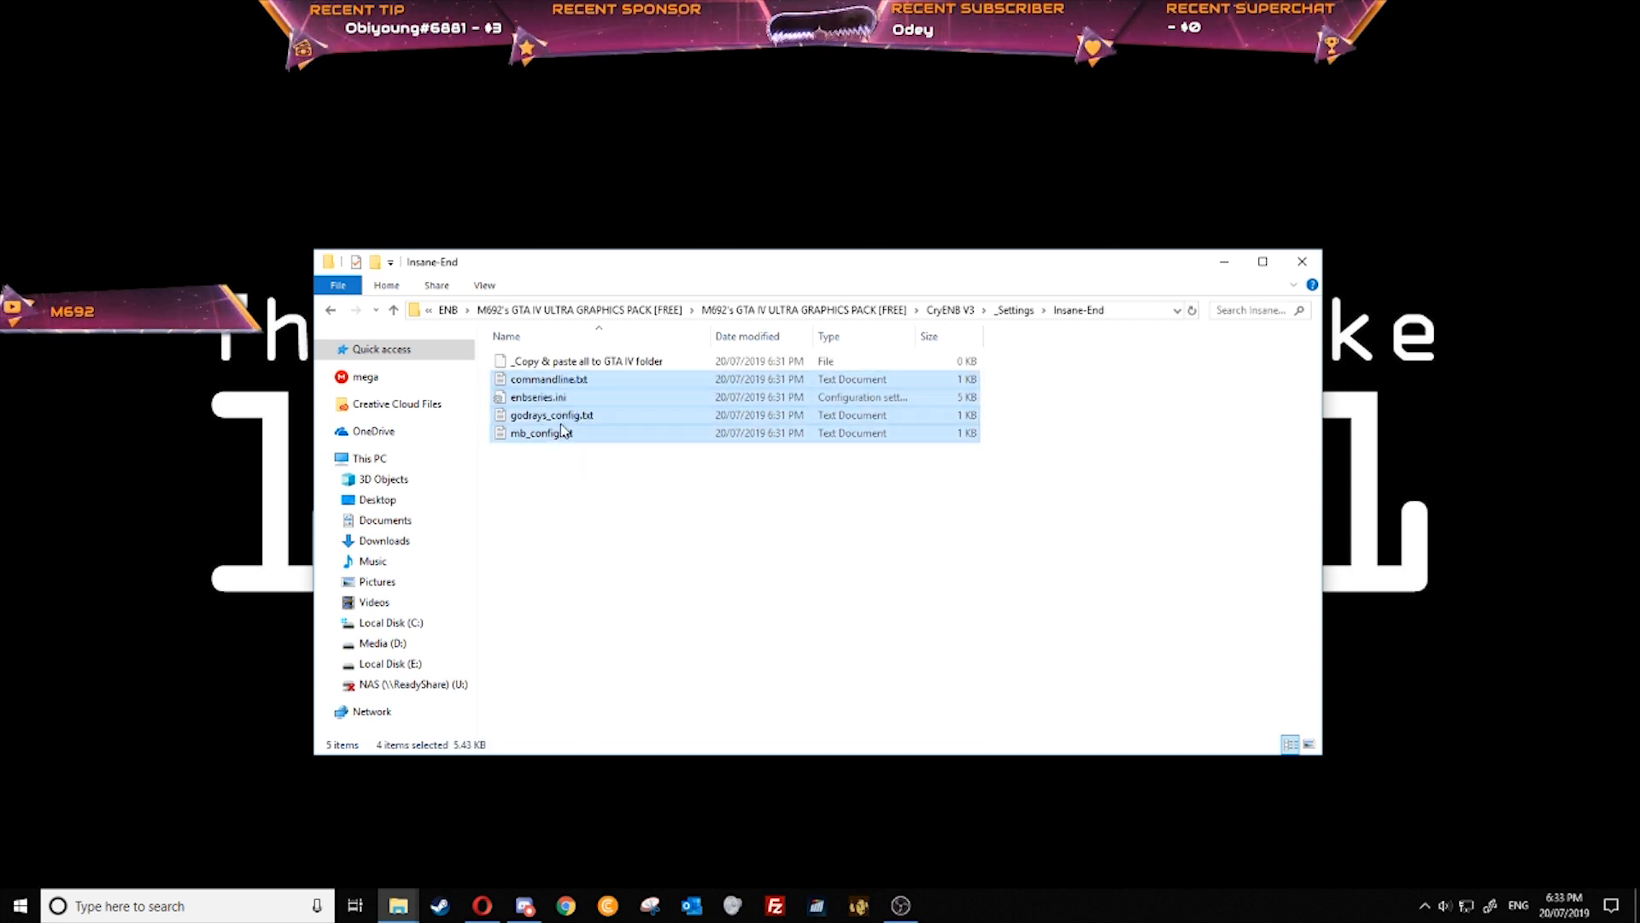
click(587, 359)
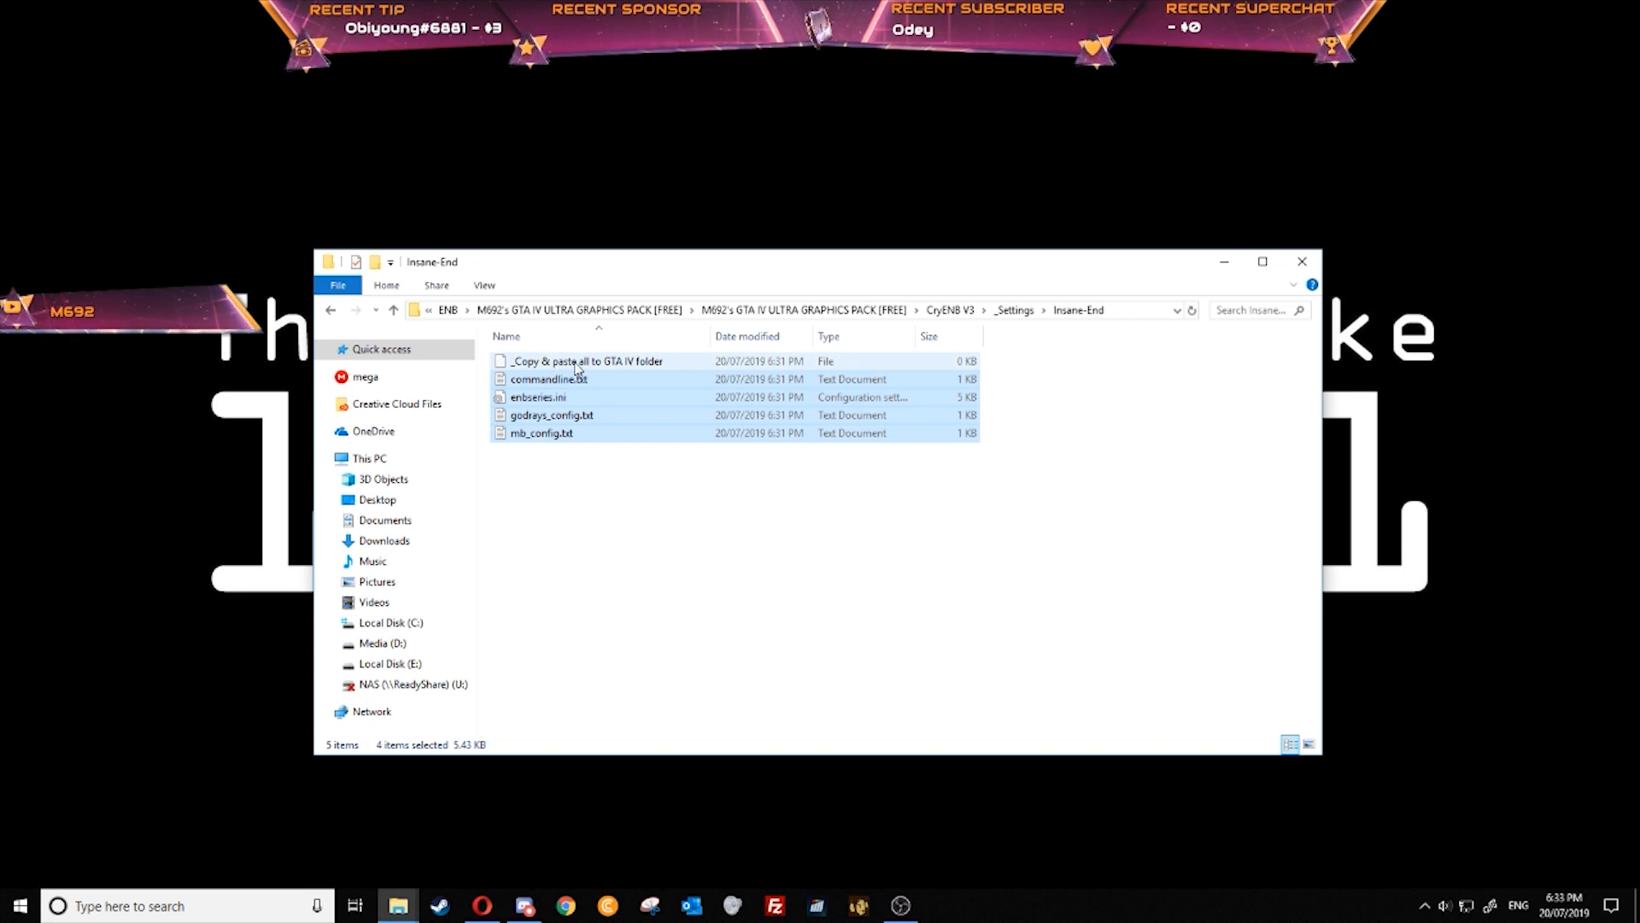
right_click(548, 379)
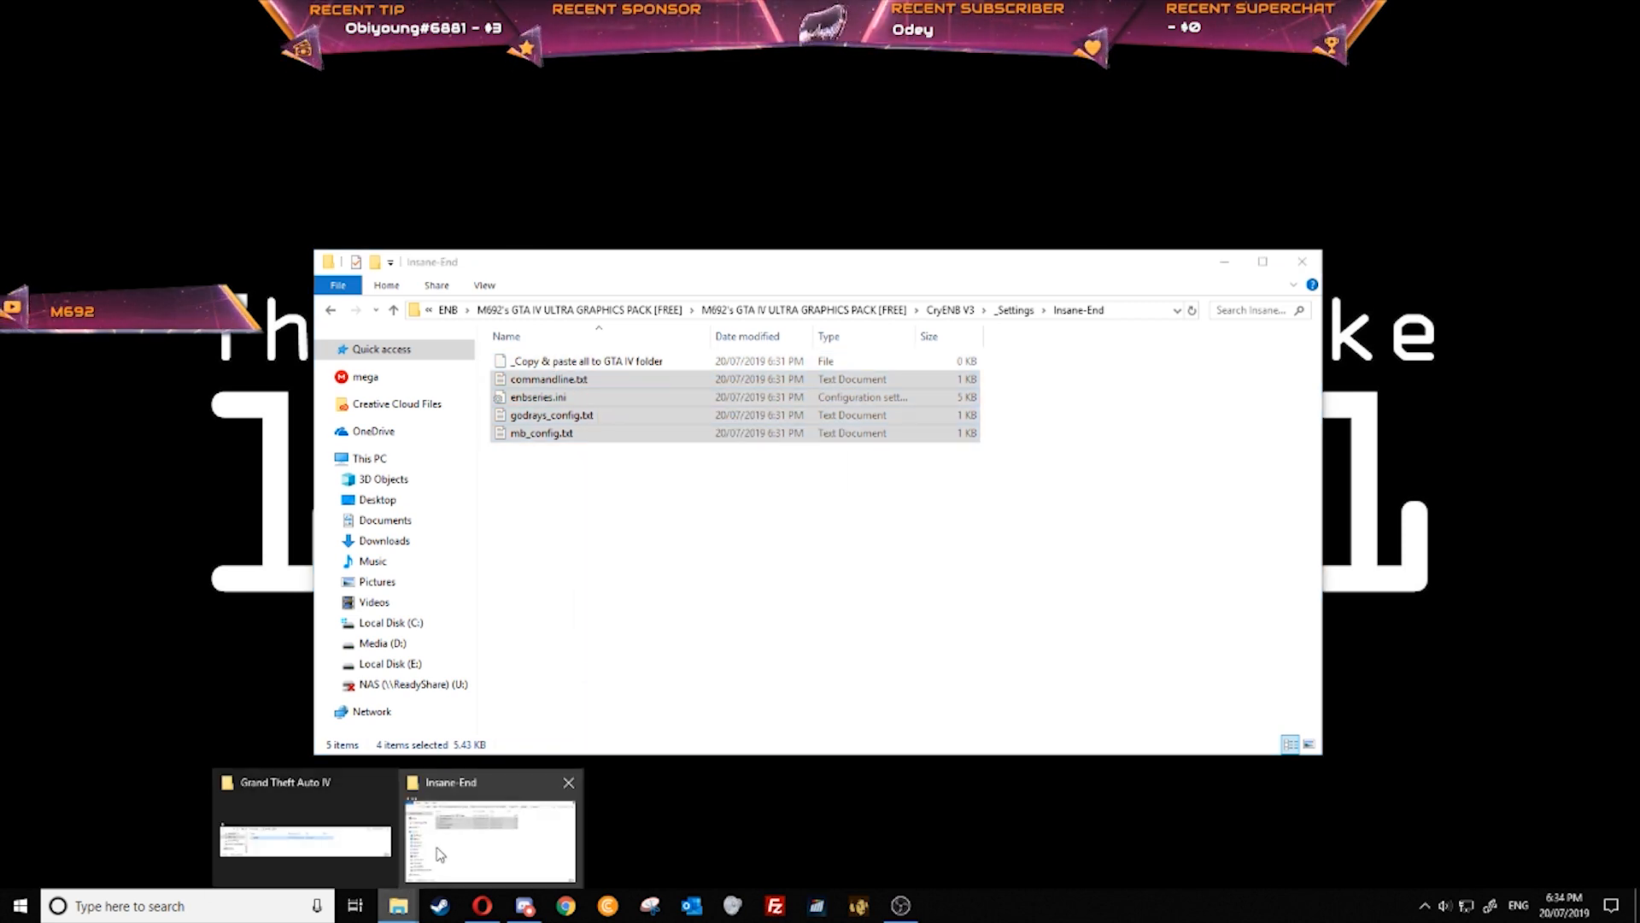
right_click(513, 544)
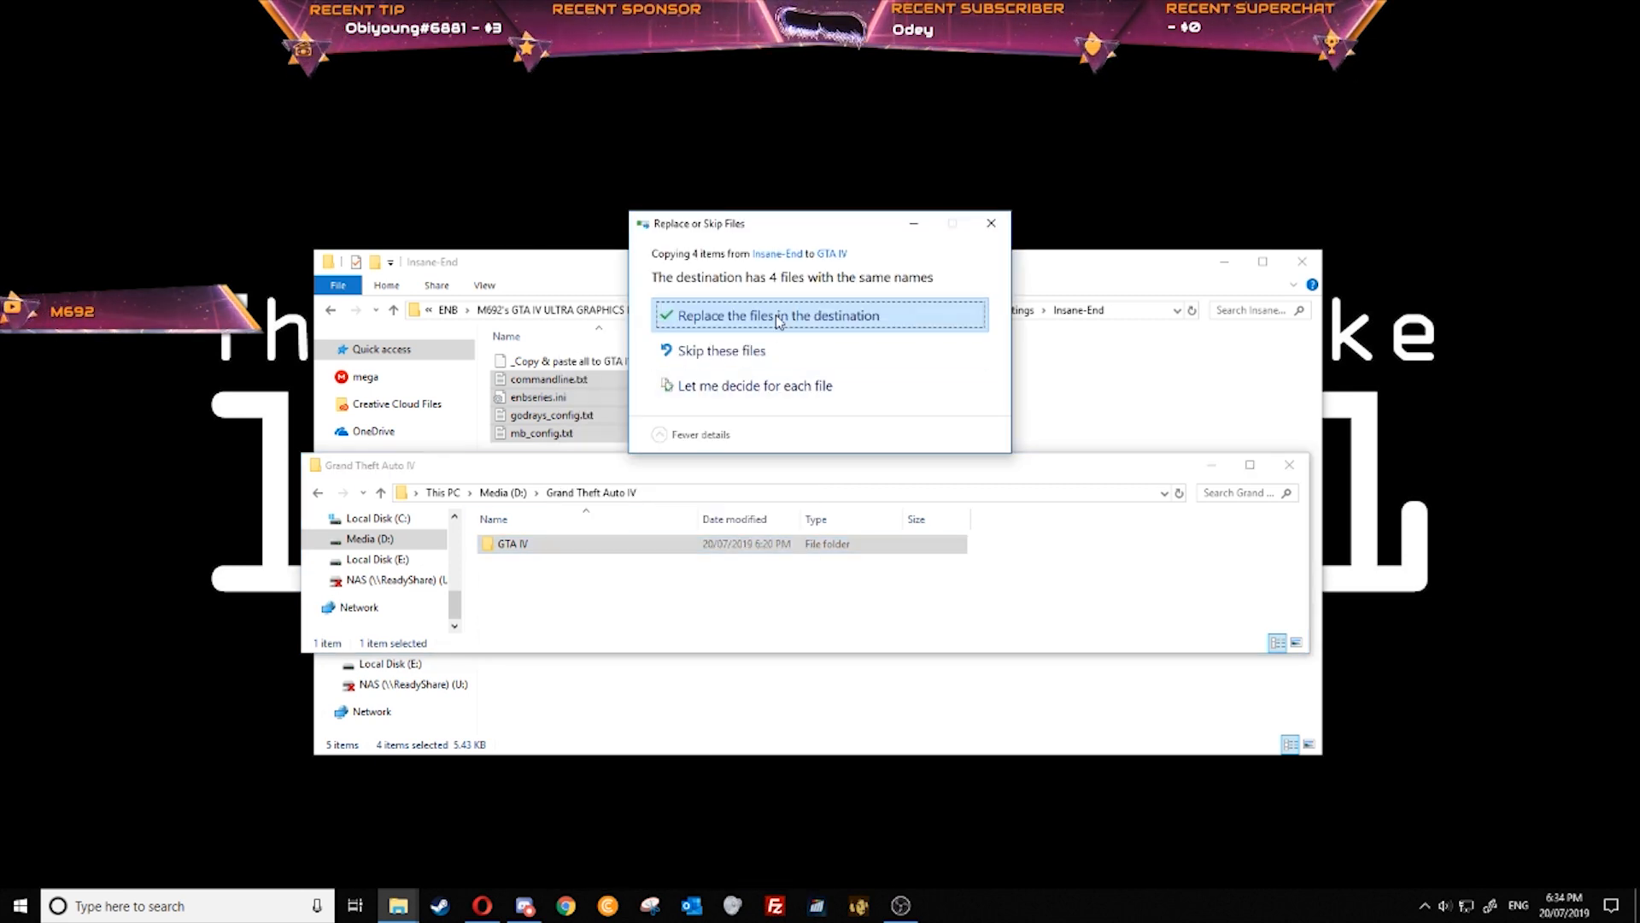
click(776, 315)
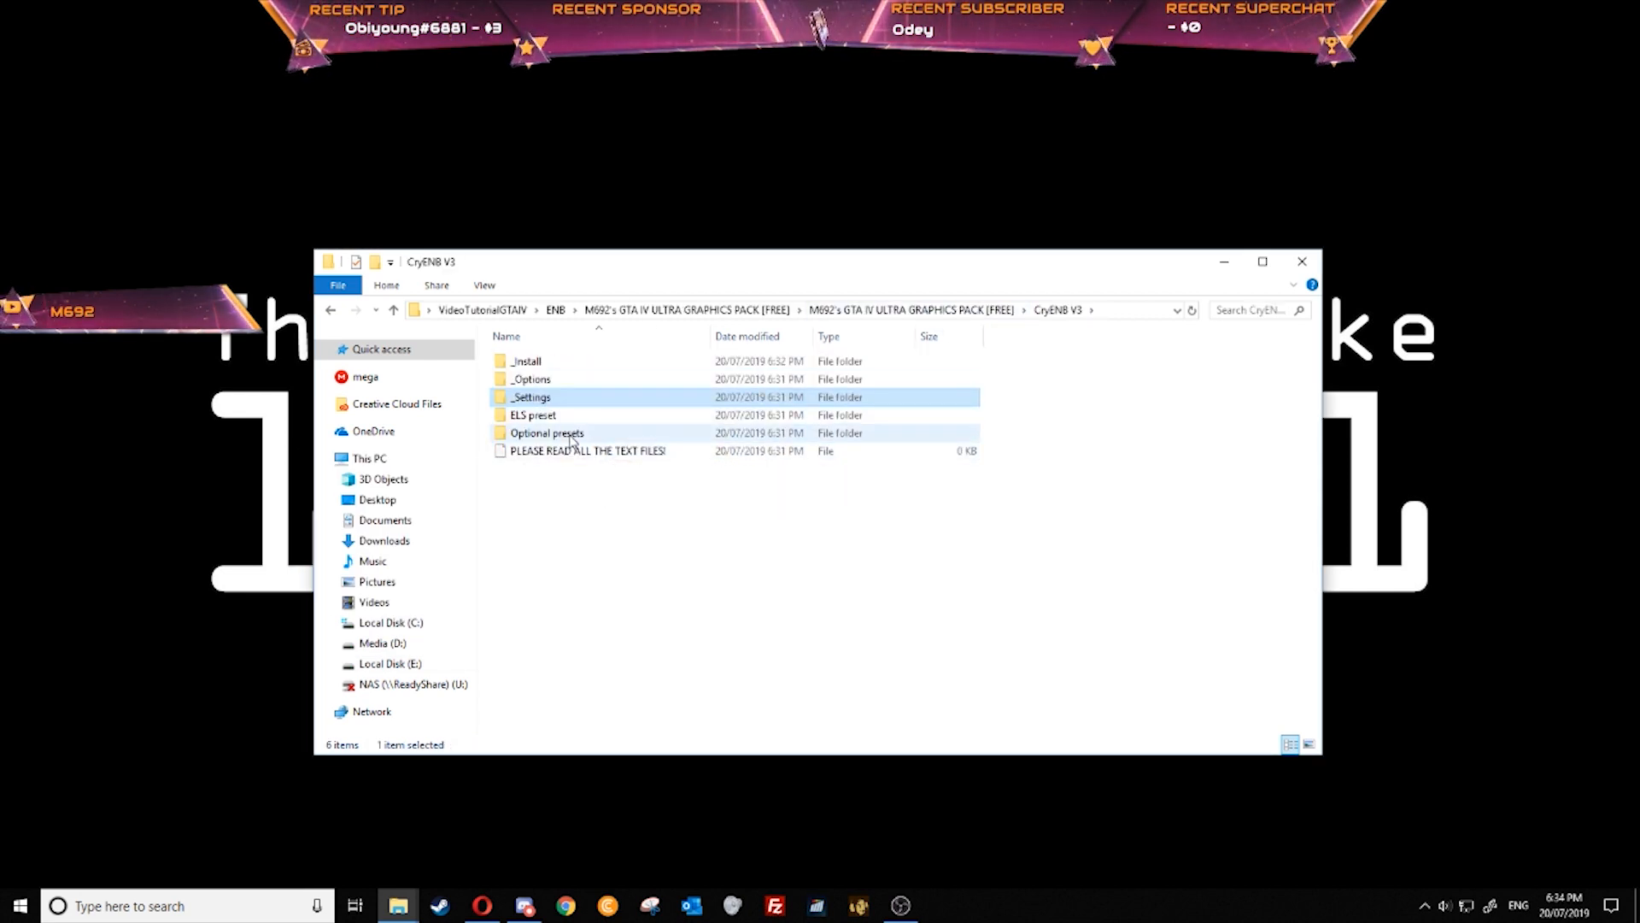
Copy the Blue Horizontal anamorphic lens flare enbbloom.fx into GTA IV, replacing the old one
double_click(545, 432)
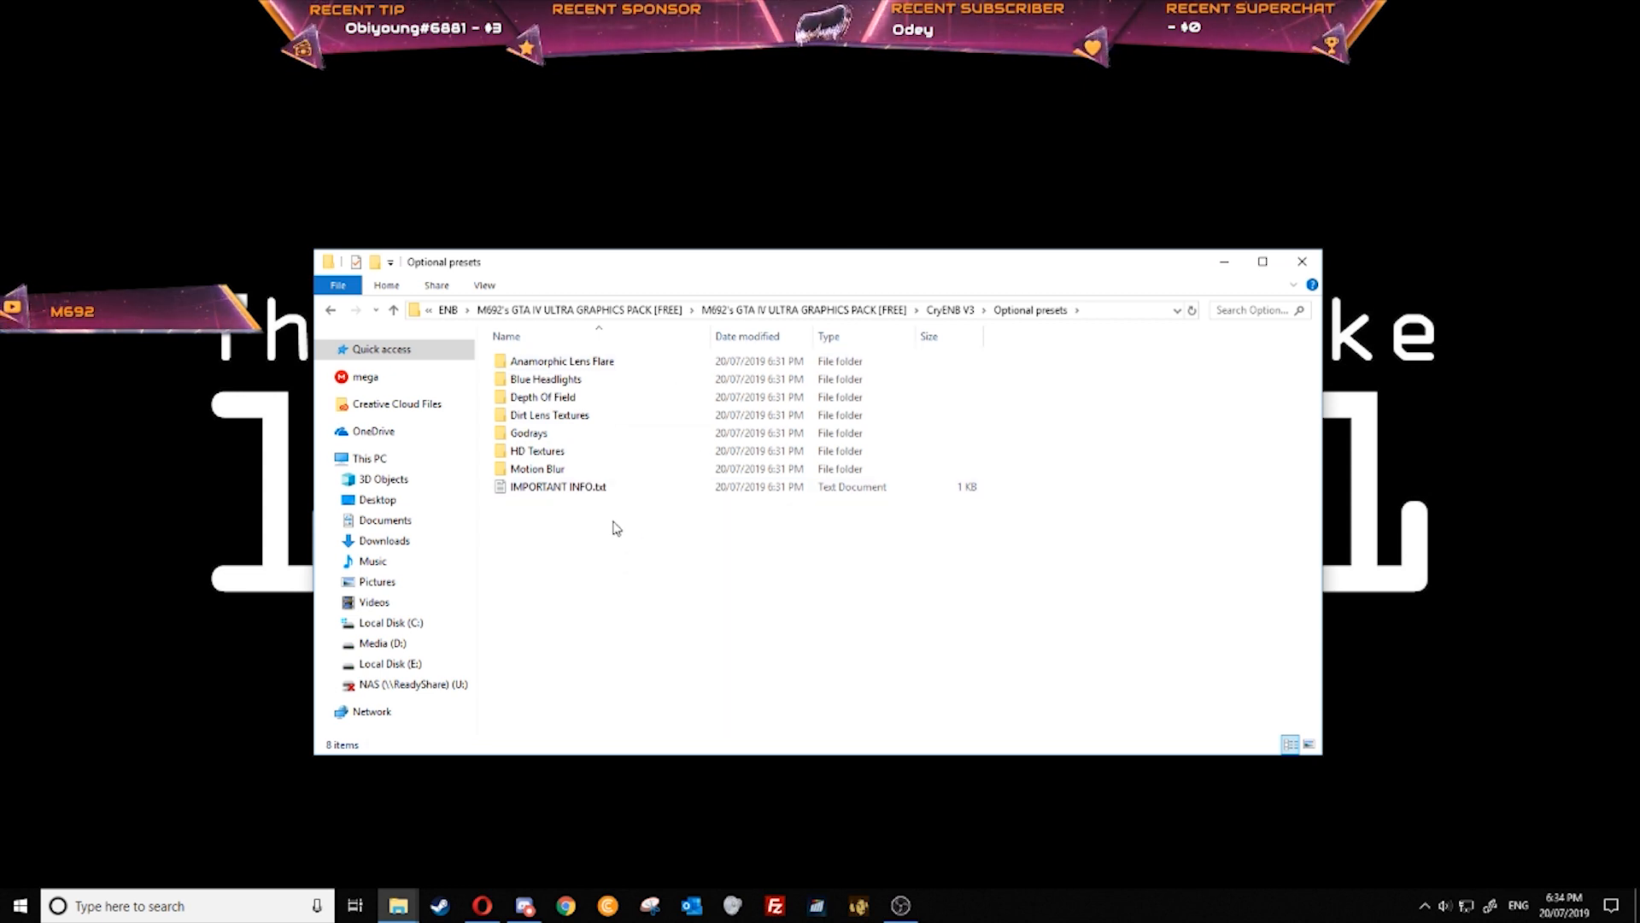
double_click(562, 361)
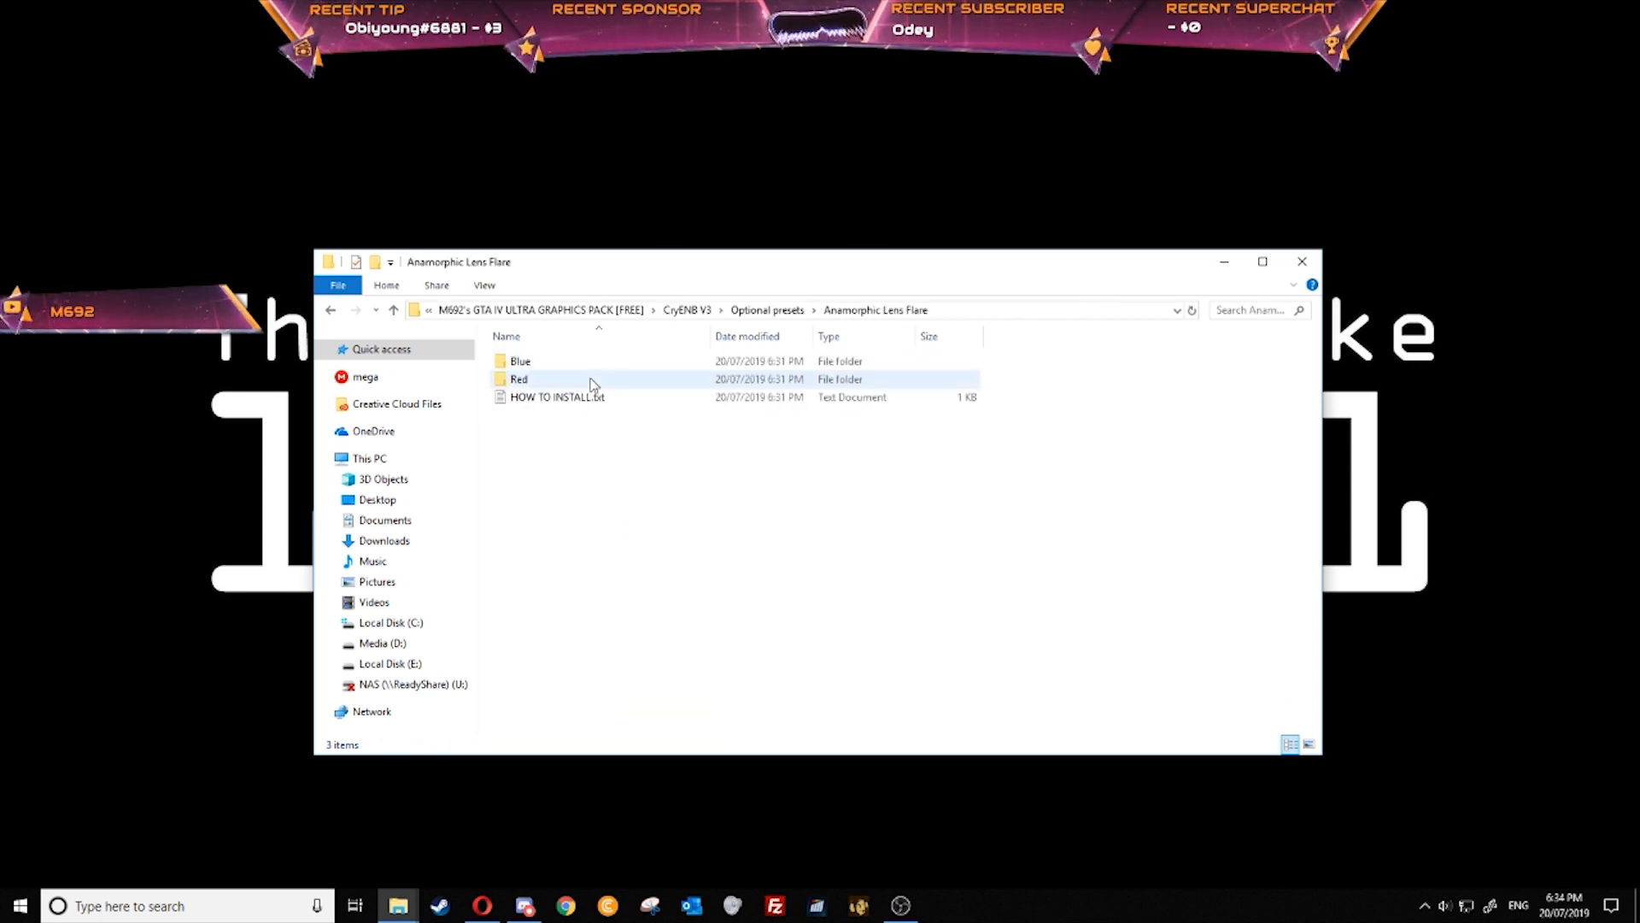
double_click(520, 360)
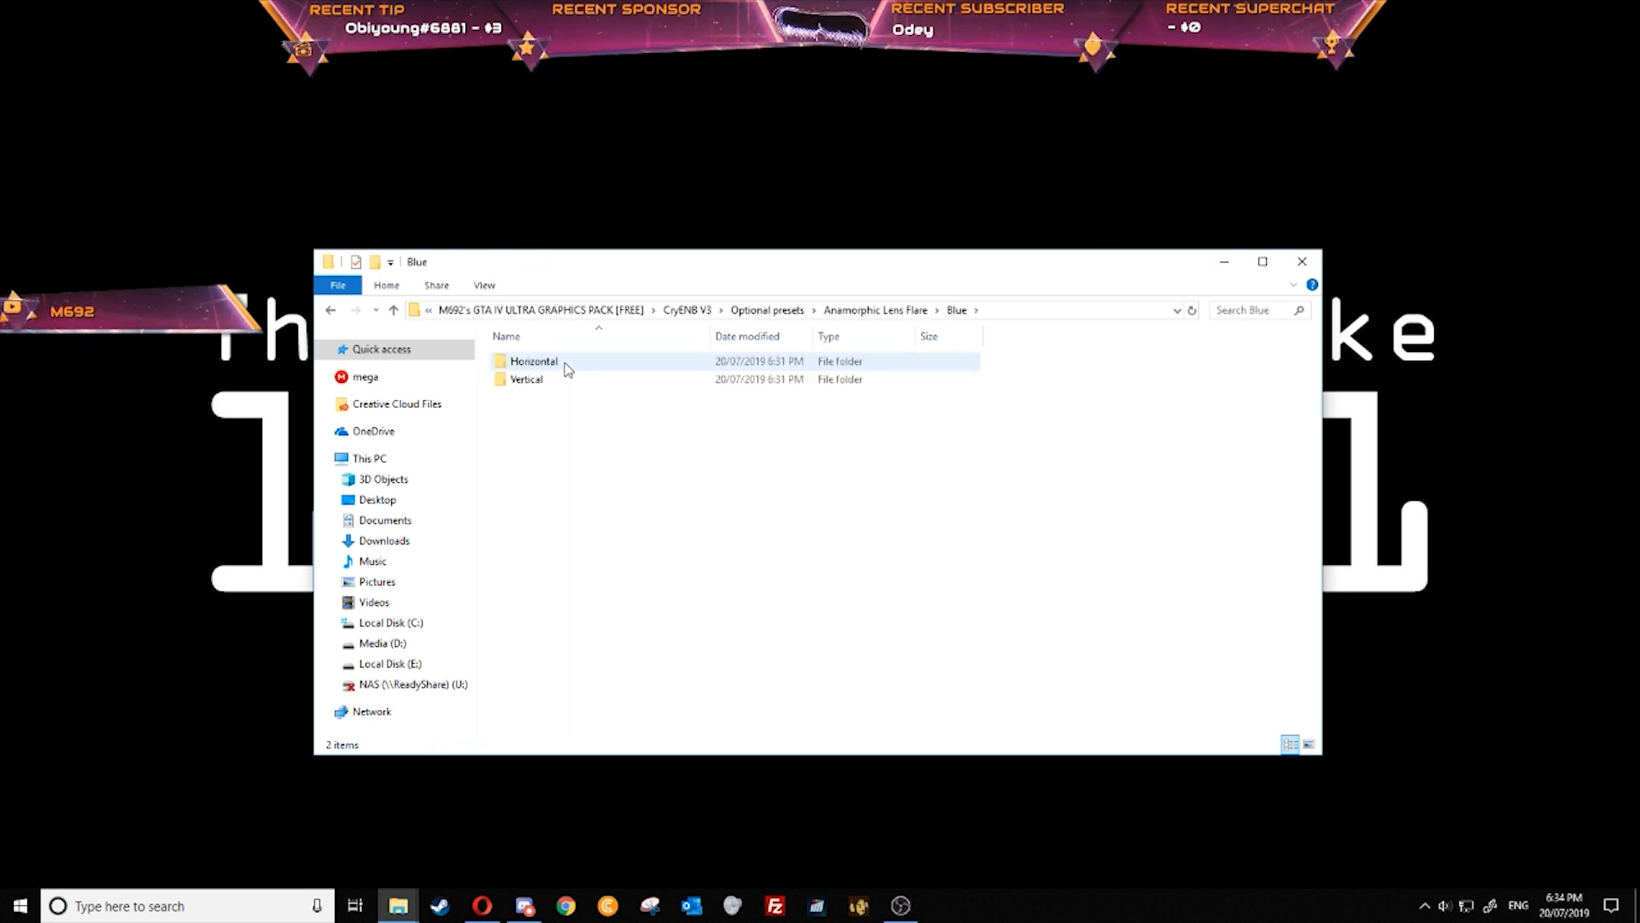
double_click(533, 360)
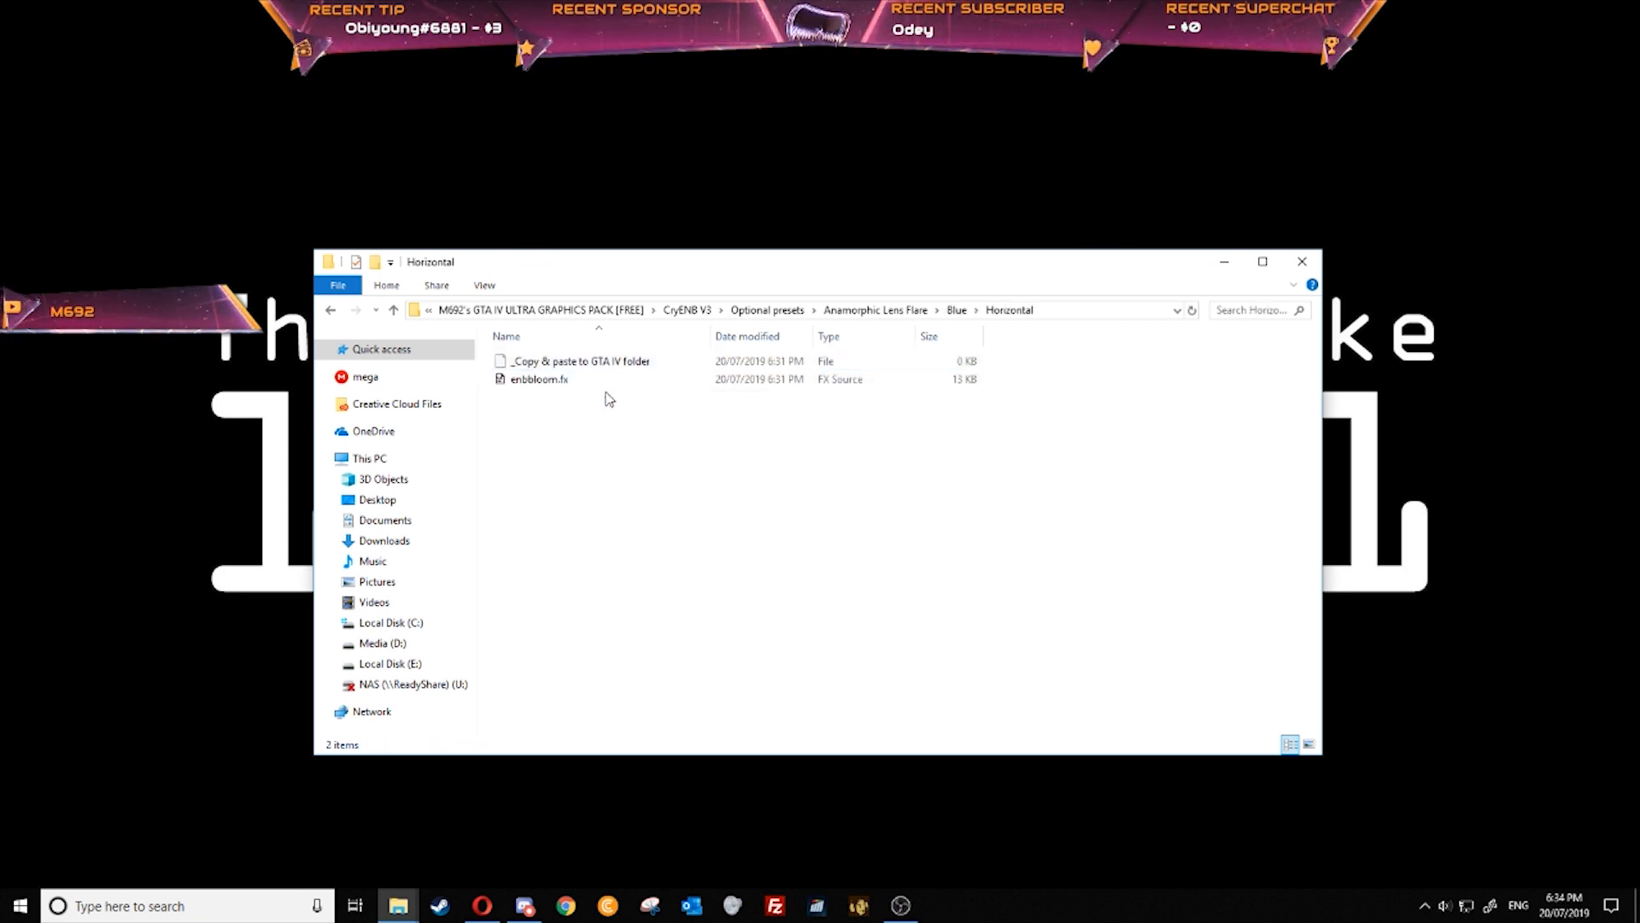
click(538, 378)
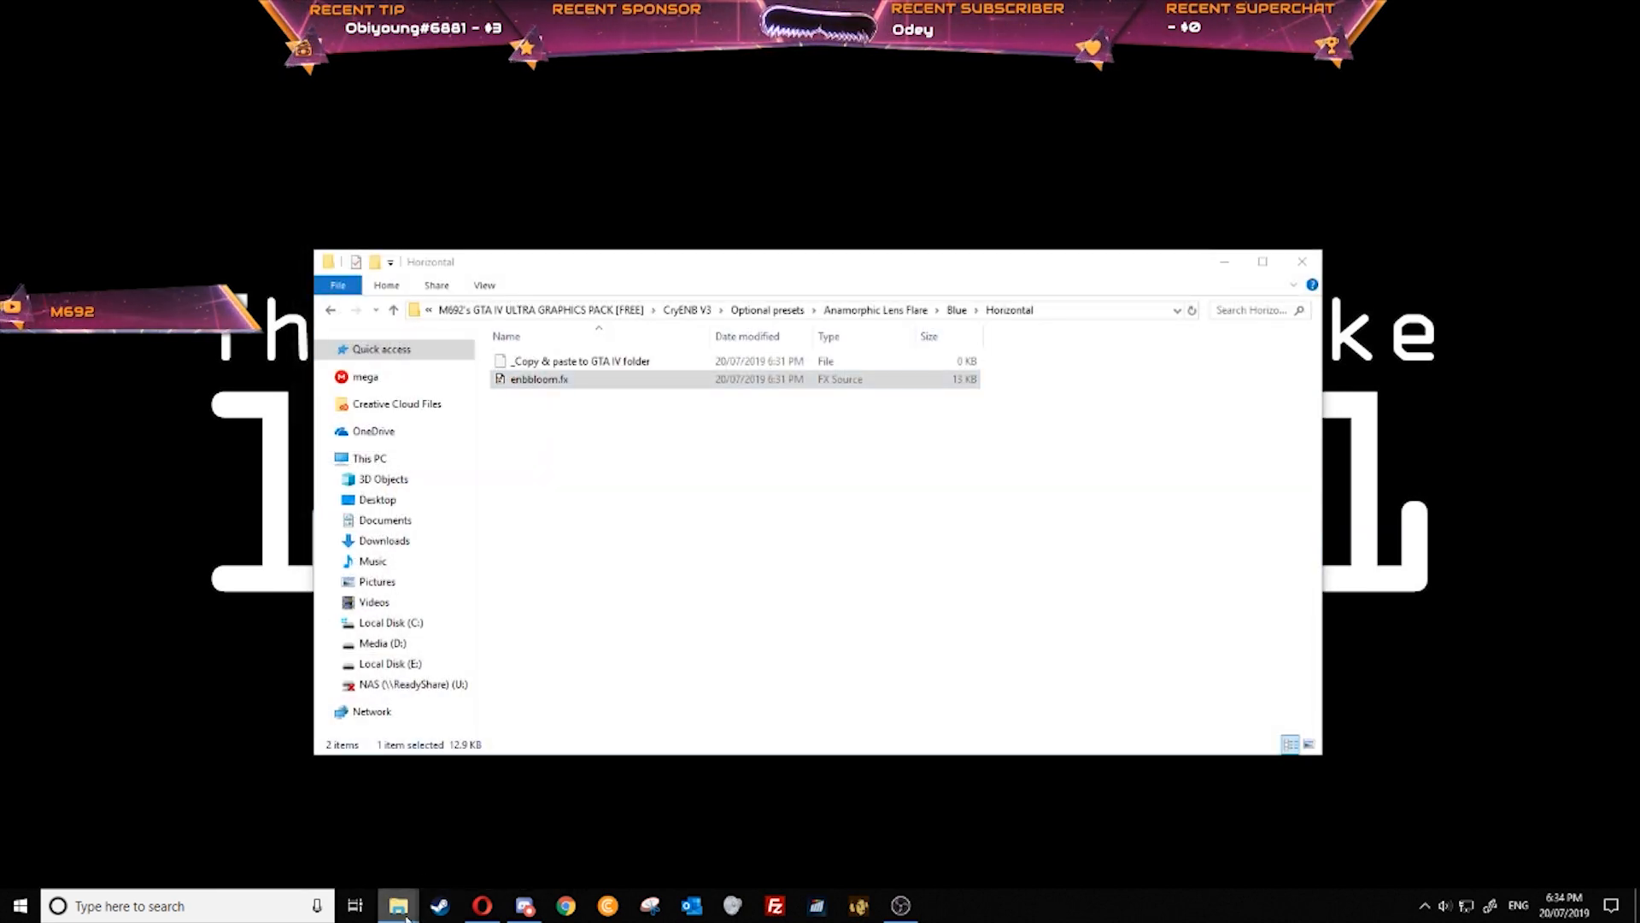
right_click(512, 543)
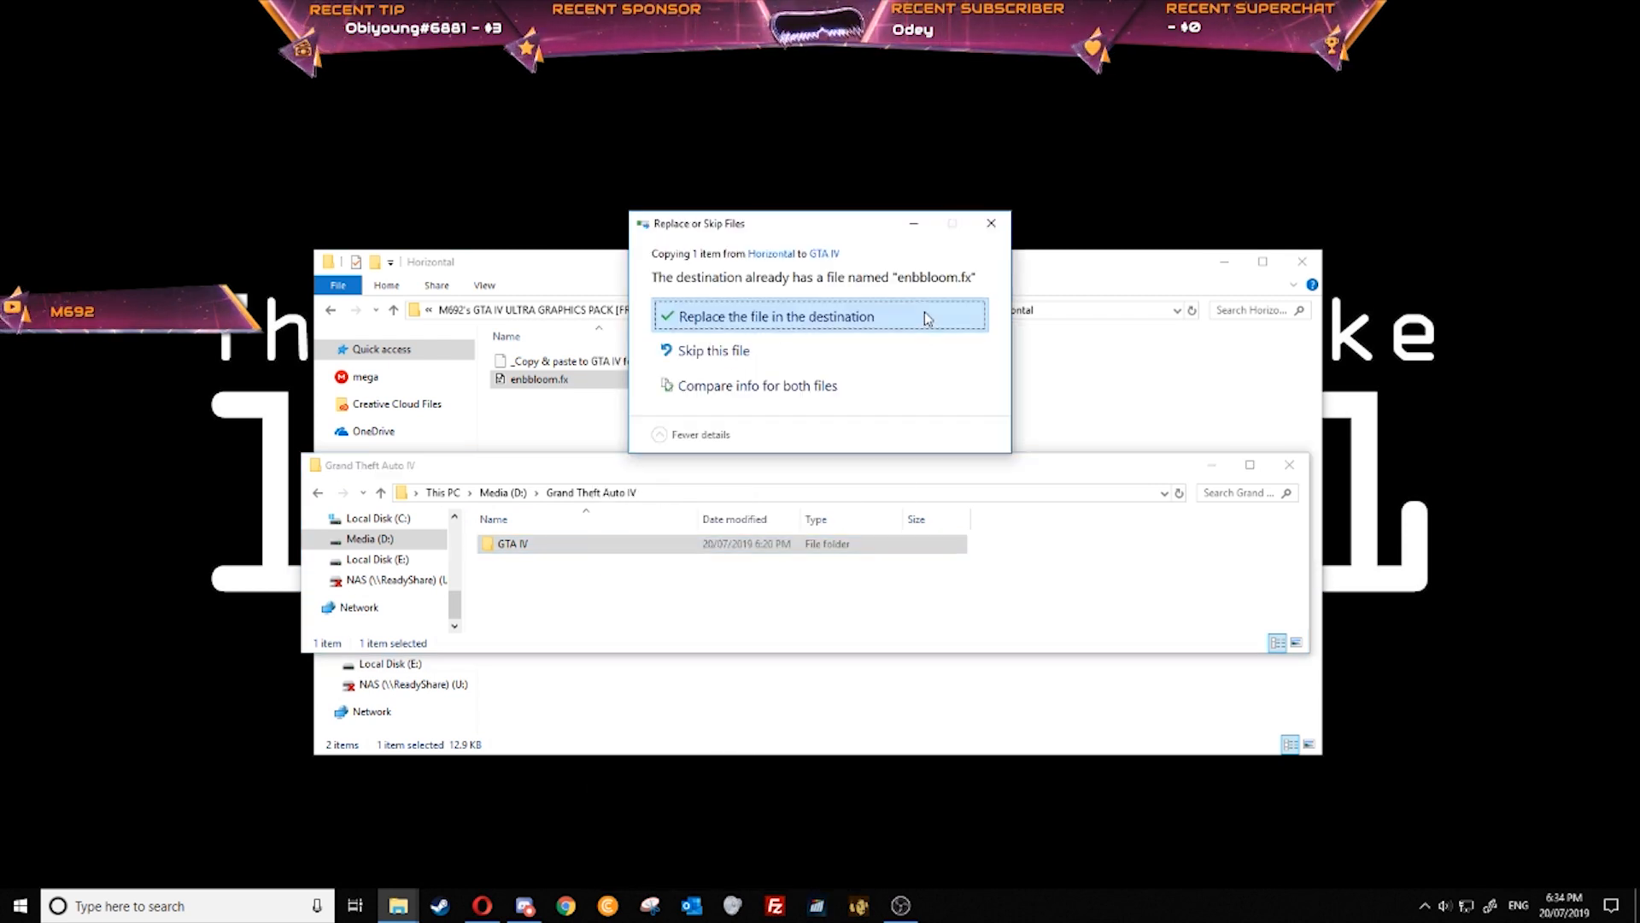
click(774, 316)
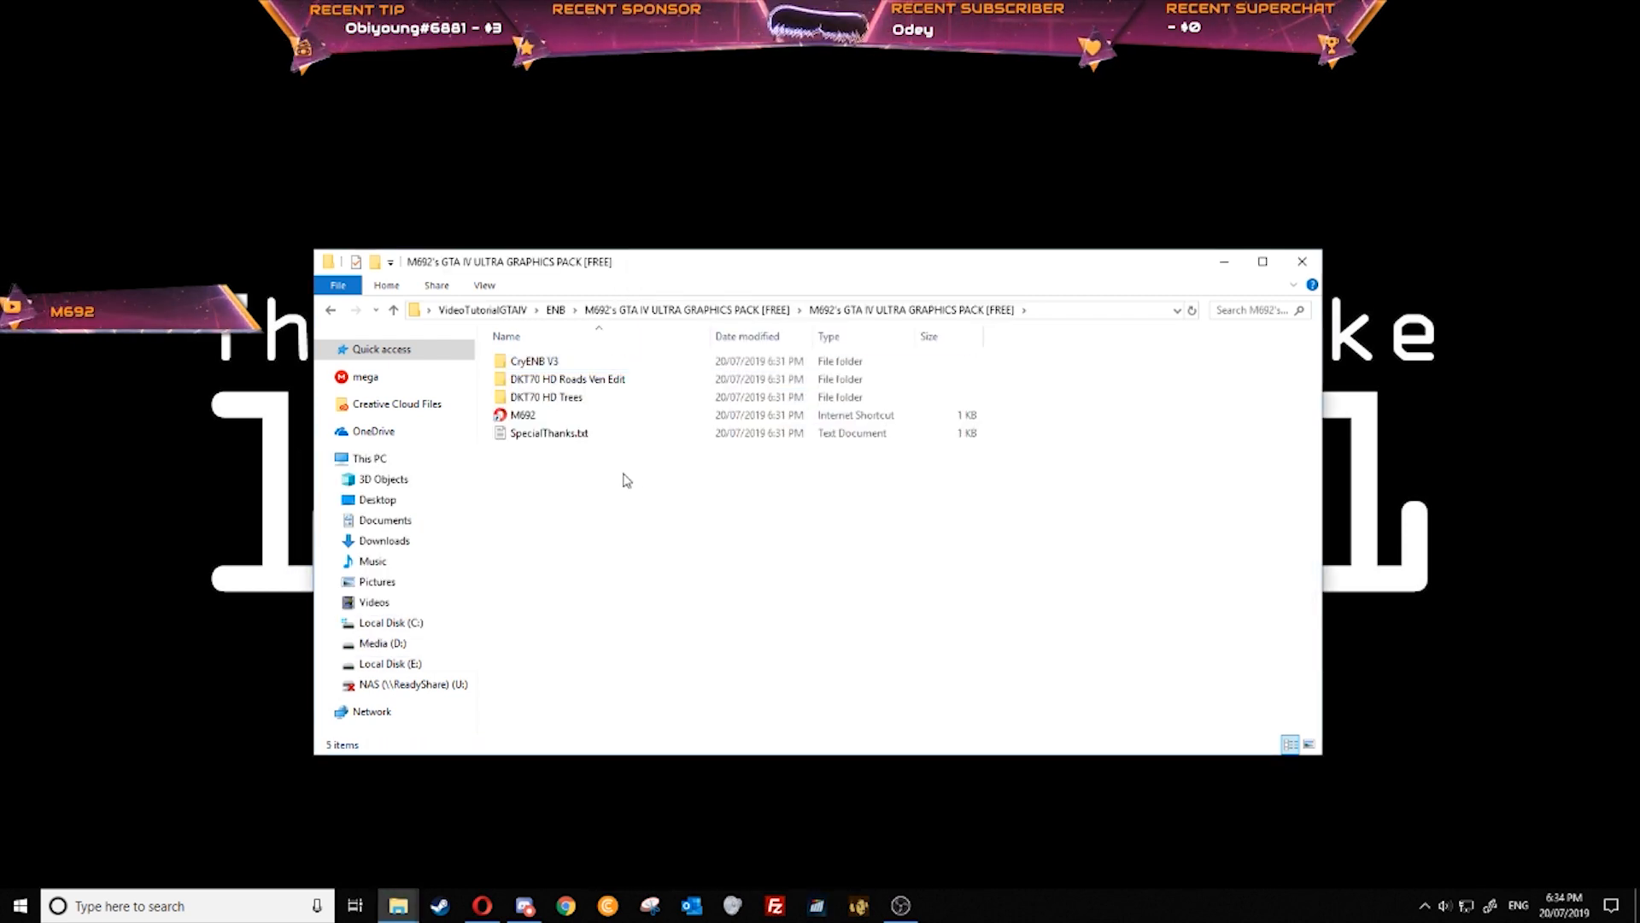
Copy DKT70 HD Roads Ven Edit's gtxd.img over pc\data\cdimages\gtxd.img
click(546, 397)
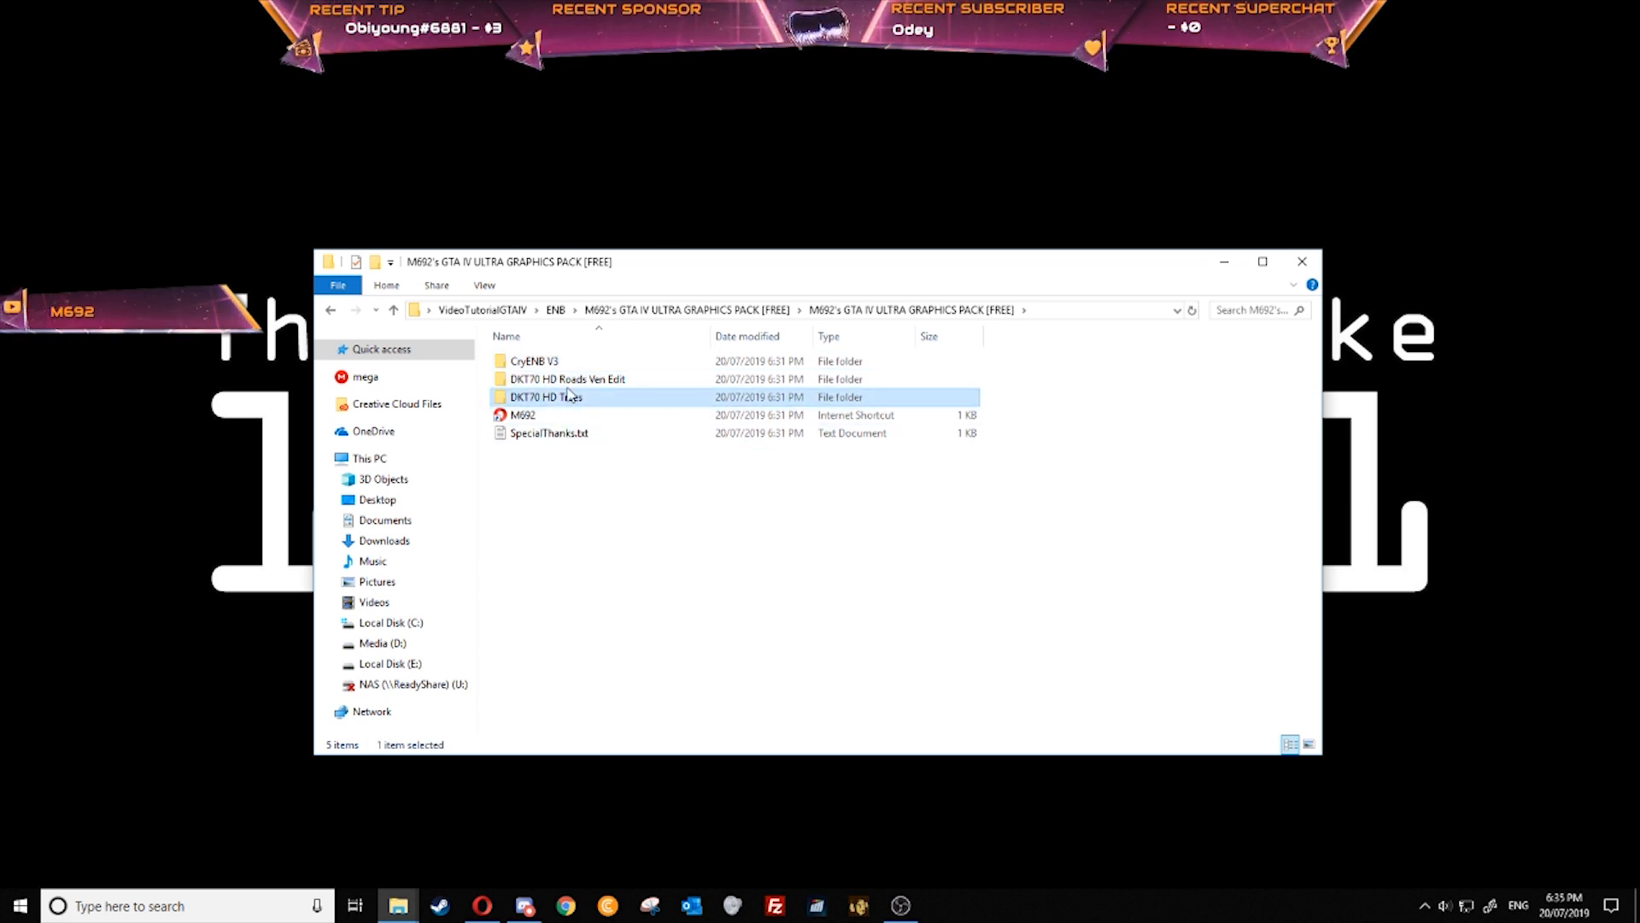
mouse_move(568, 378)
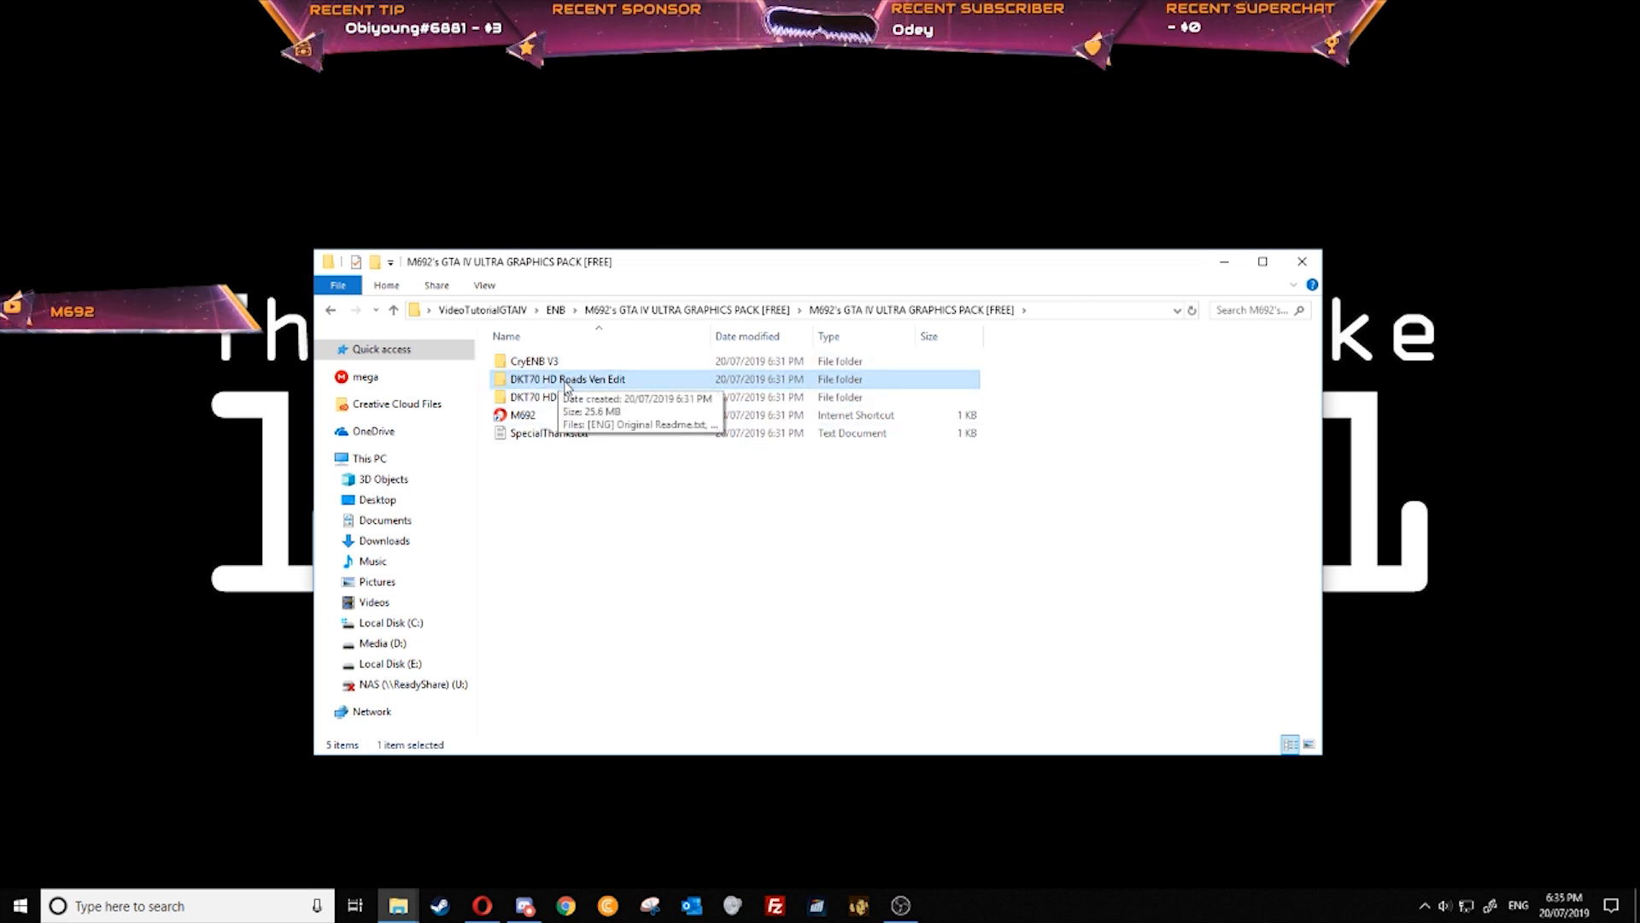
double_click(568, 379)
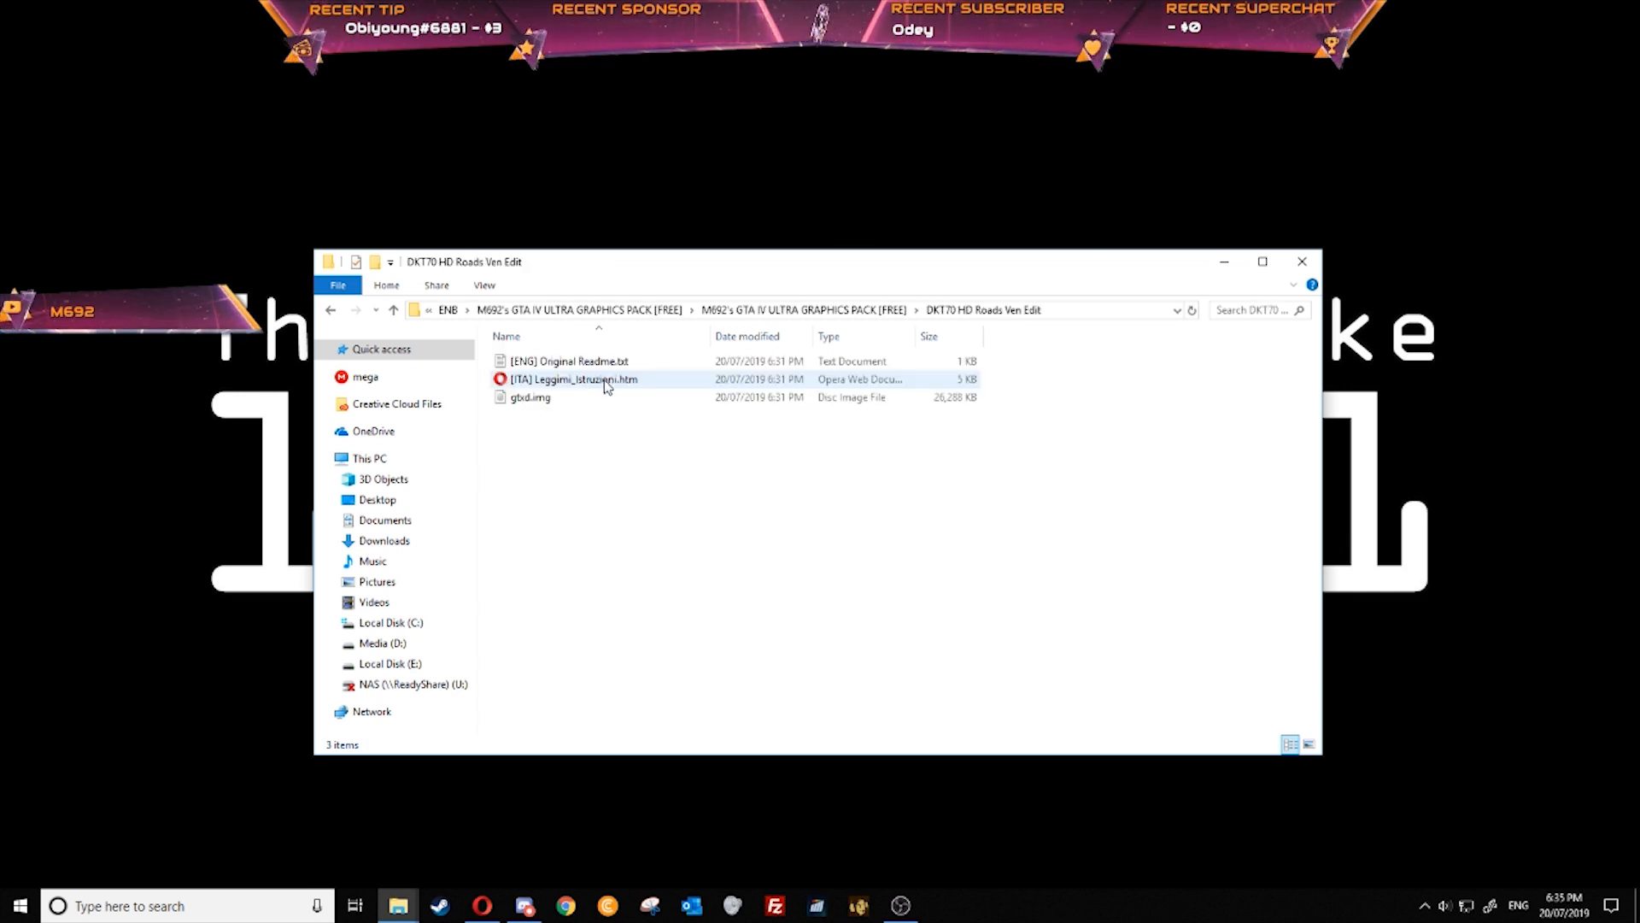
click(569, 360)
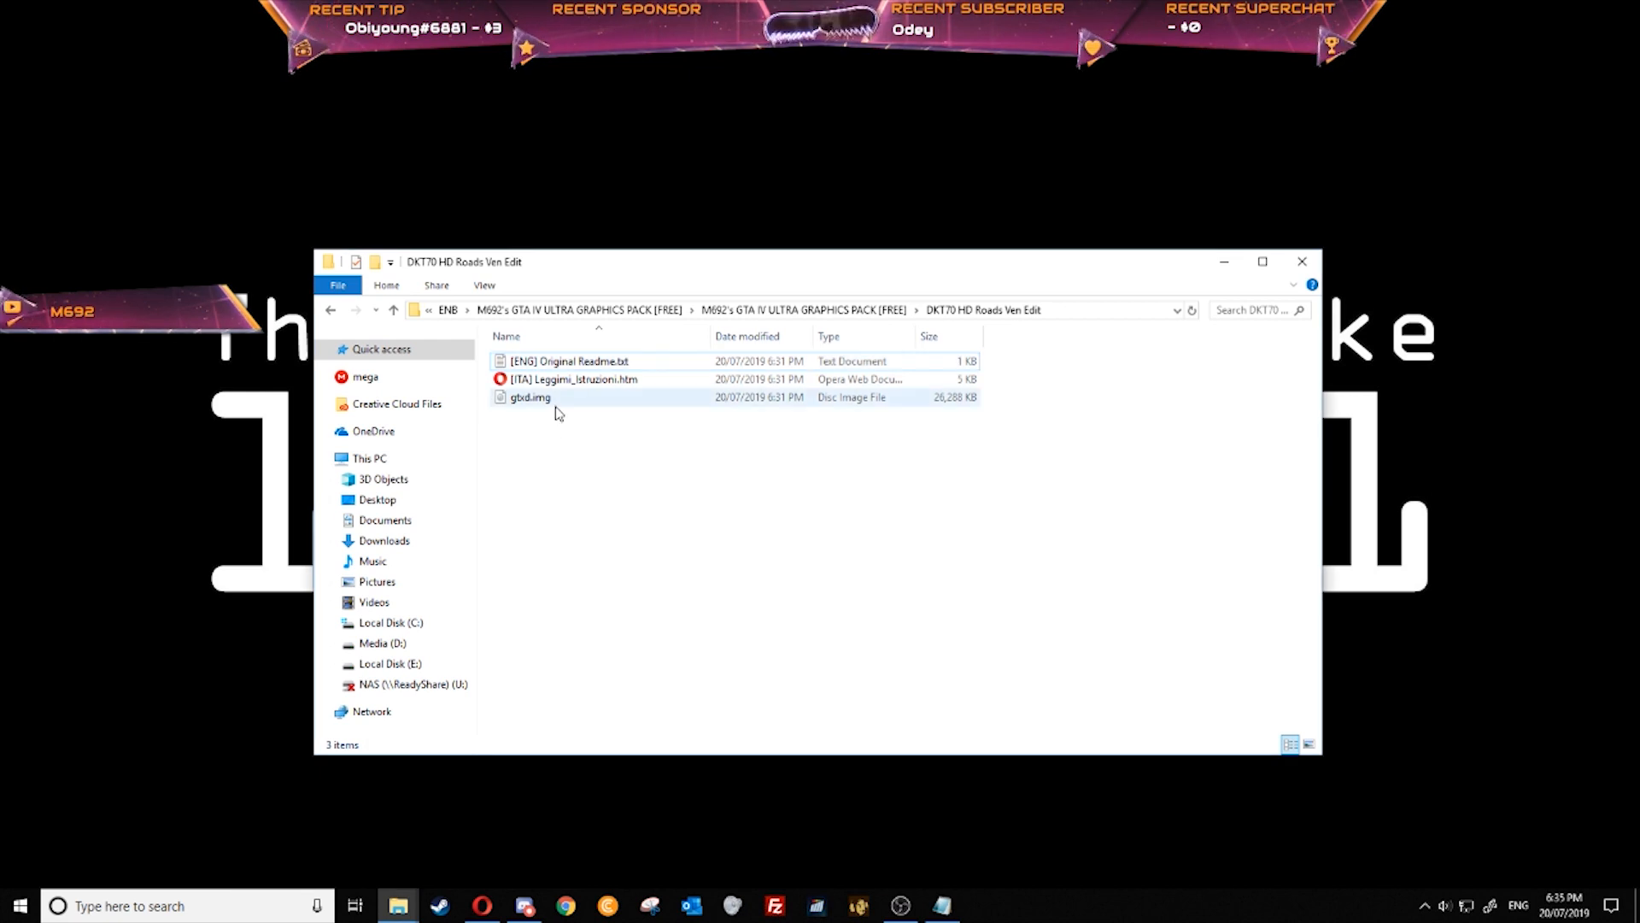
right_click(531, 396)
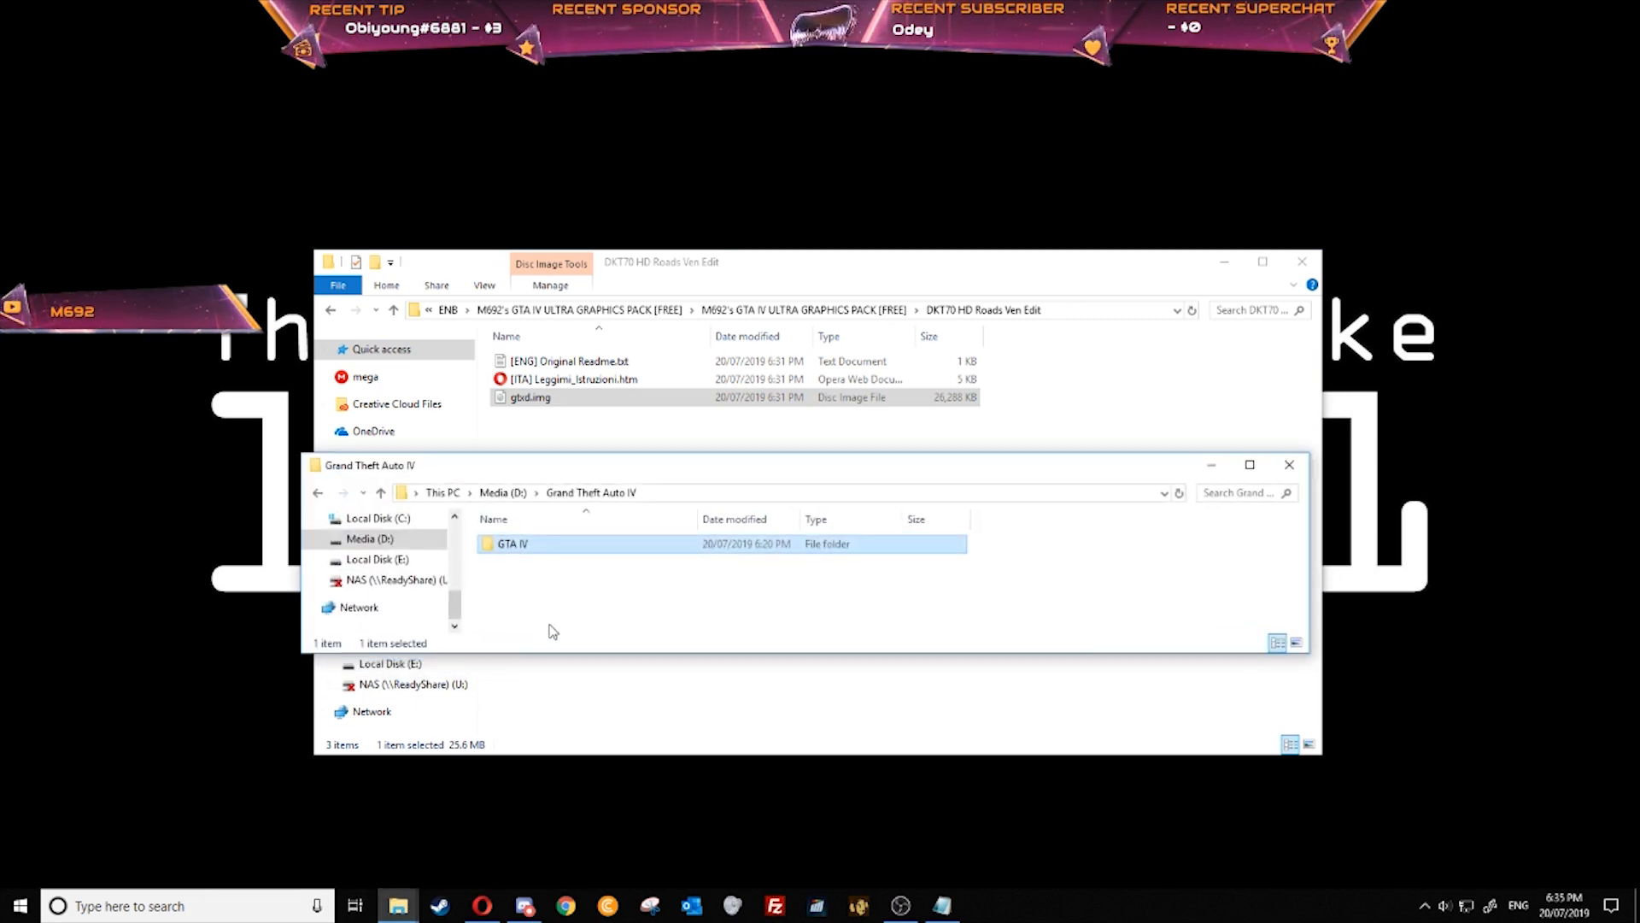
double_click(512, 544)
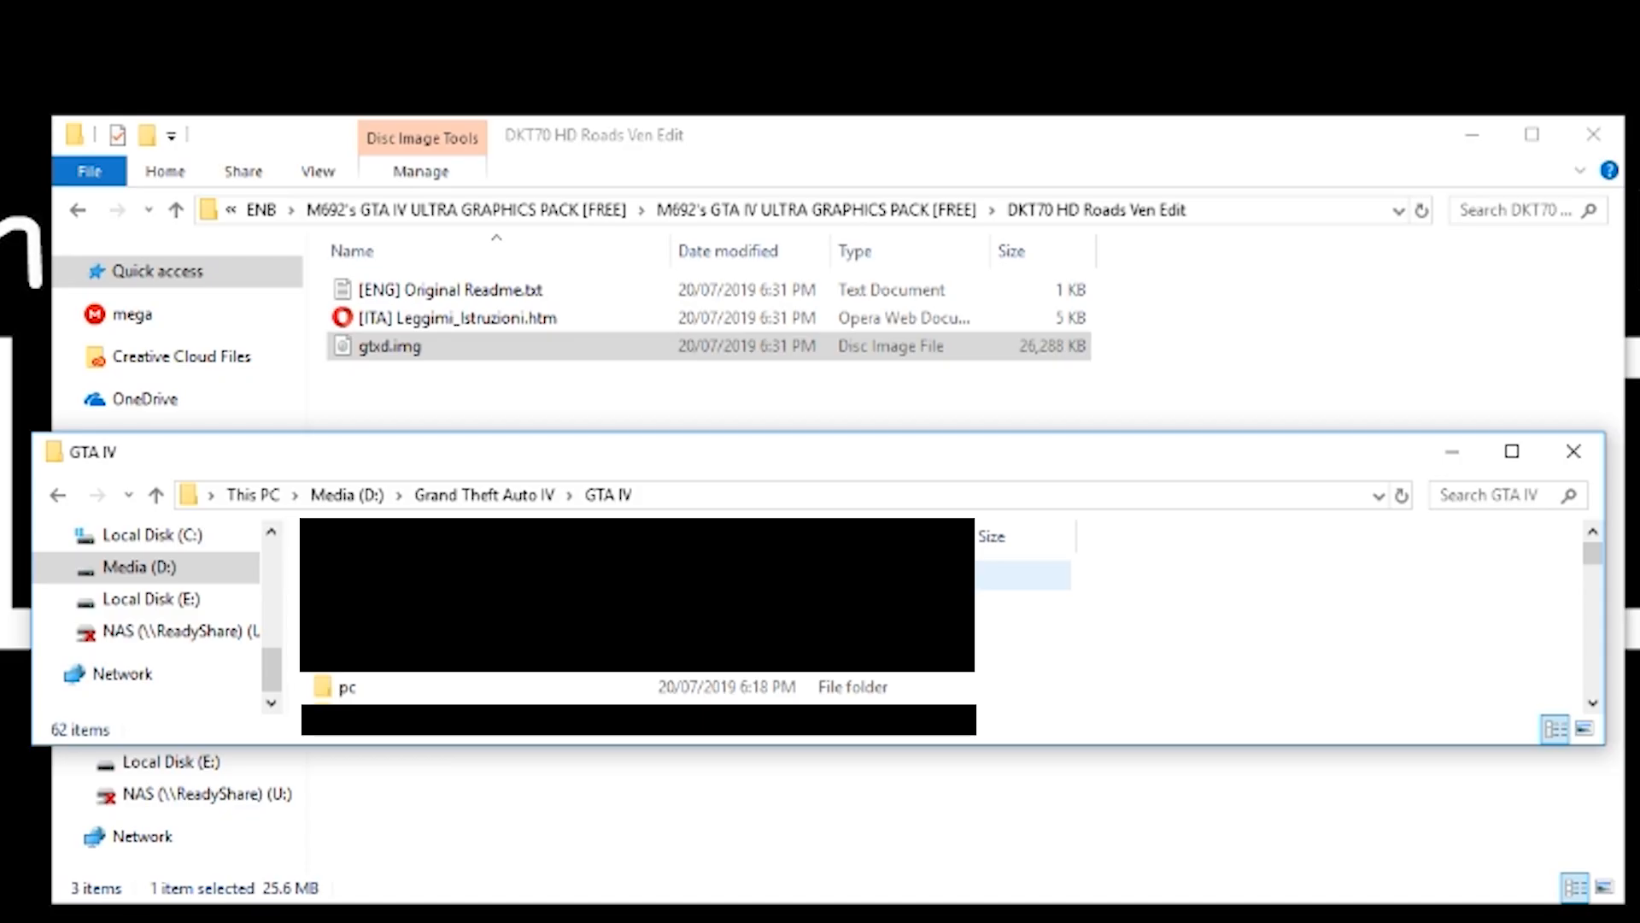
mouse_move(397, 695)
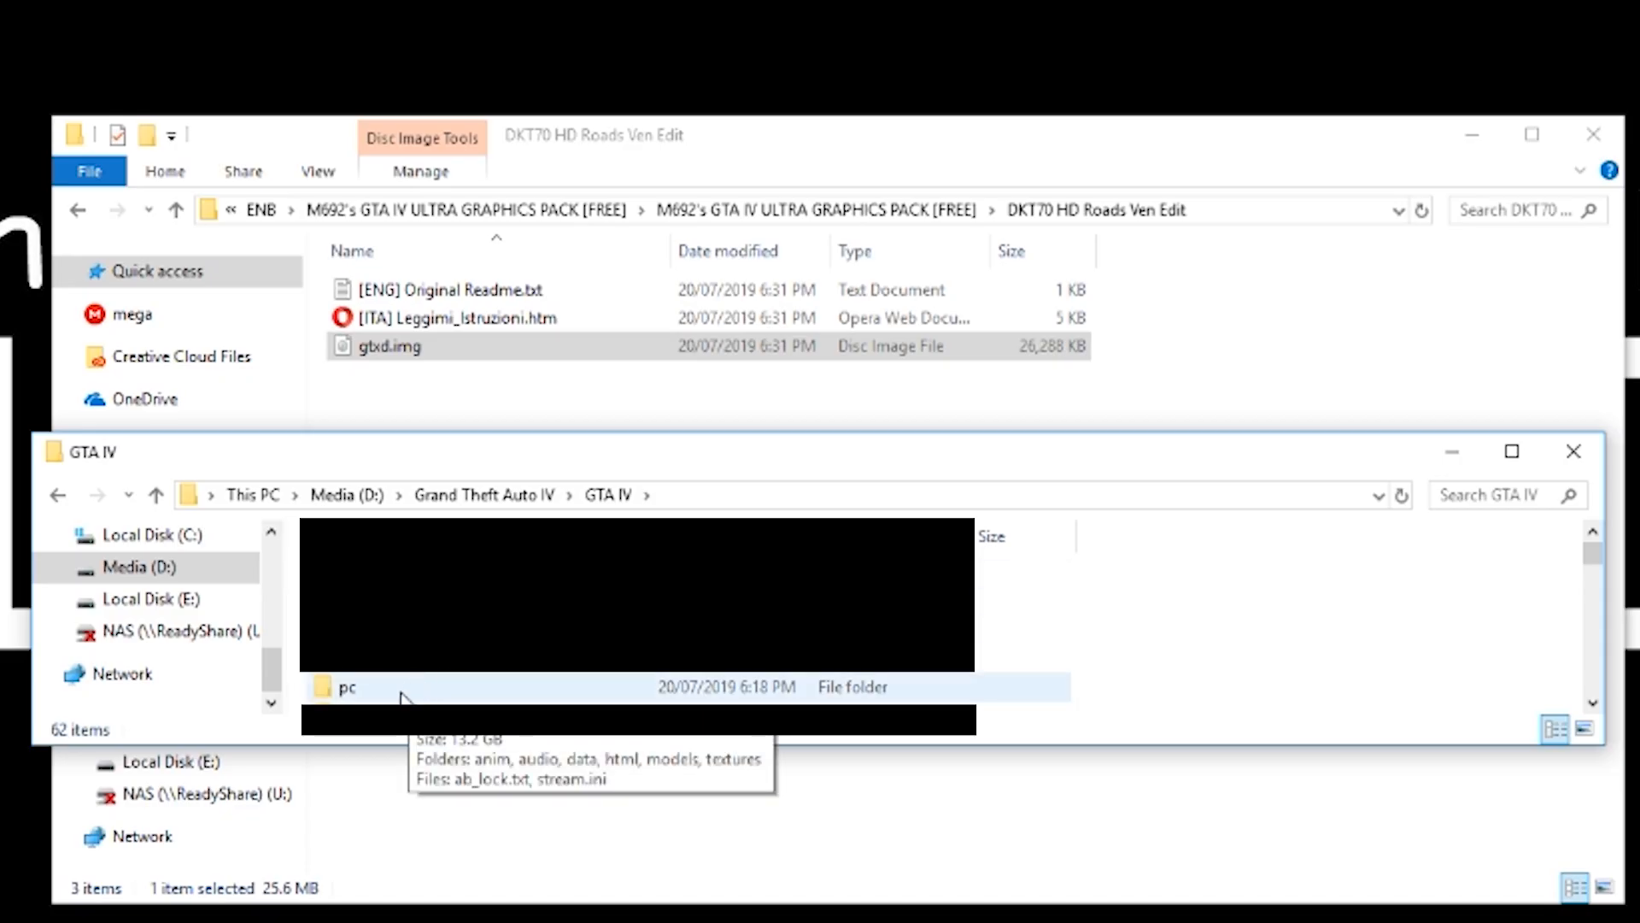
double_click(348, 686)
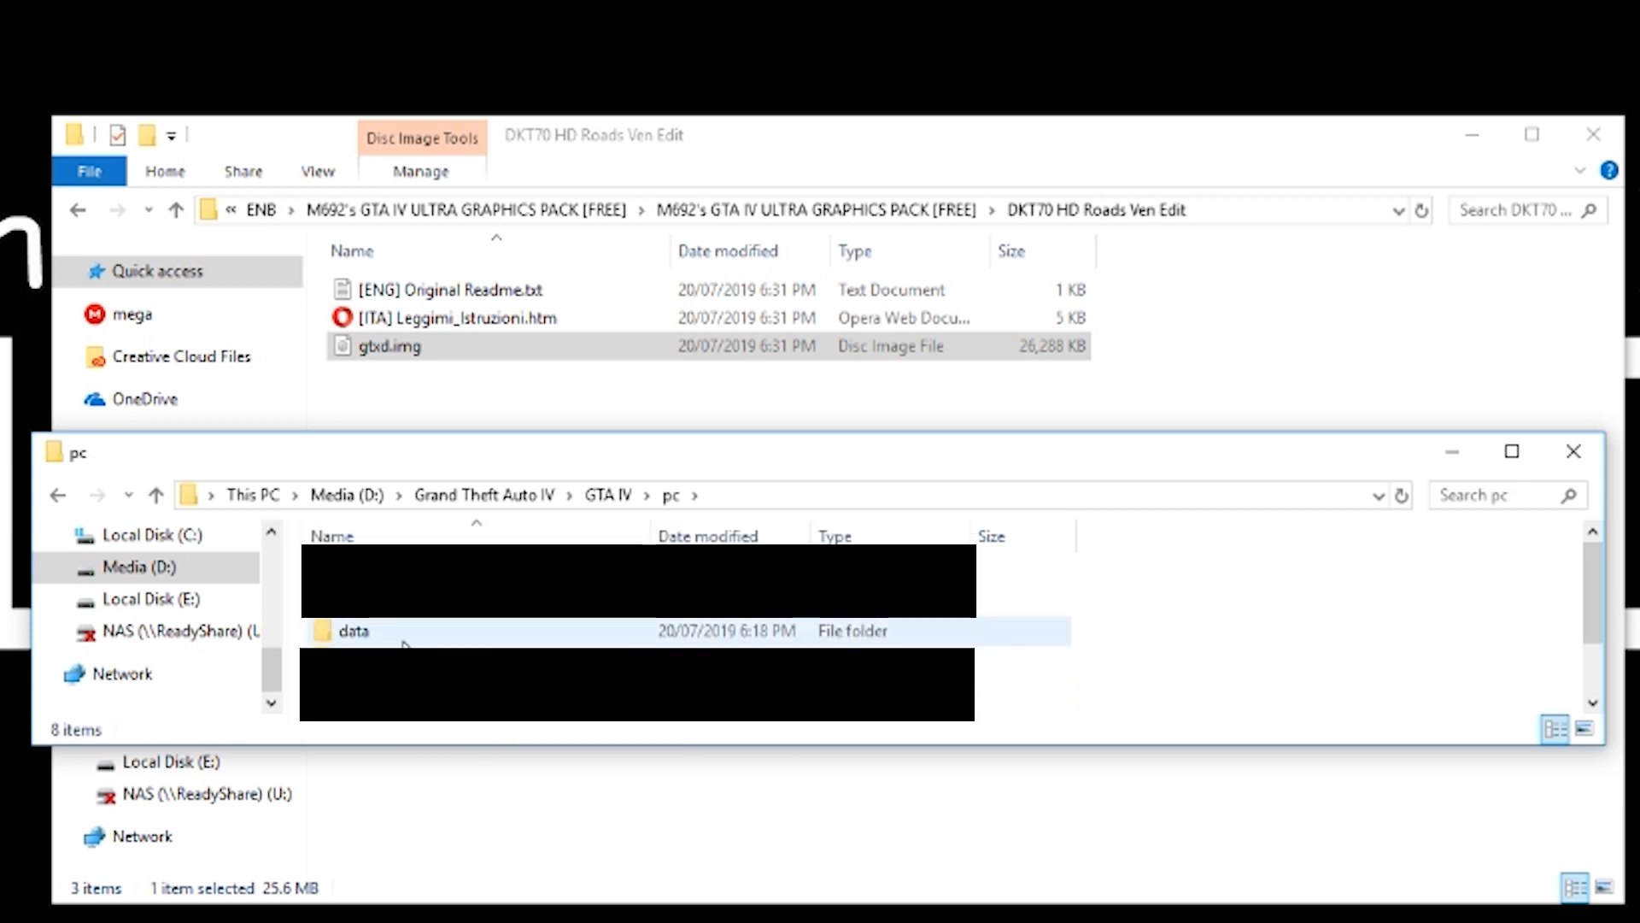
double_click(353, 630)
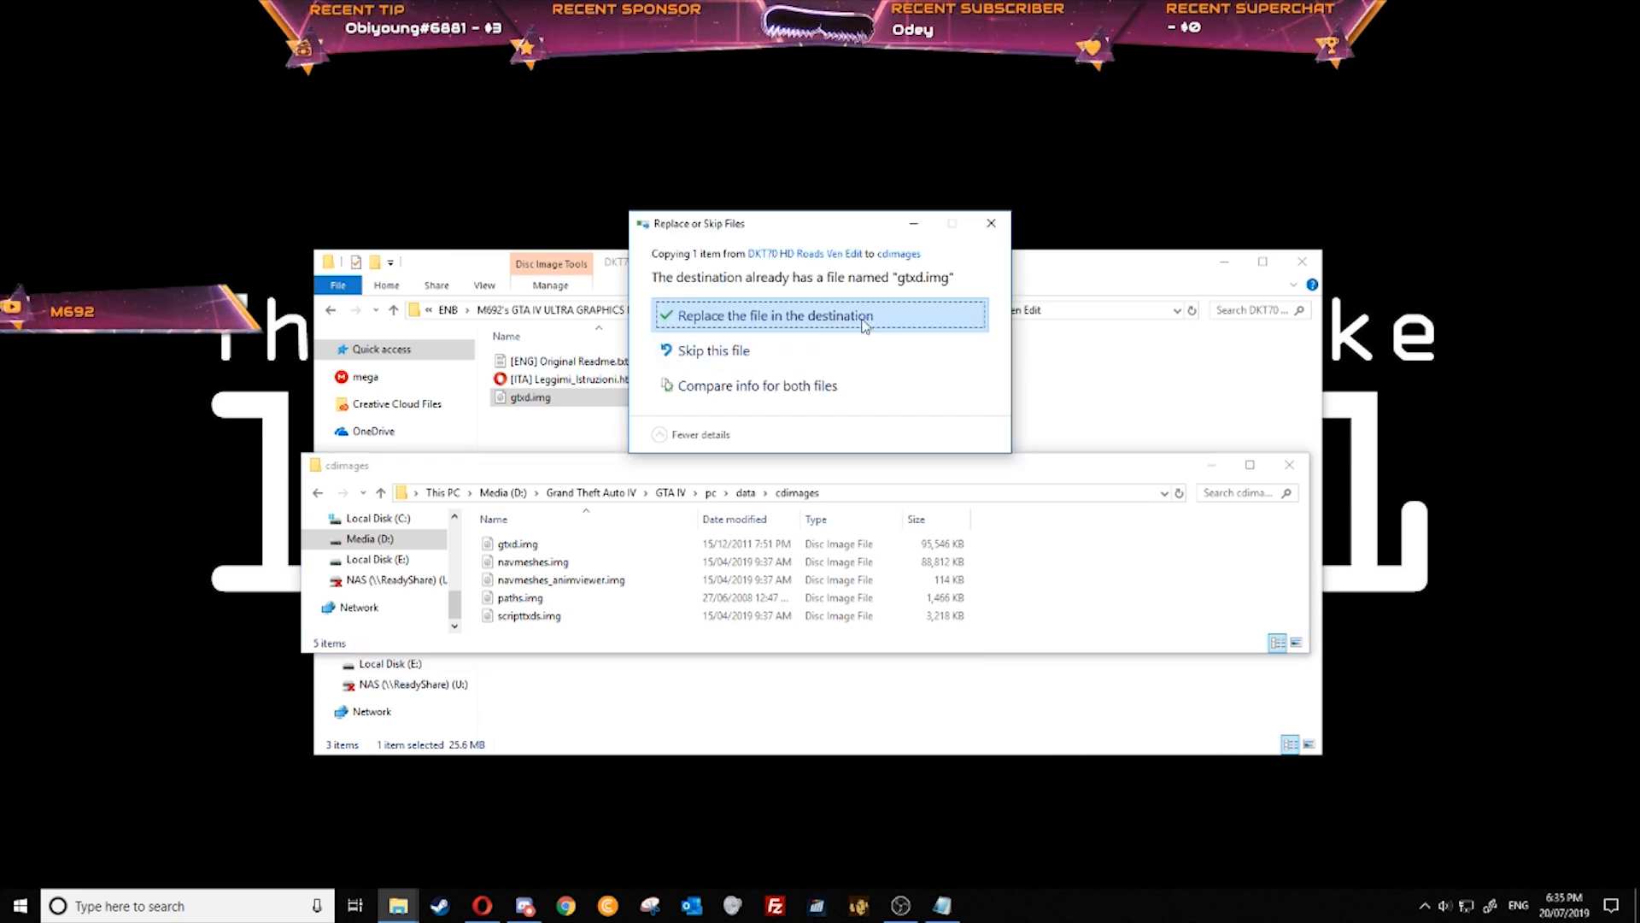
click(772, 315)
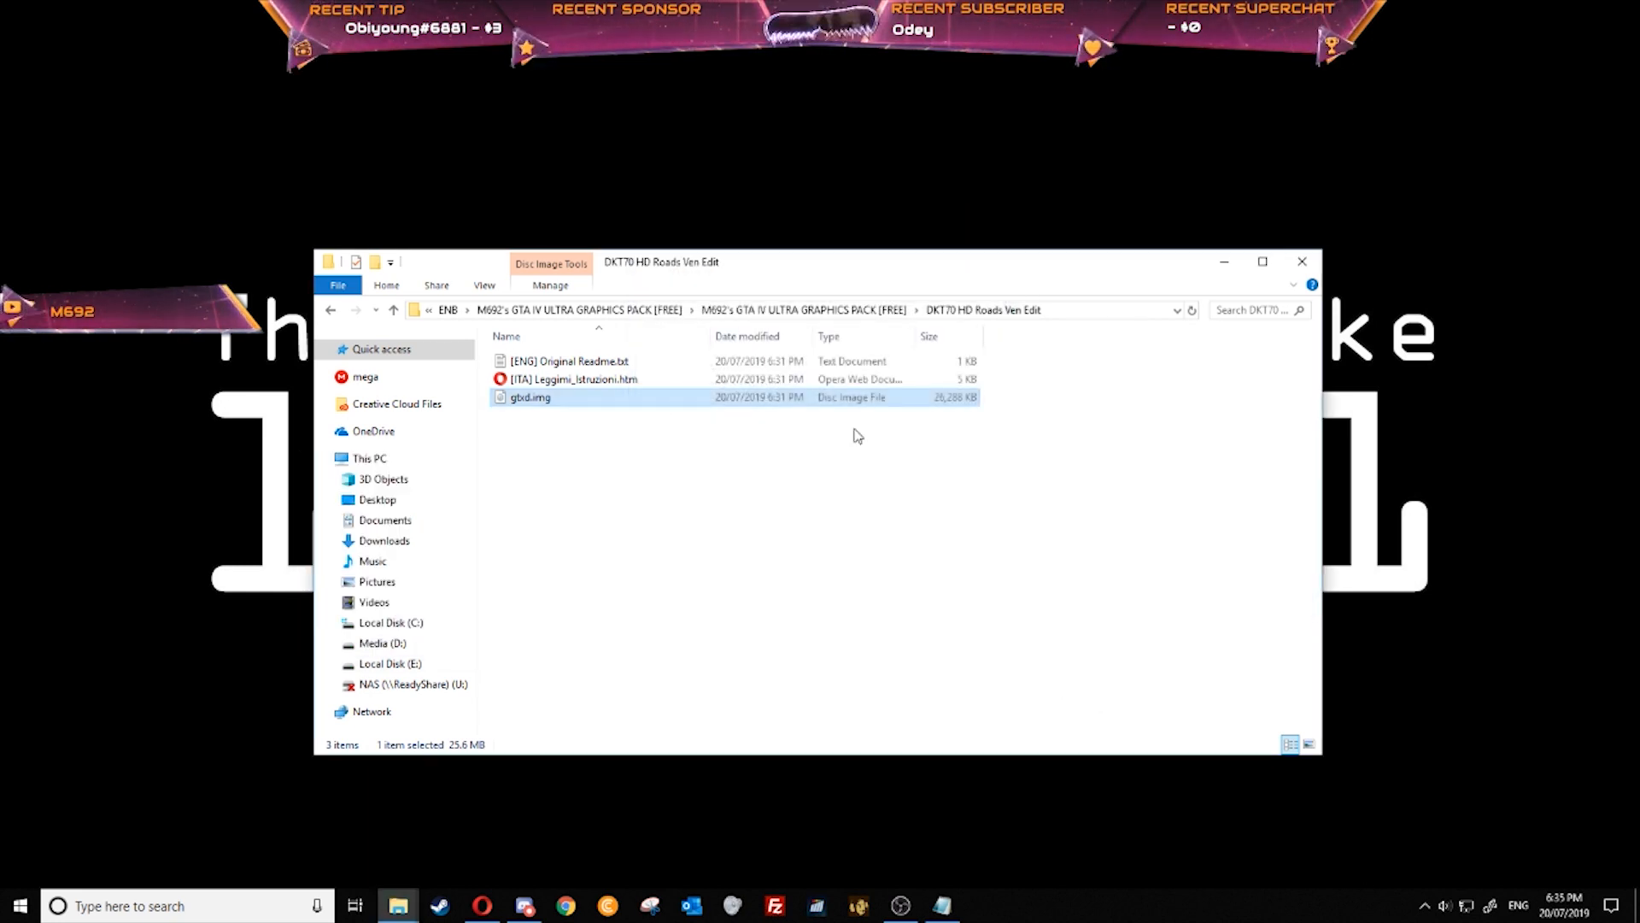
click(331, 309)
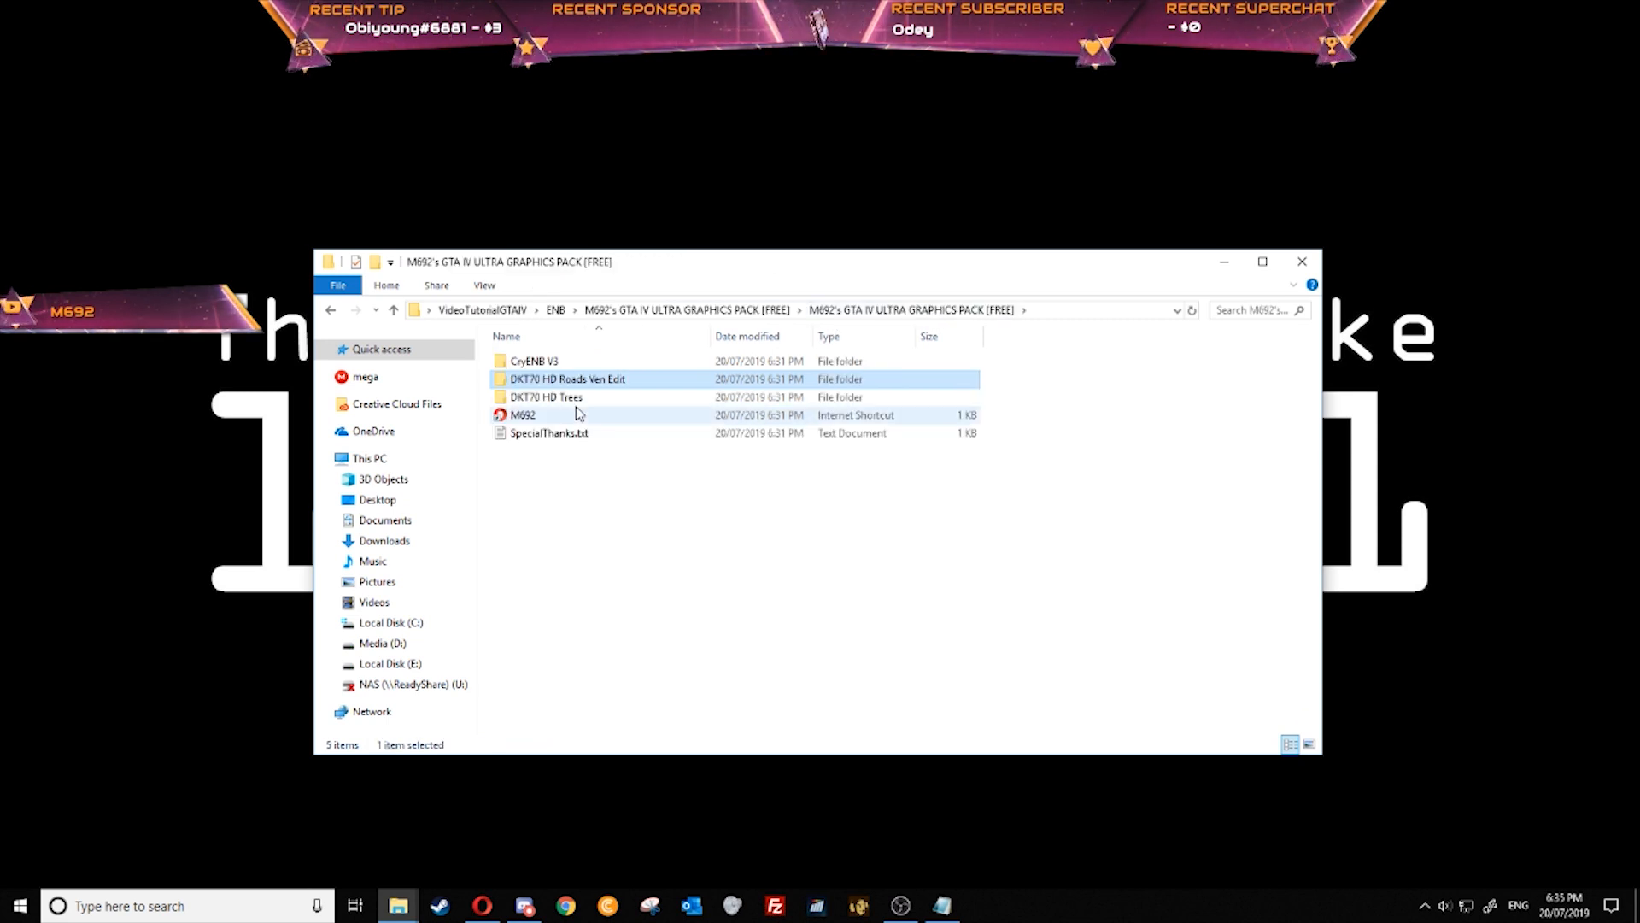
Paste the four HD Trees ext_veg and int_veg files into pc\data\maps\props\vegetation
double_click(547, 396)
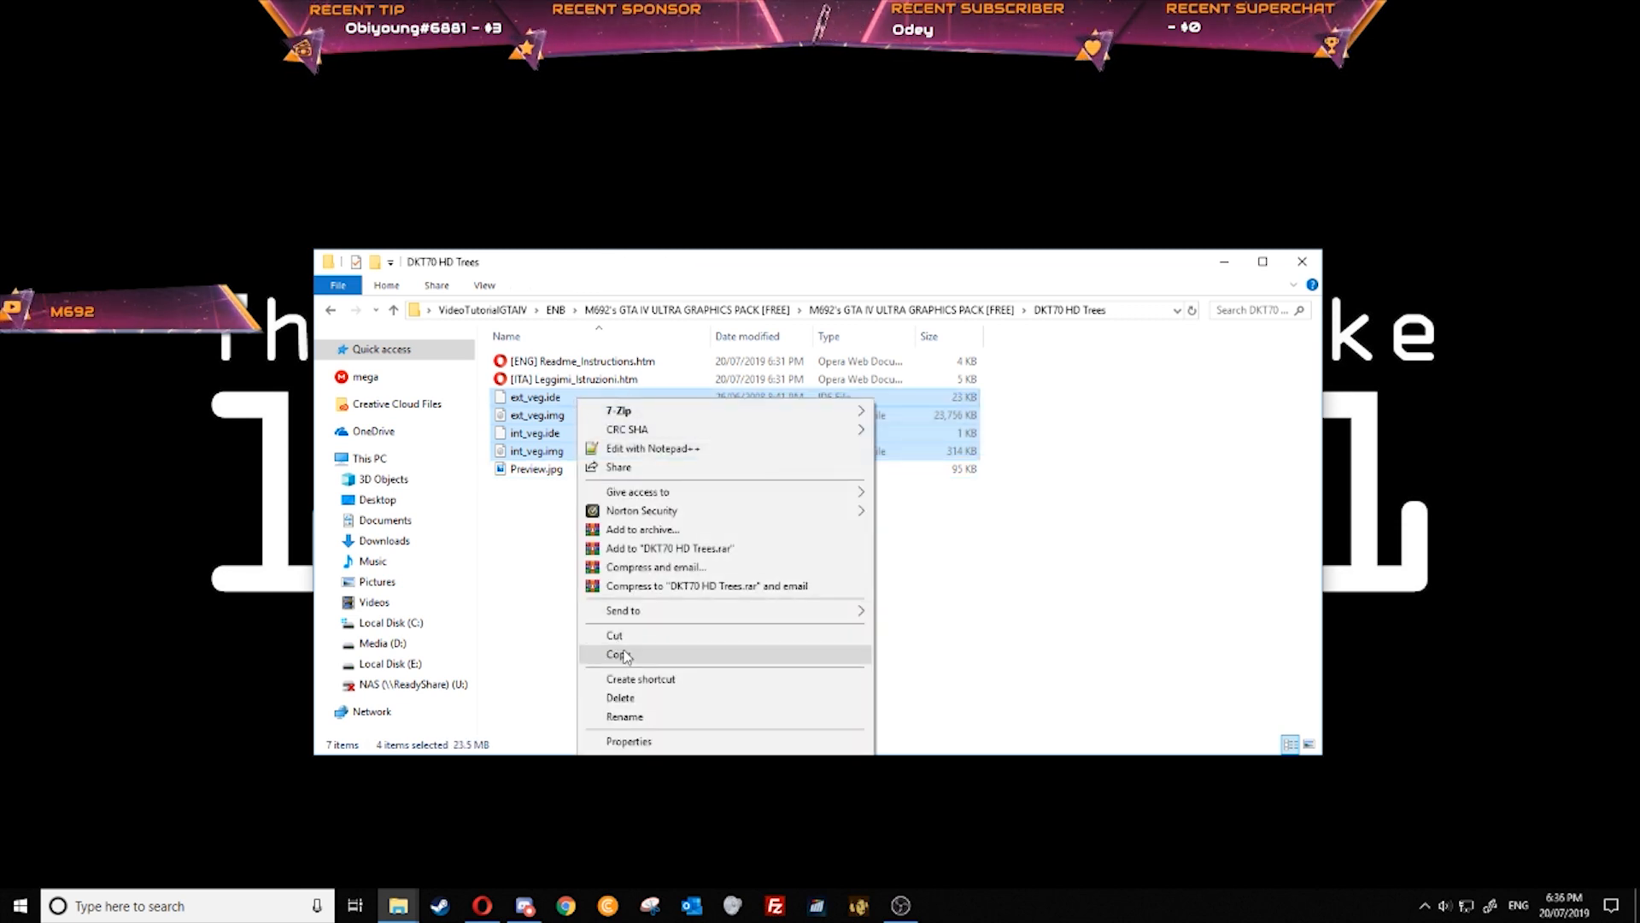
click(618, 654)
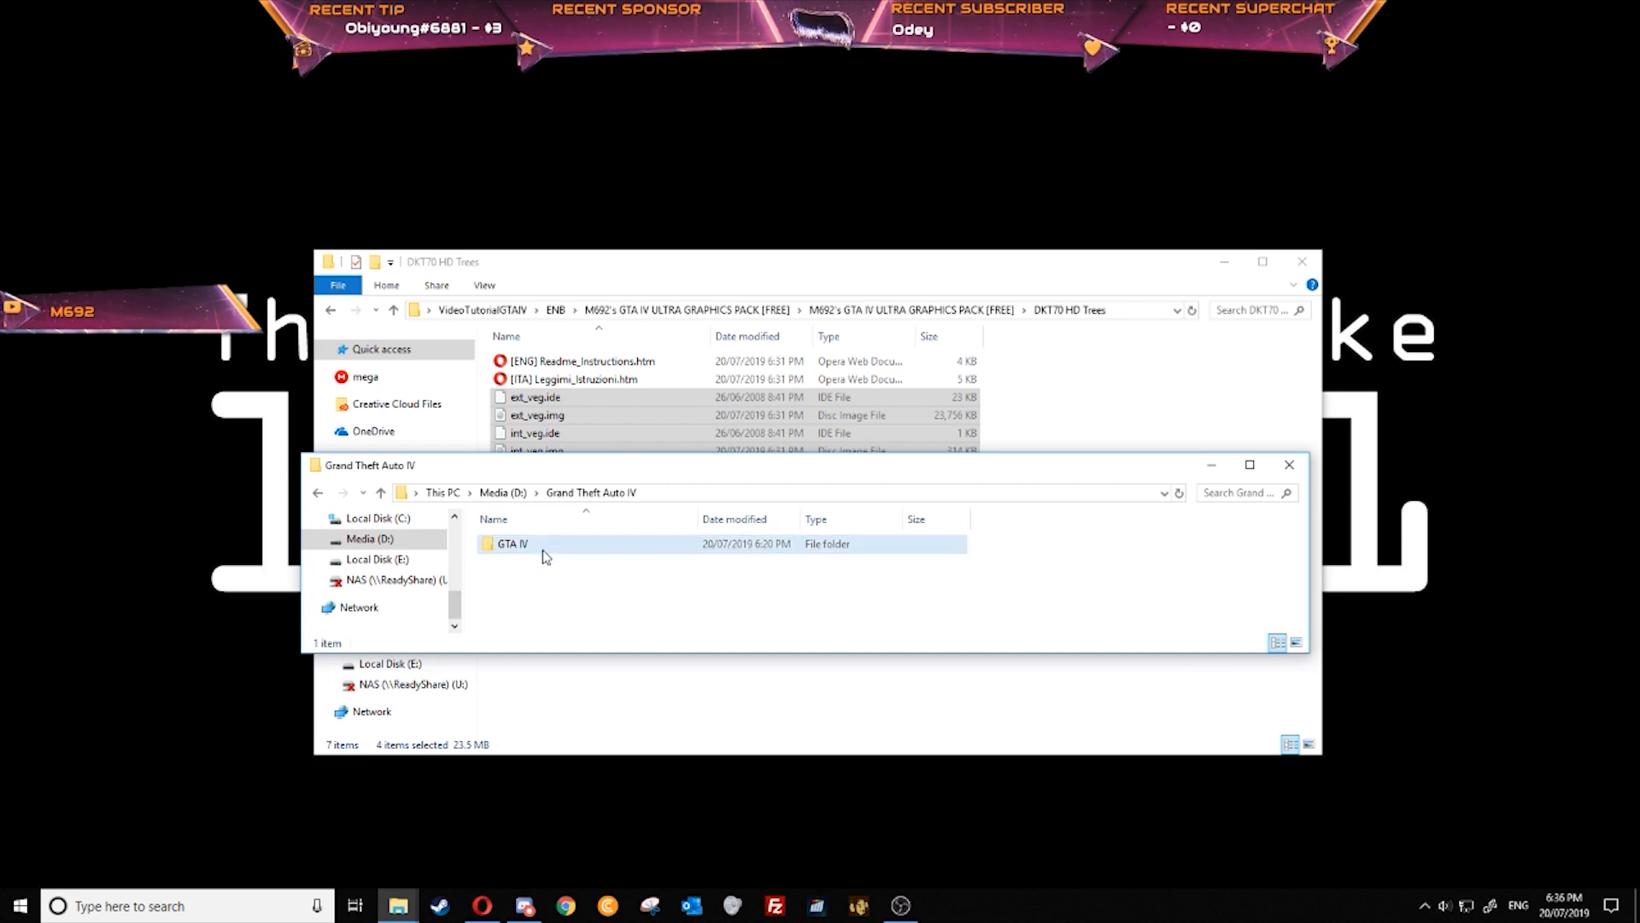
double_click(512, 543)
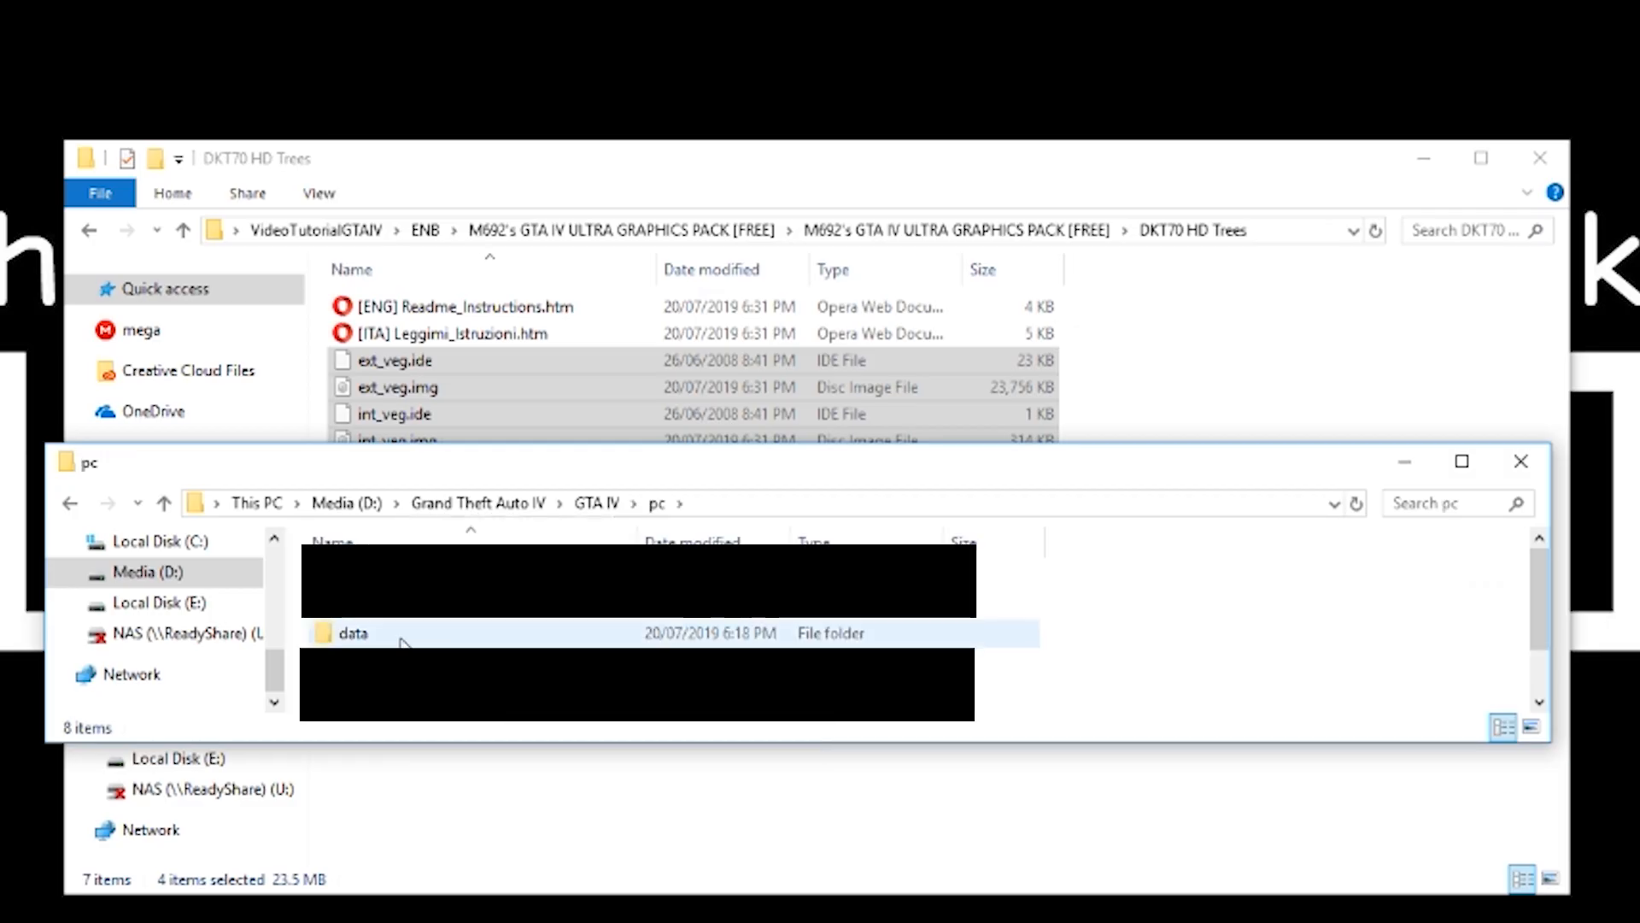
double_click(353, 633)
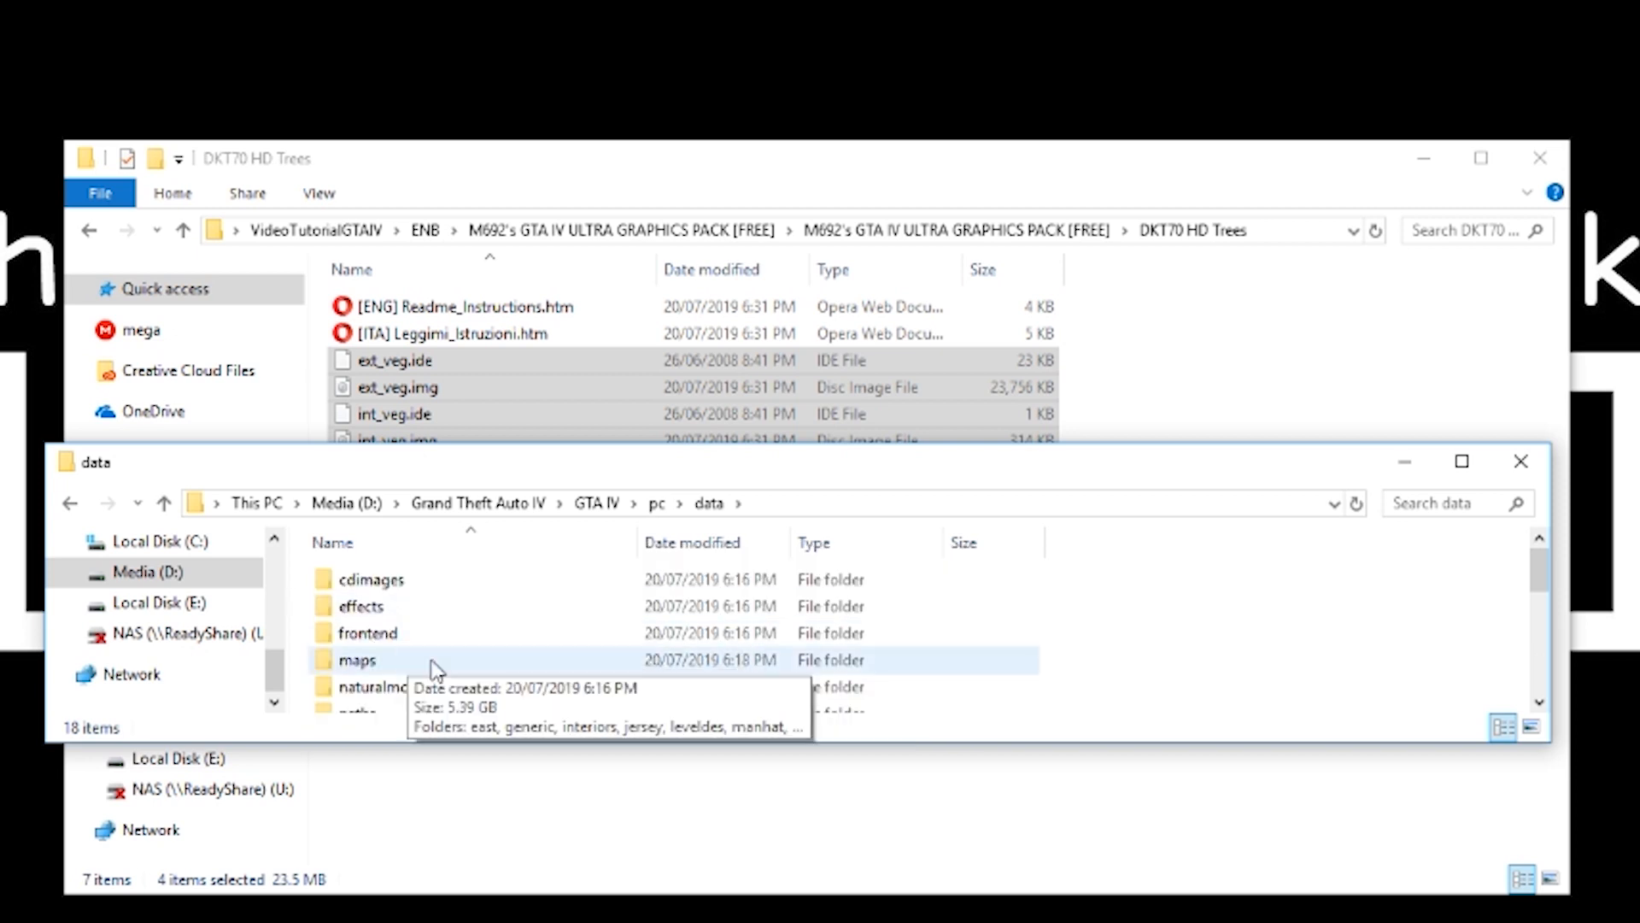
double_click(358, 659)
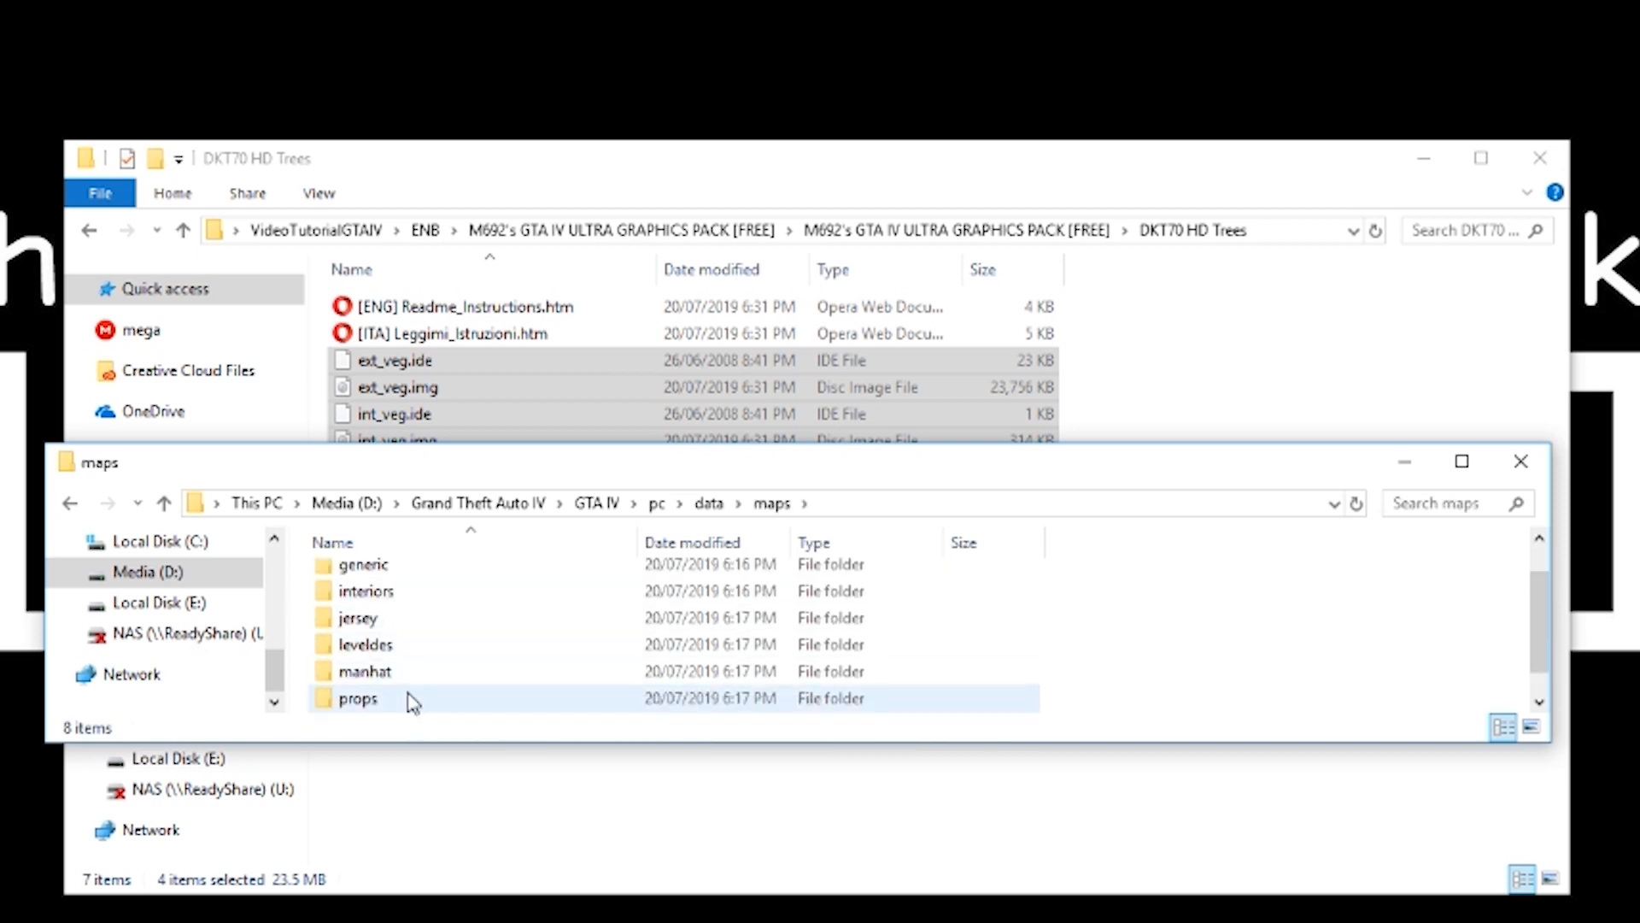
double_click(357, 699)
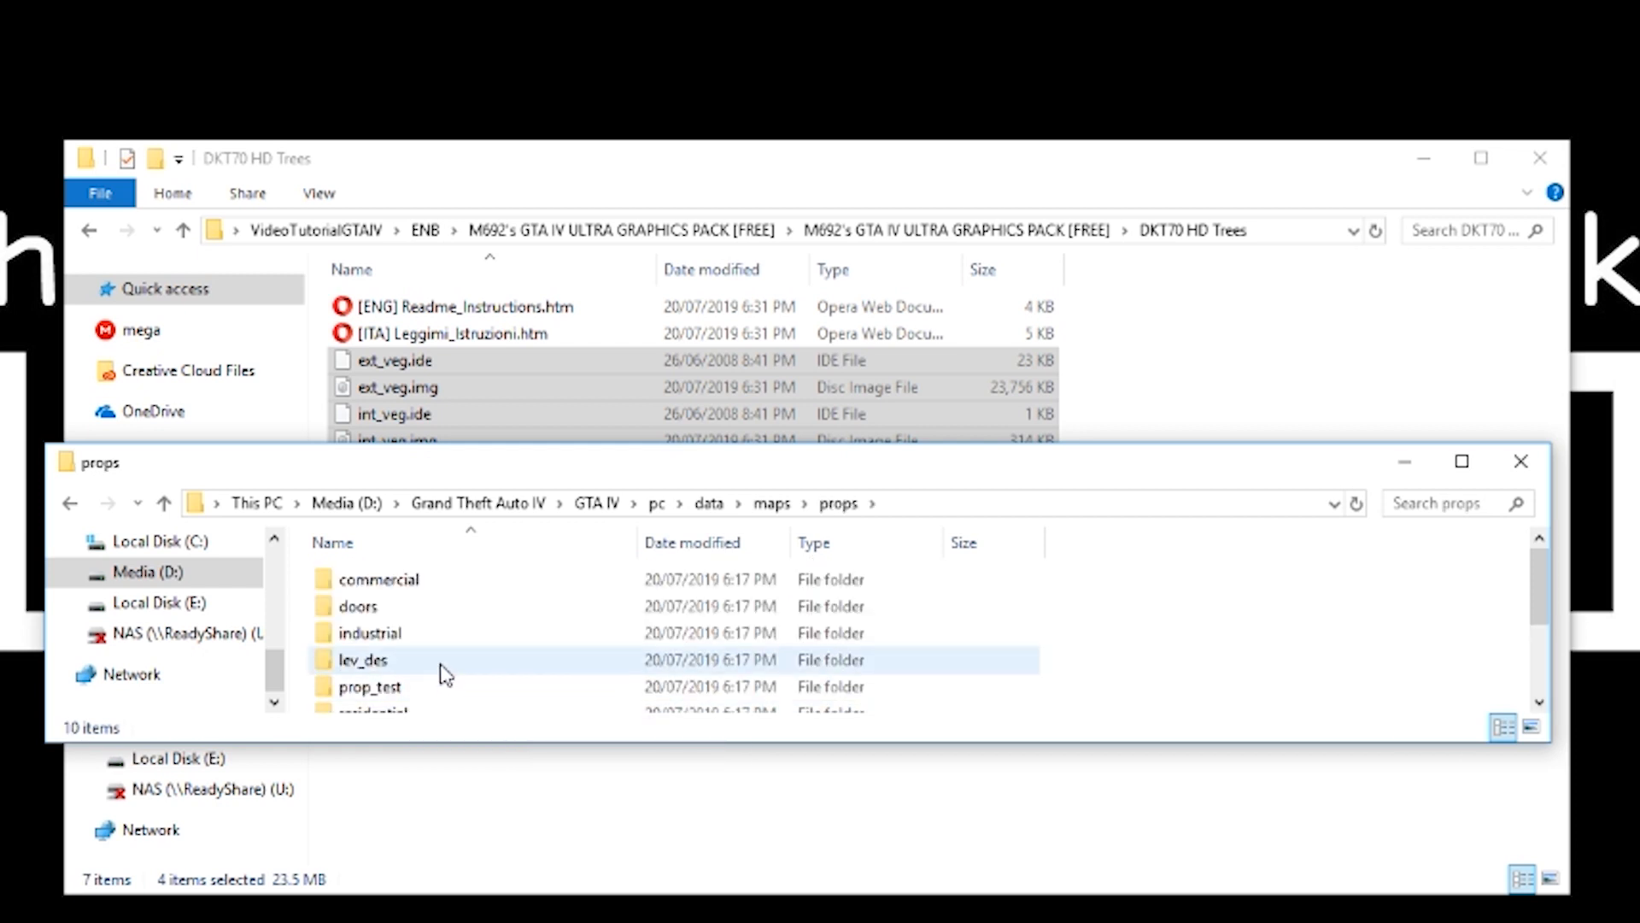
scroll(down, 3)
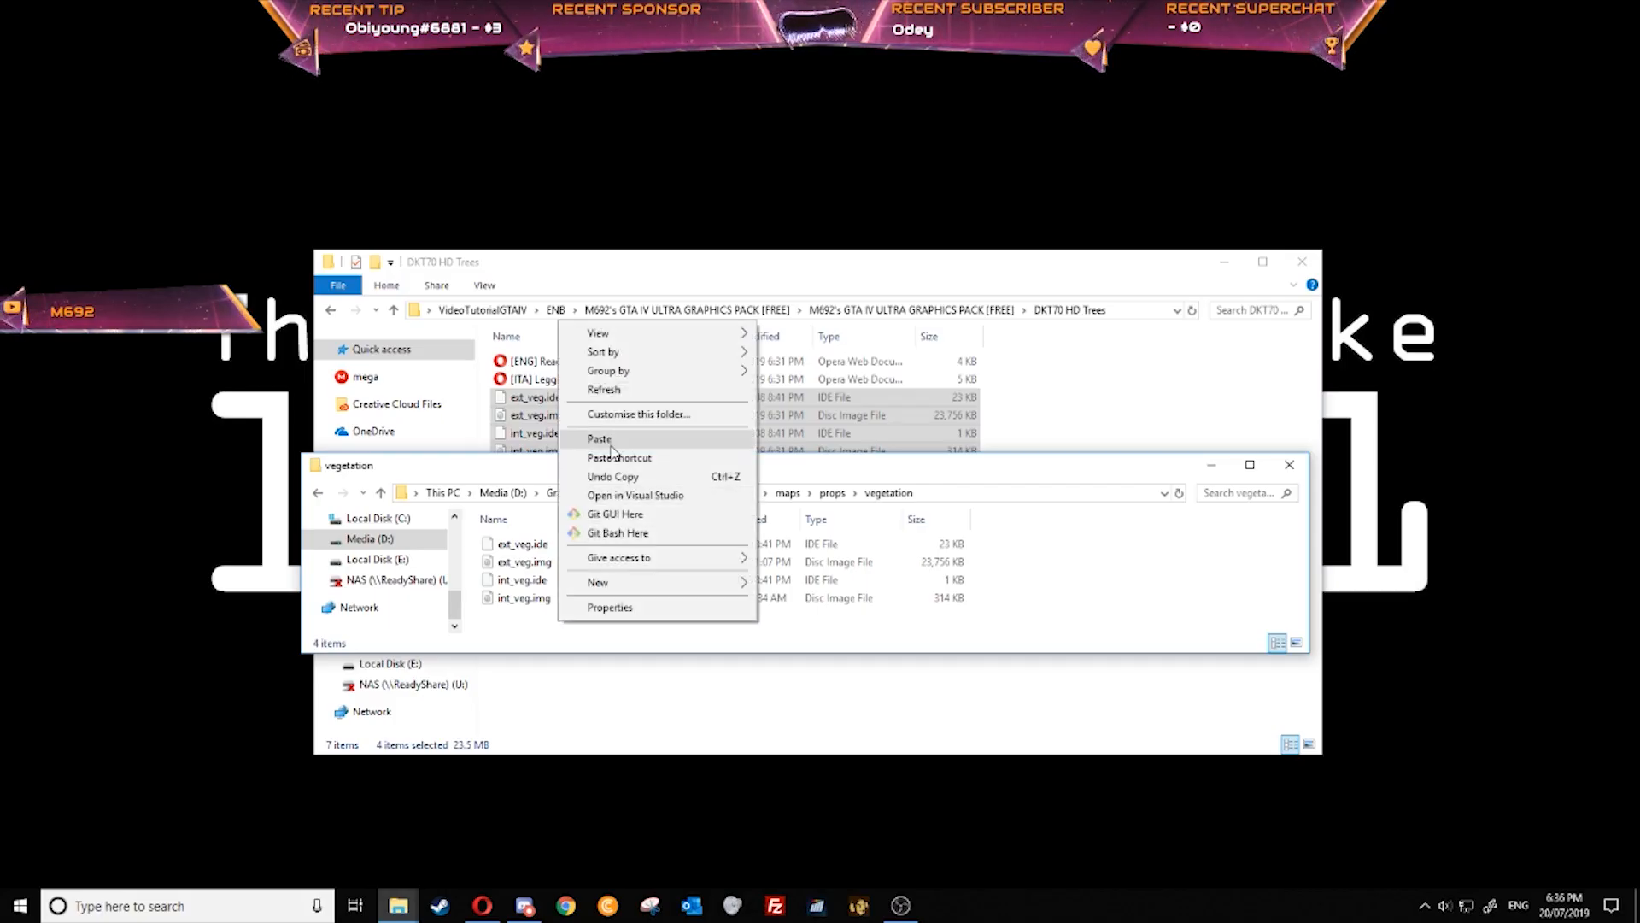
click(600, 438)
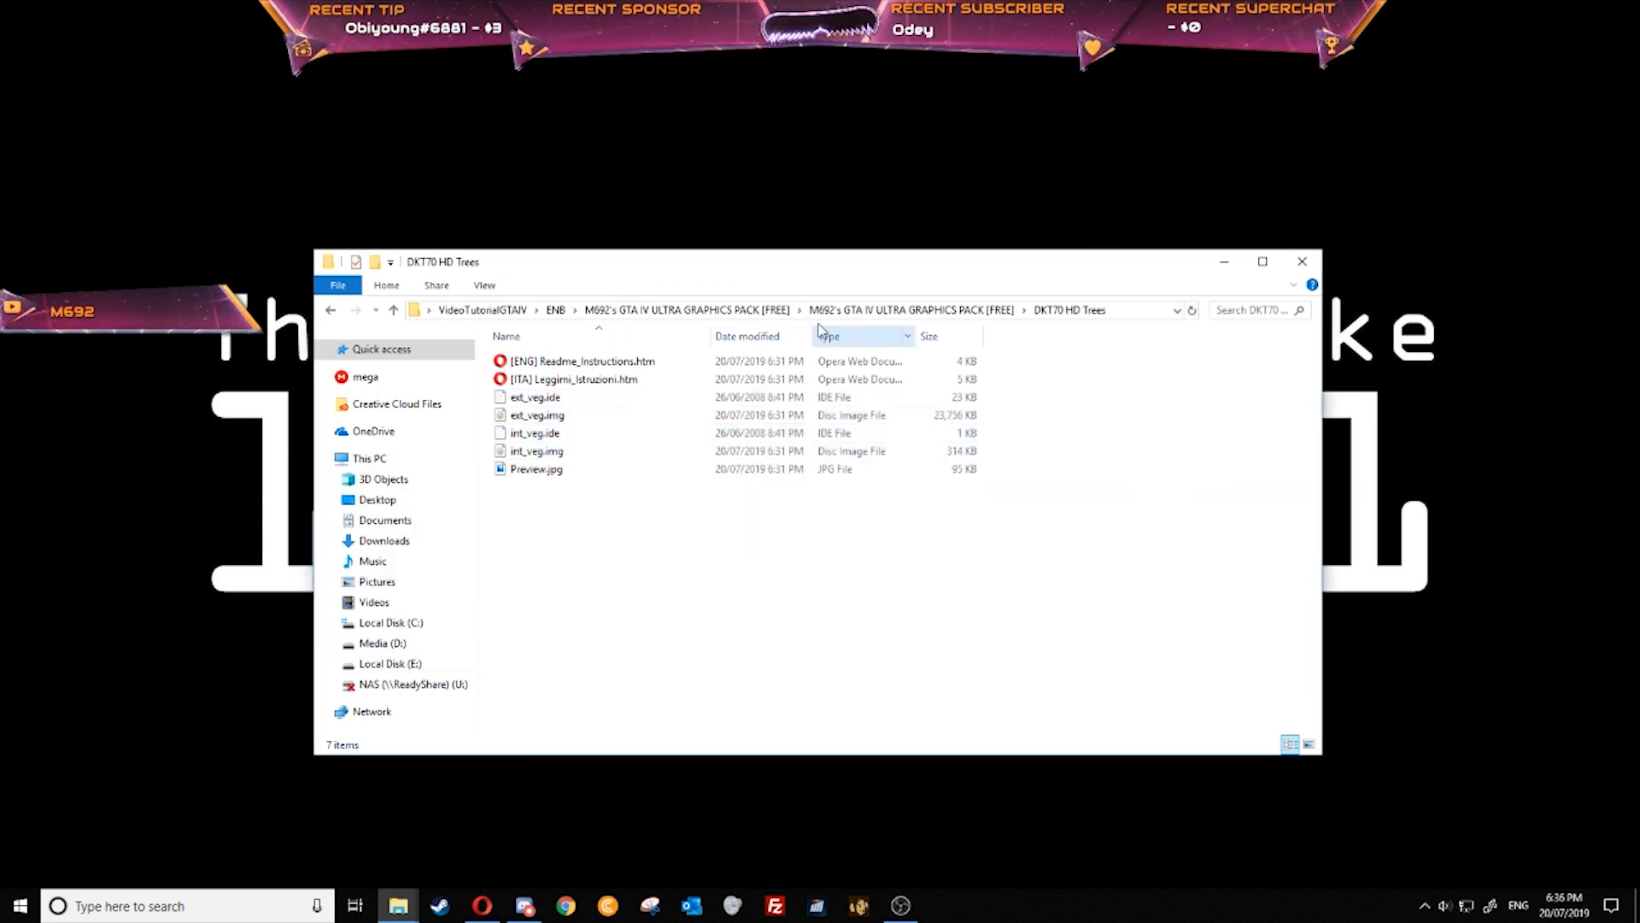
click(393, 309)
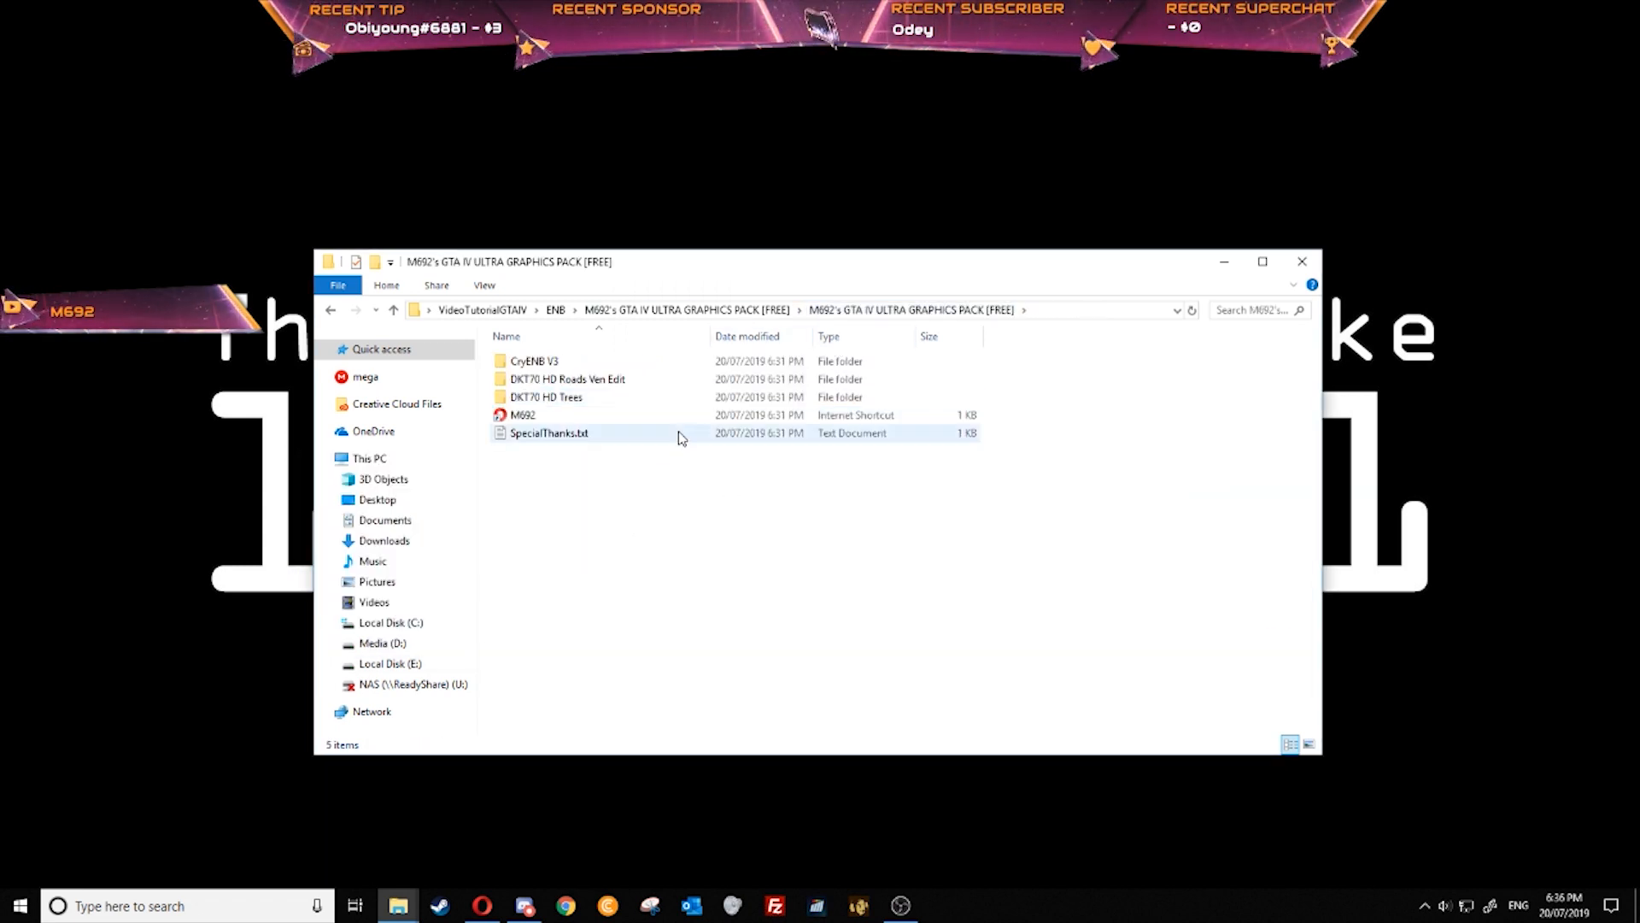
click(1154, 666)
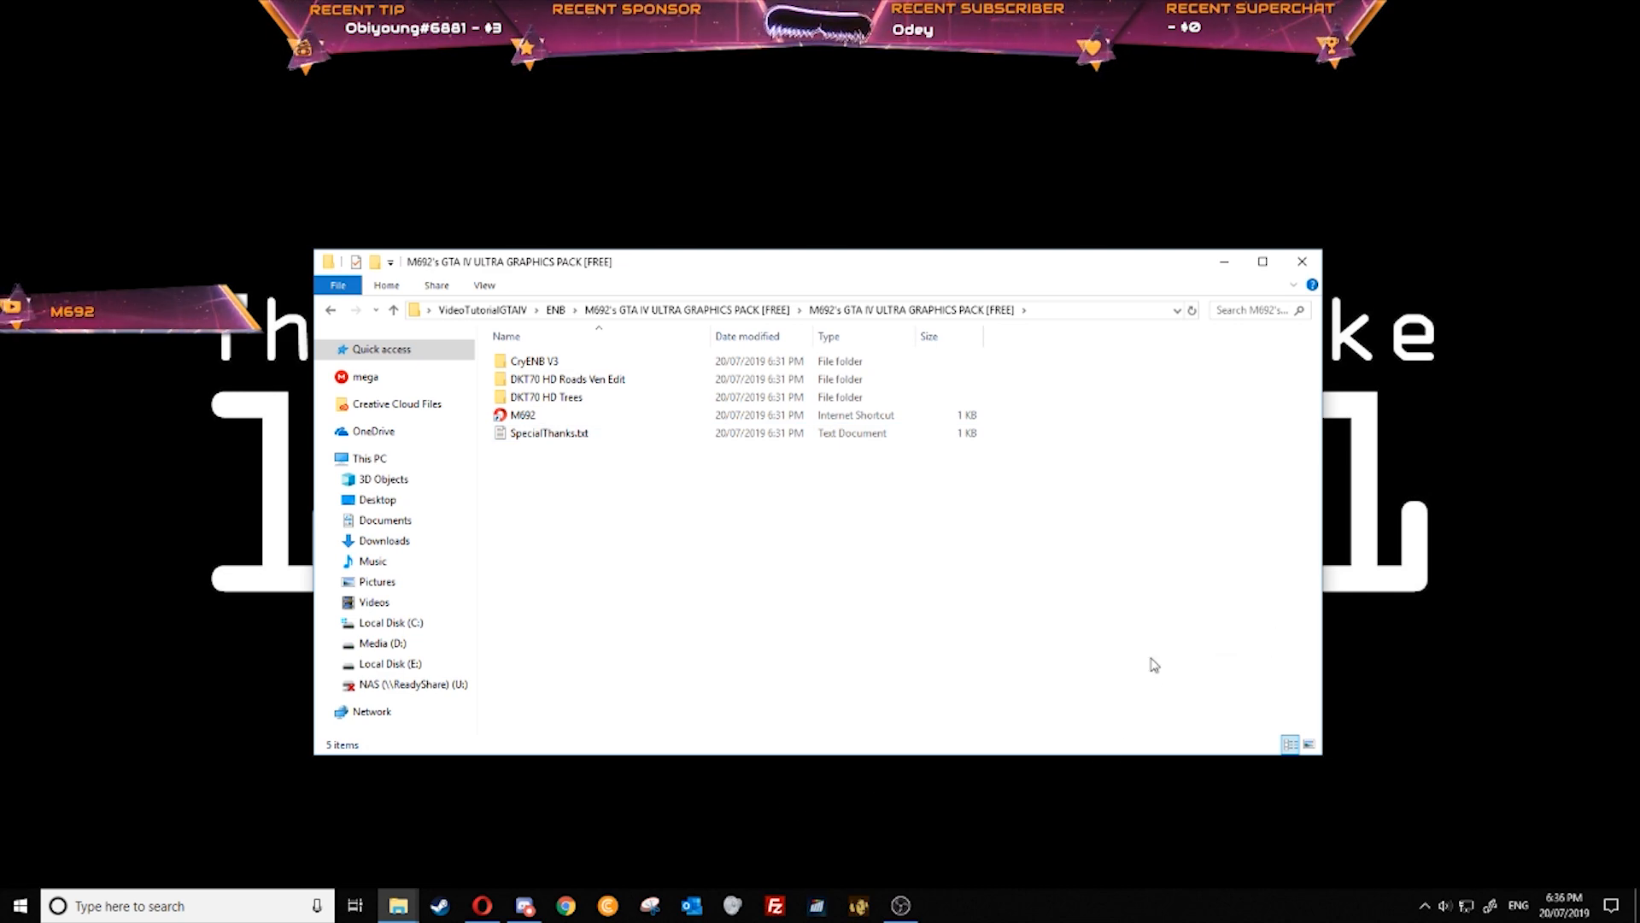